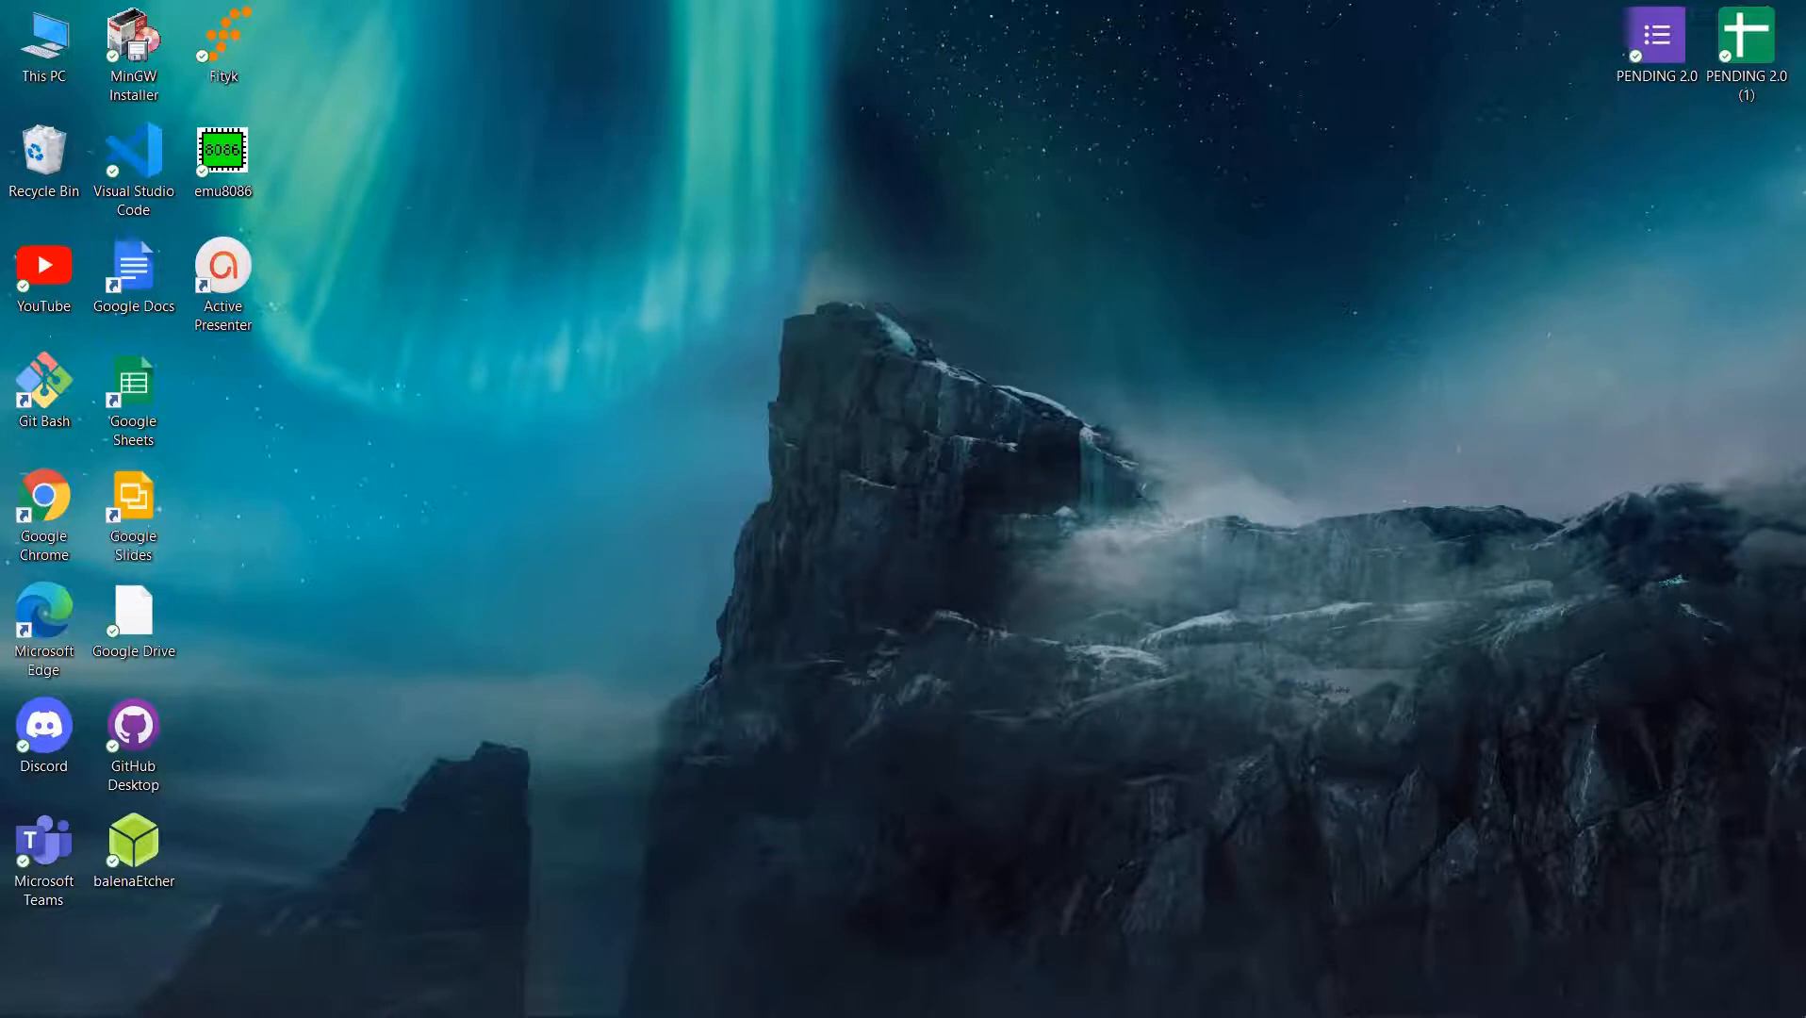
{"action": "mouse_move", "coordinate": [507, 346]}
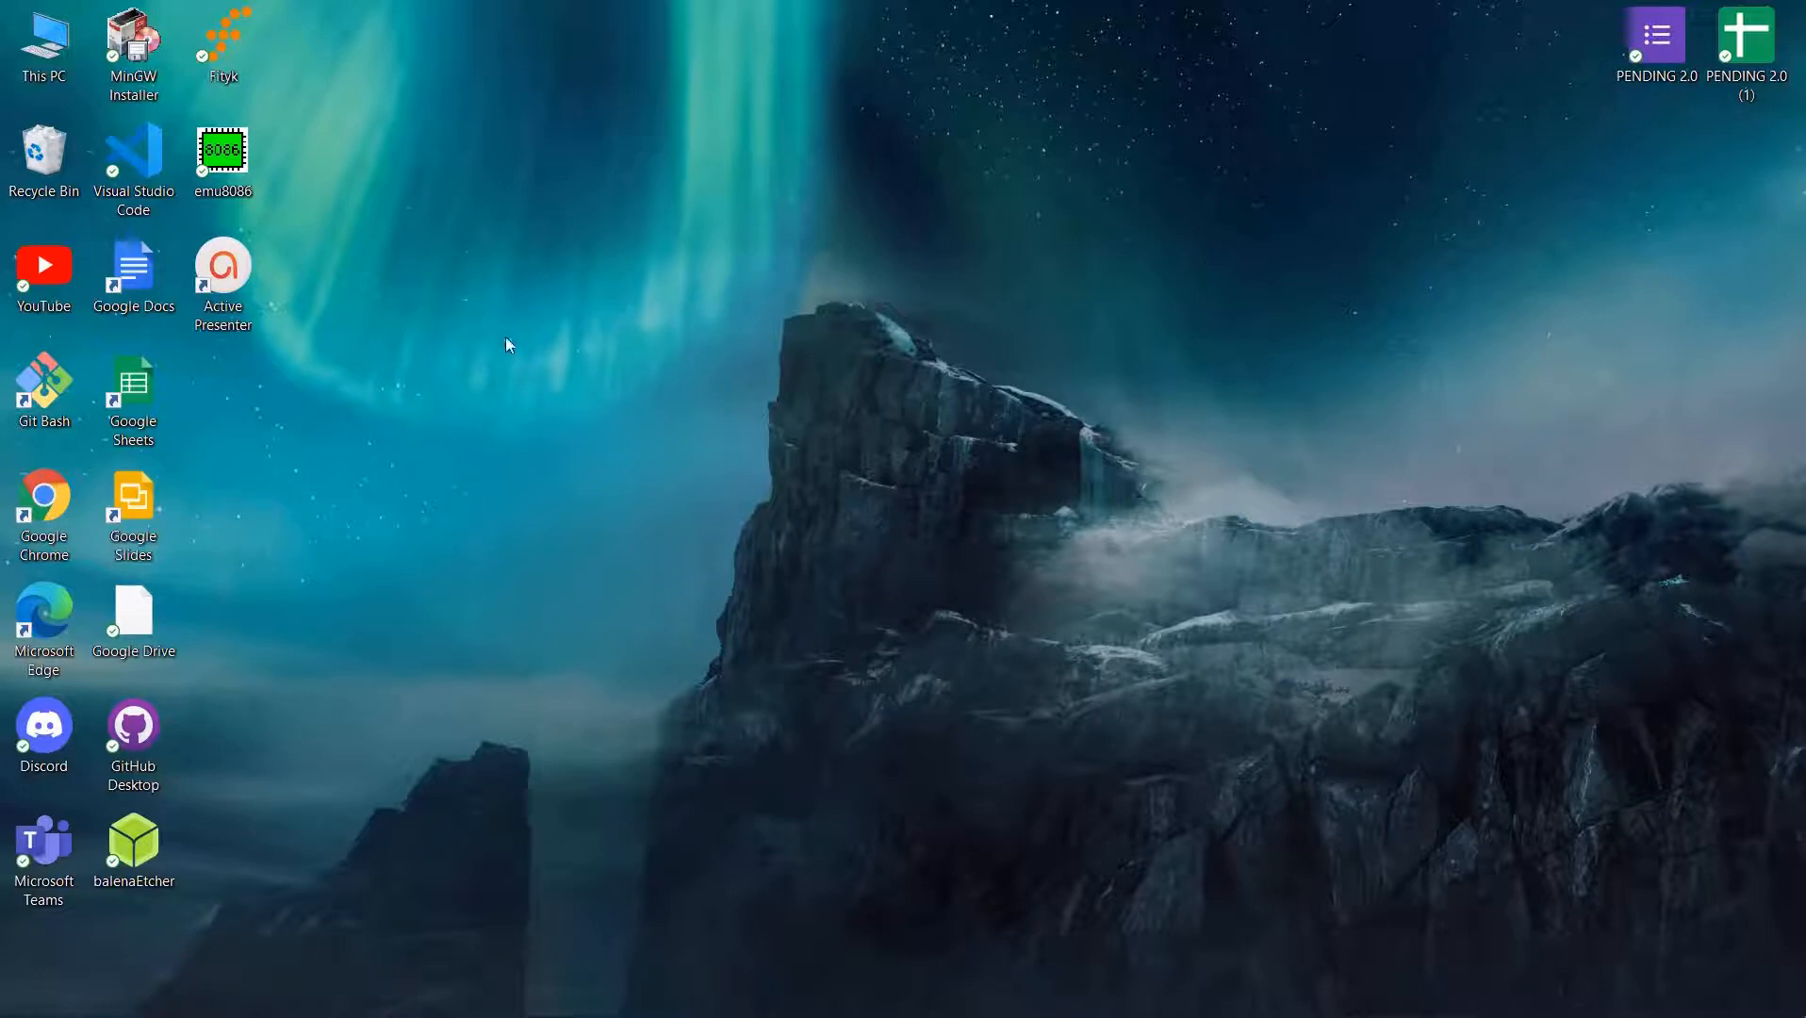
Open Discord on Robot Server's #general channel, showing GitHub commit and star notifications.
{"action": "right_click", "coordinate": [510, 348]}
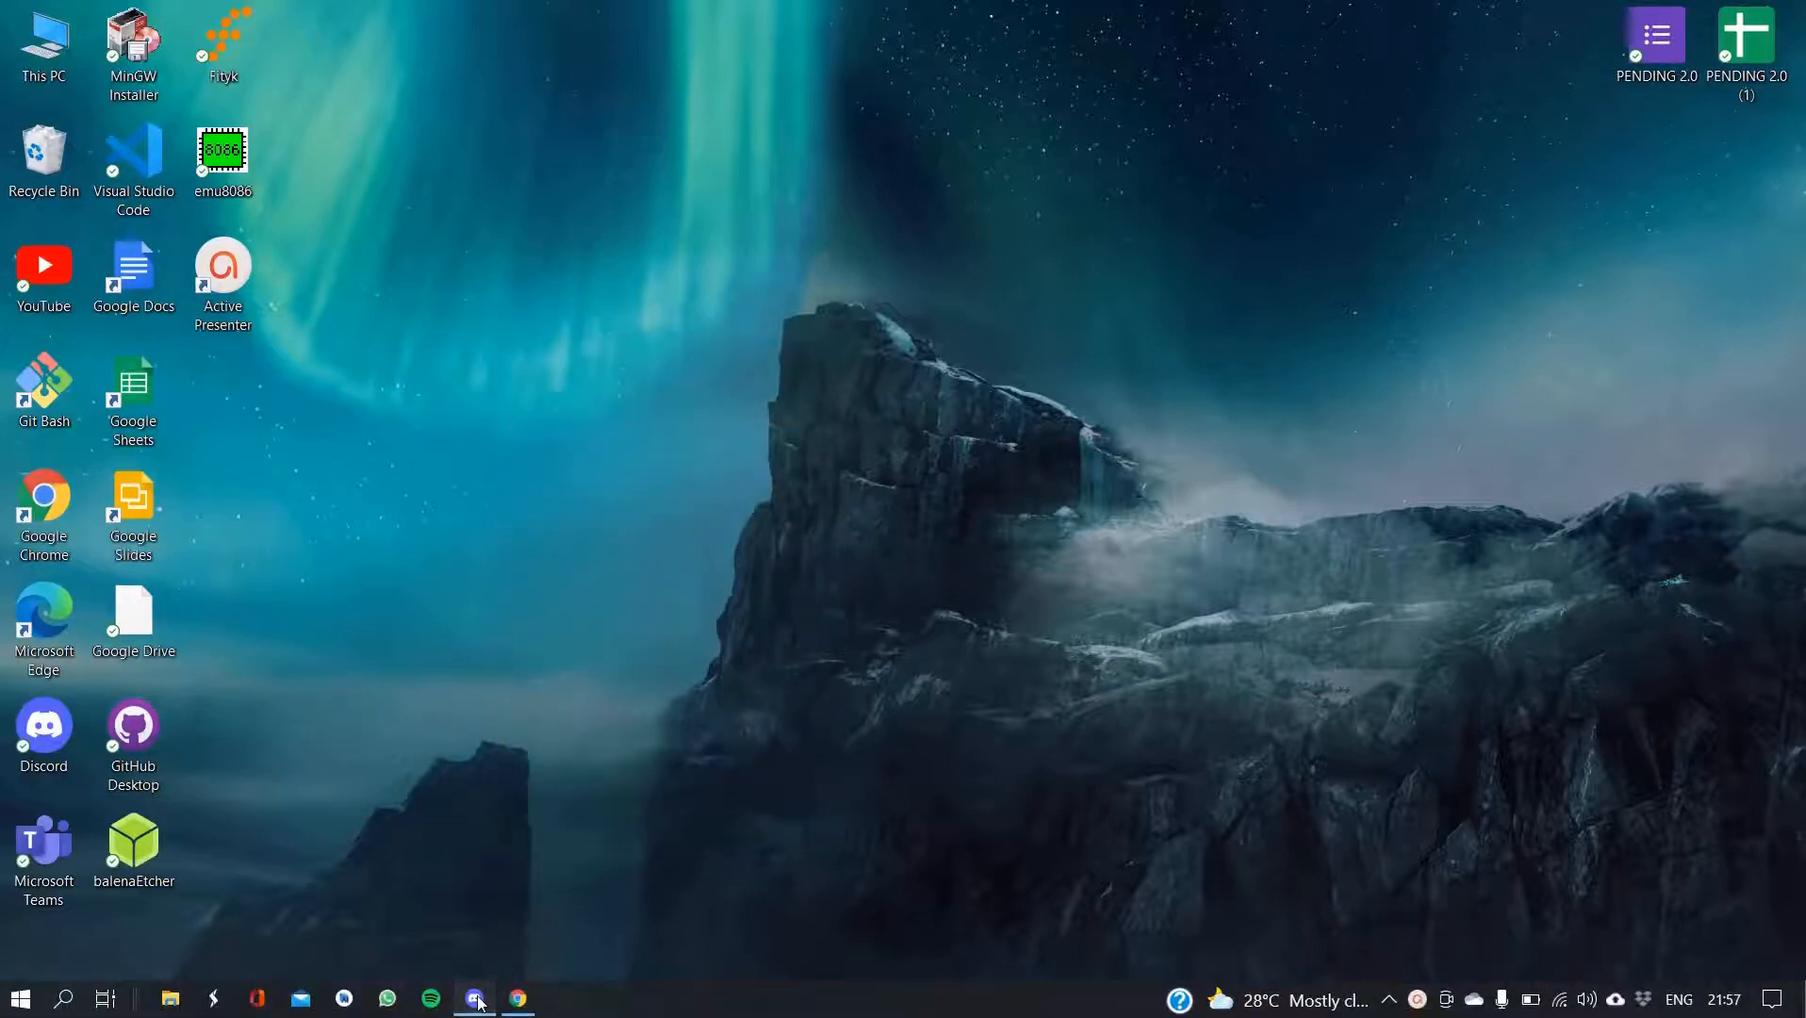
{"action": "left_click", "coordinate": [473, 998]}
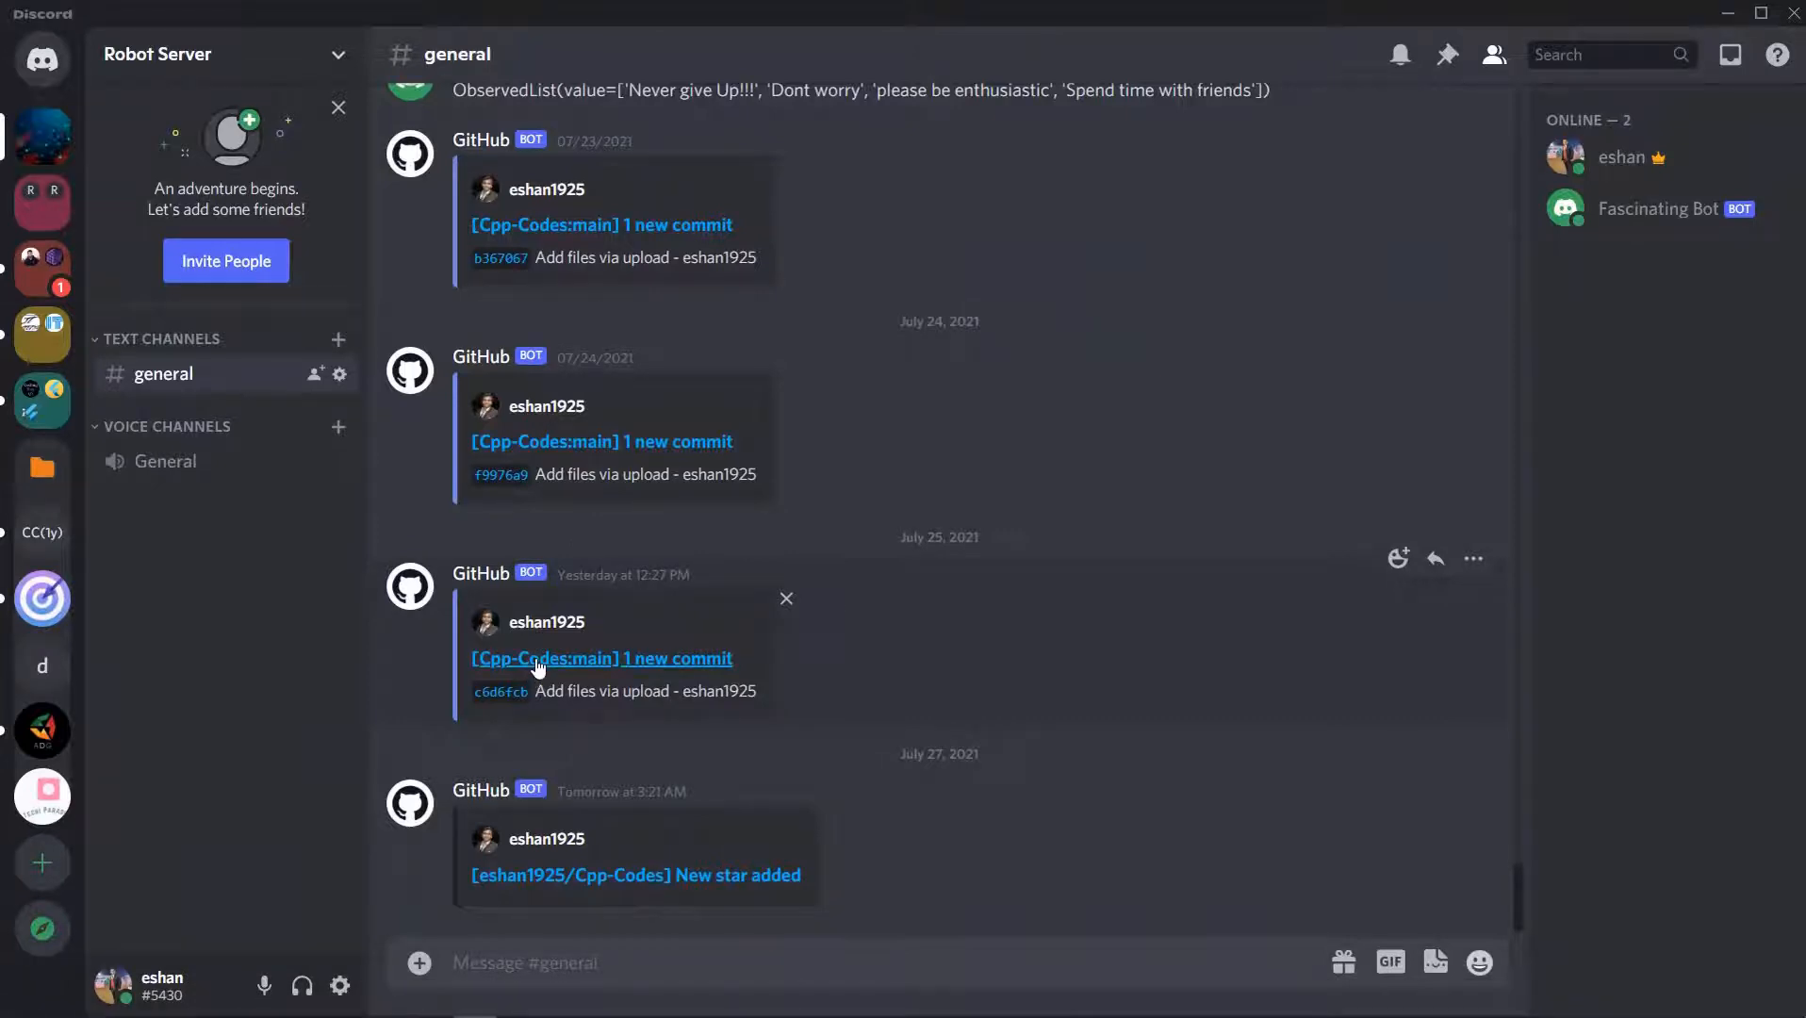
{"action": "mouse_move", "coordinate": [576, 699]}
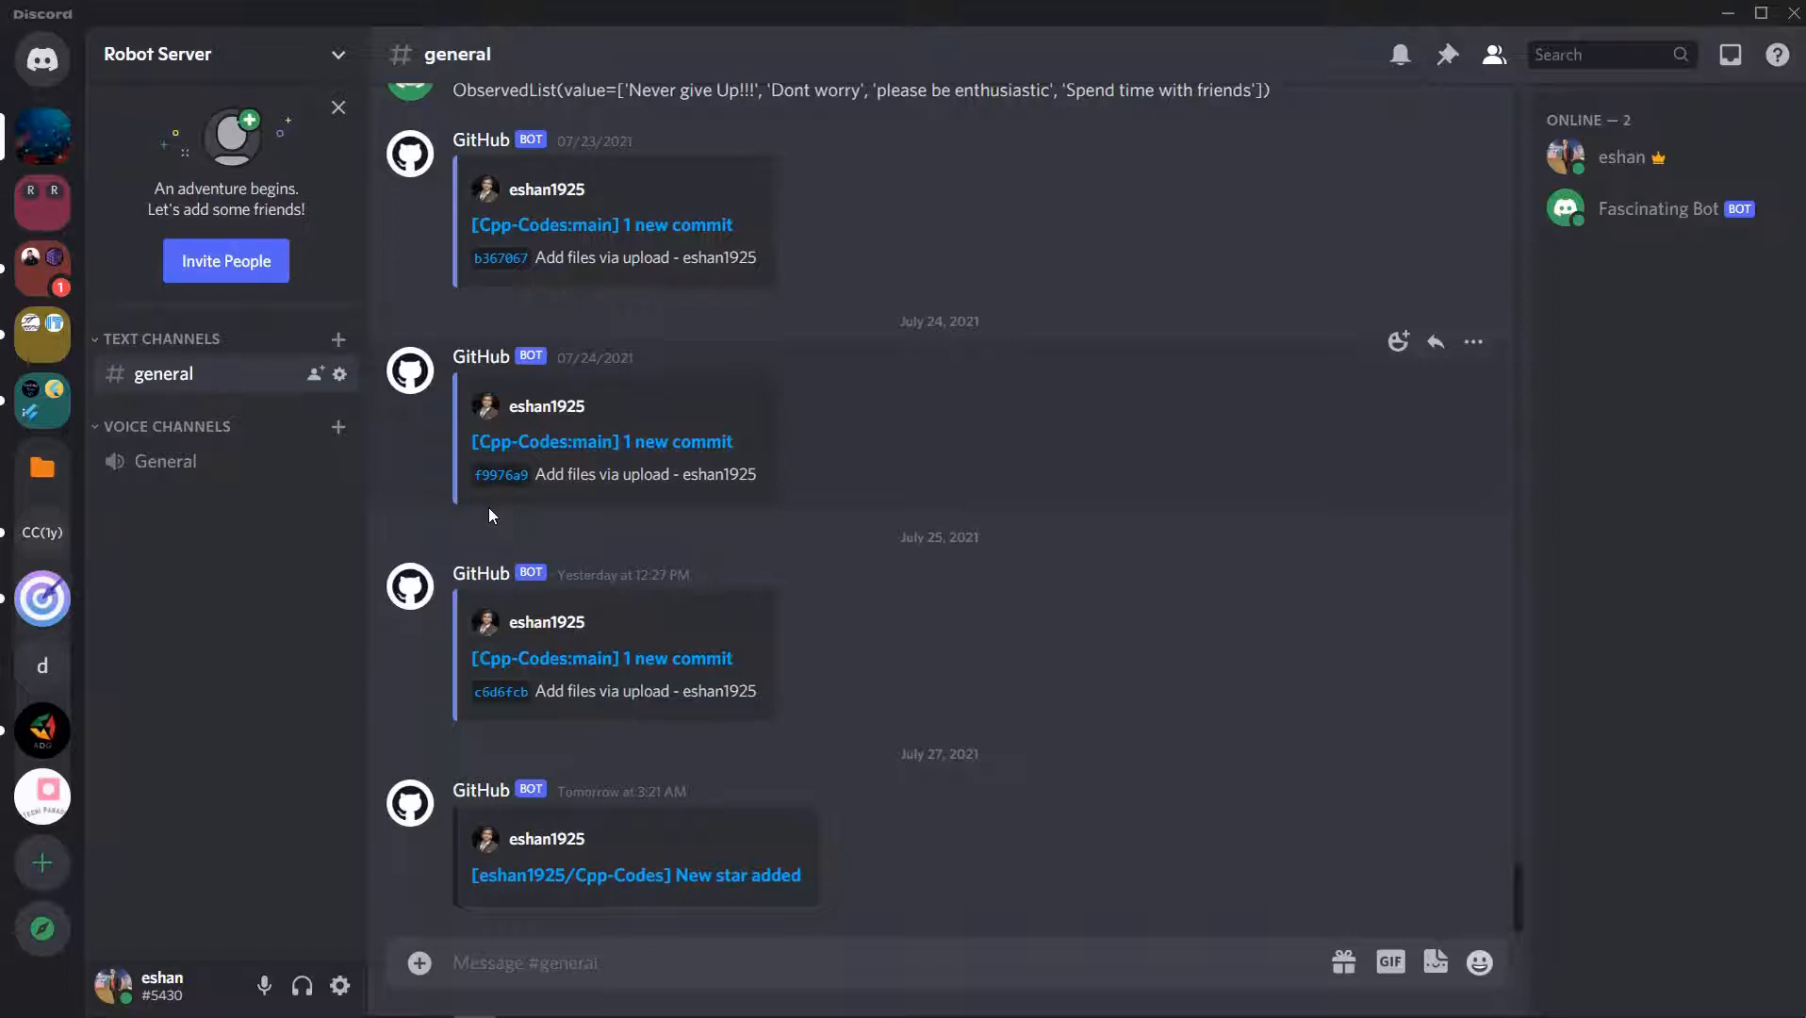
{"action": "mouse_move", "coordinate": [839, 397]}
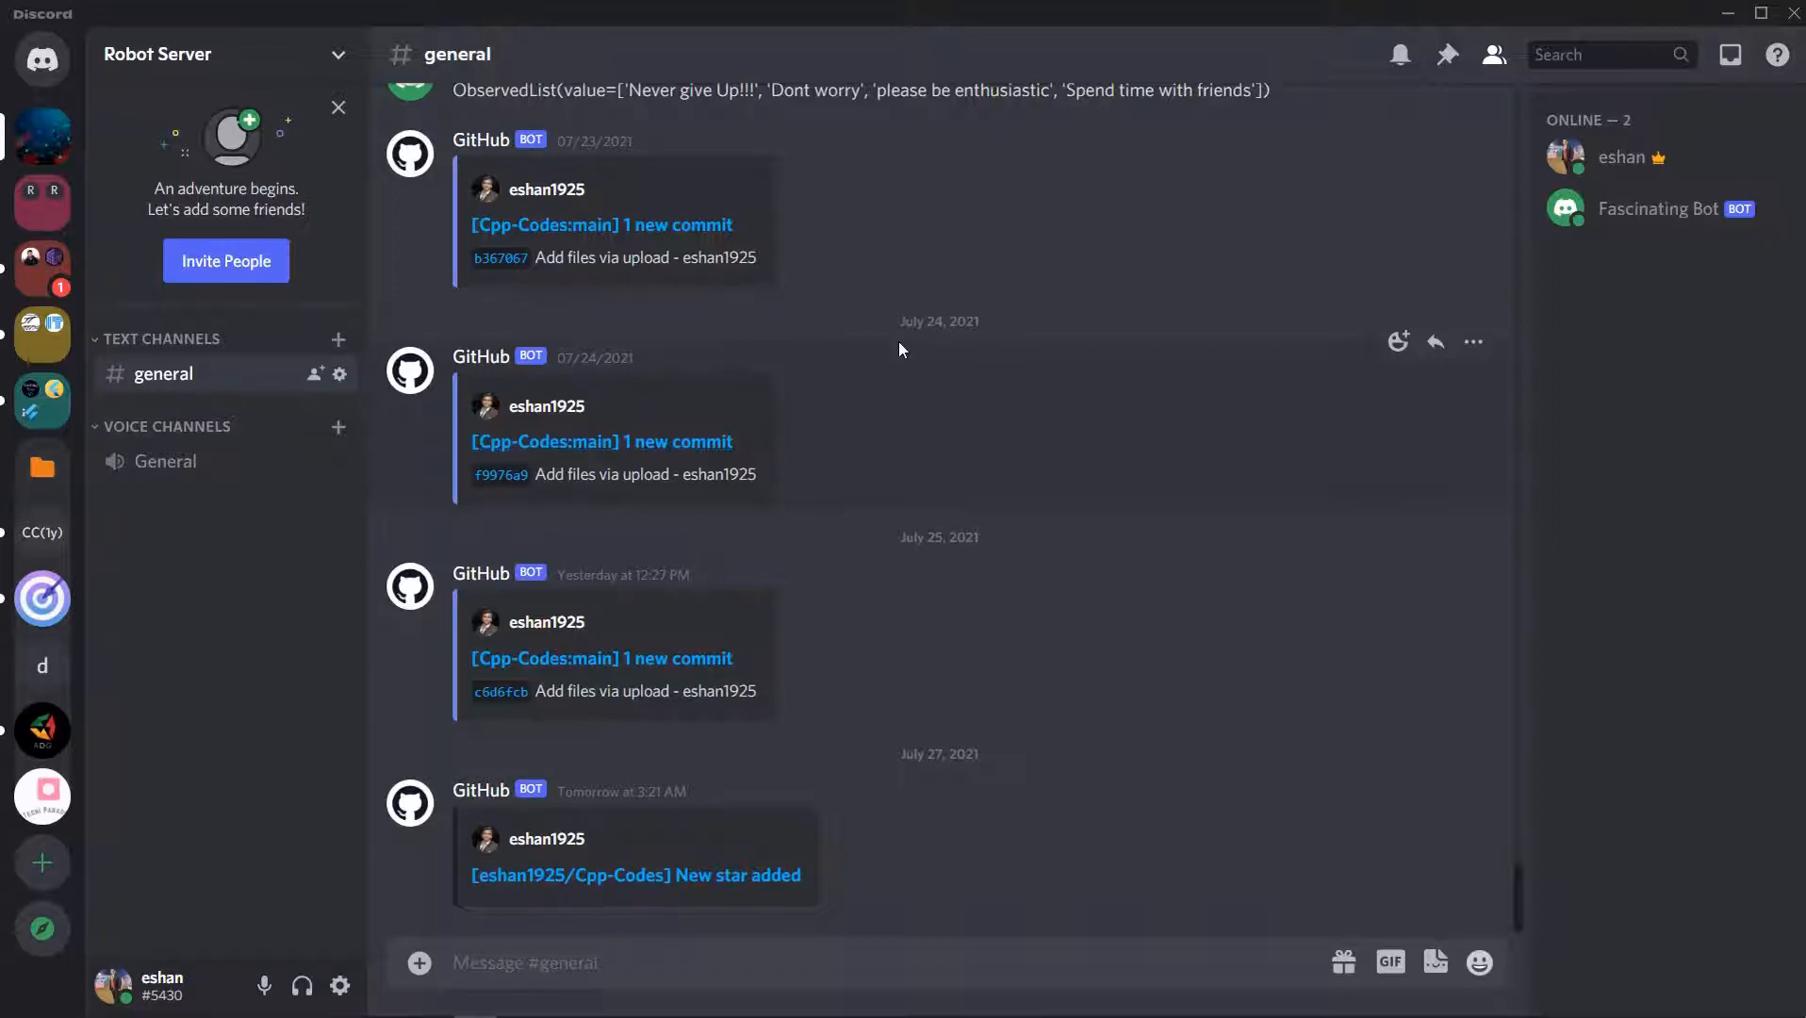
{"action": "mouse_move", "coordinate": [1734, 10]}
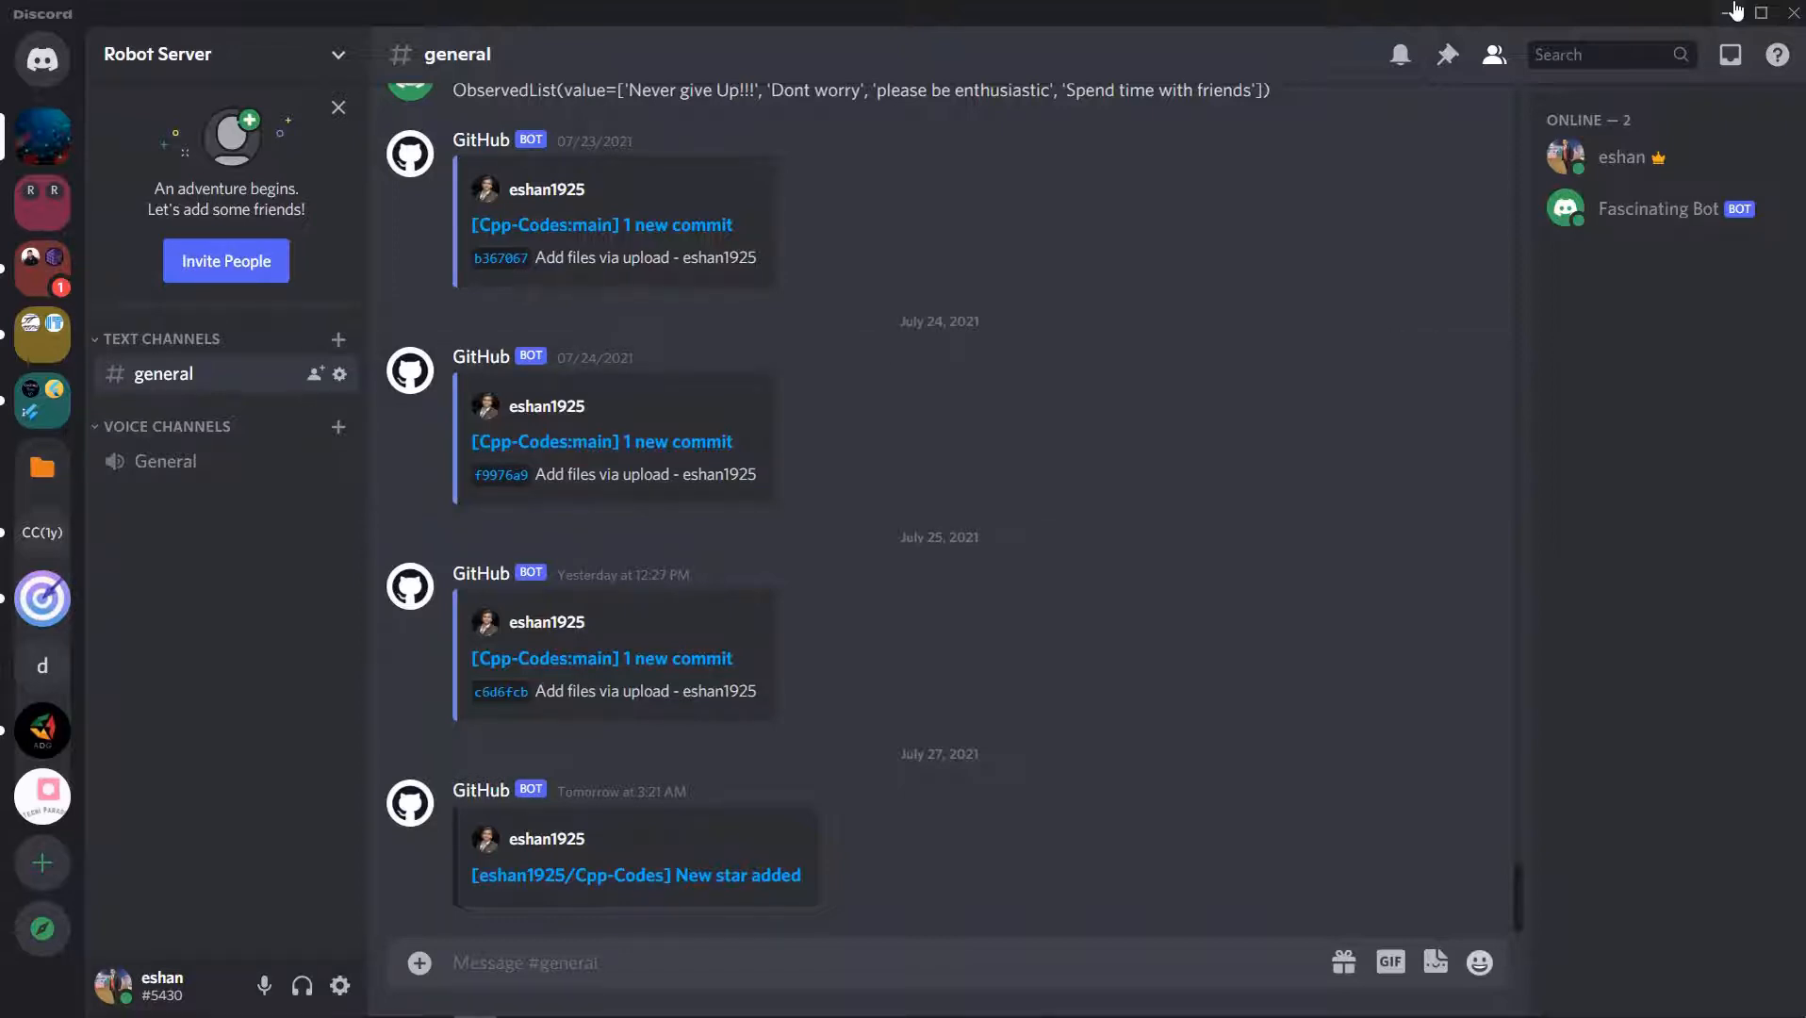
{"action": "mouse_move", "coordinate": [305, 348]}
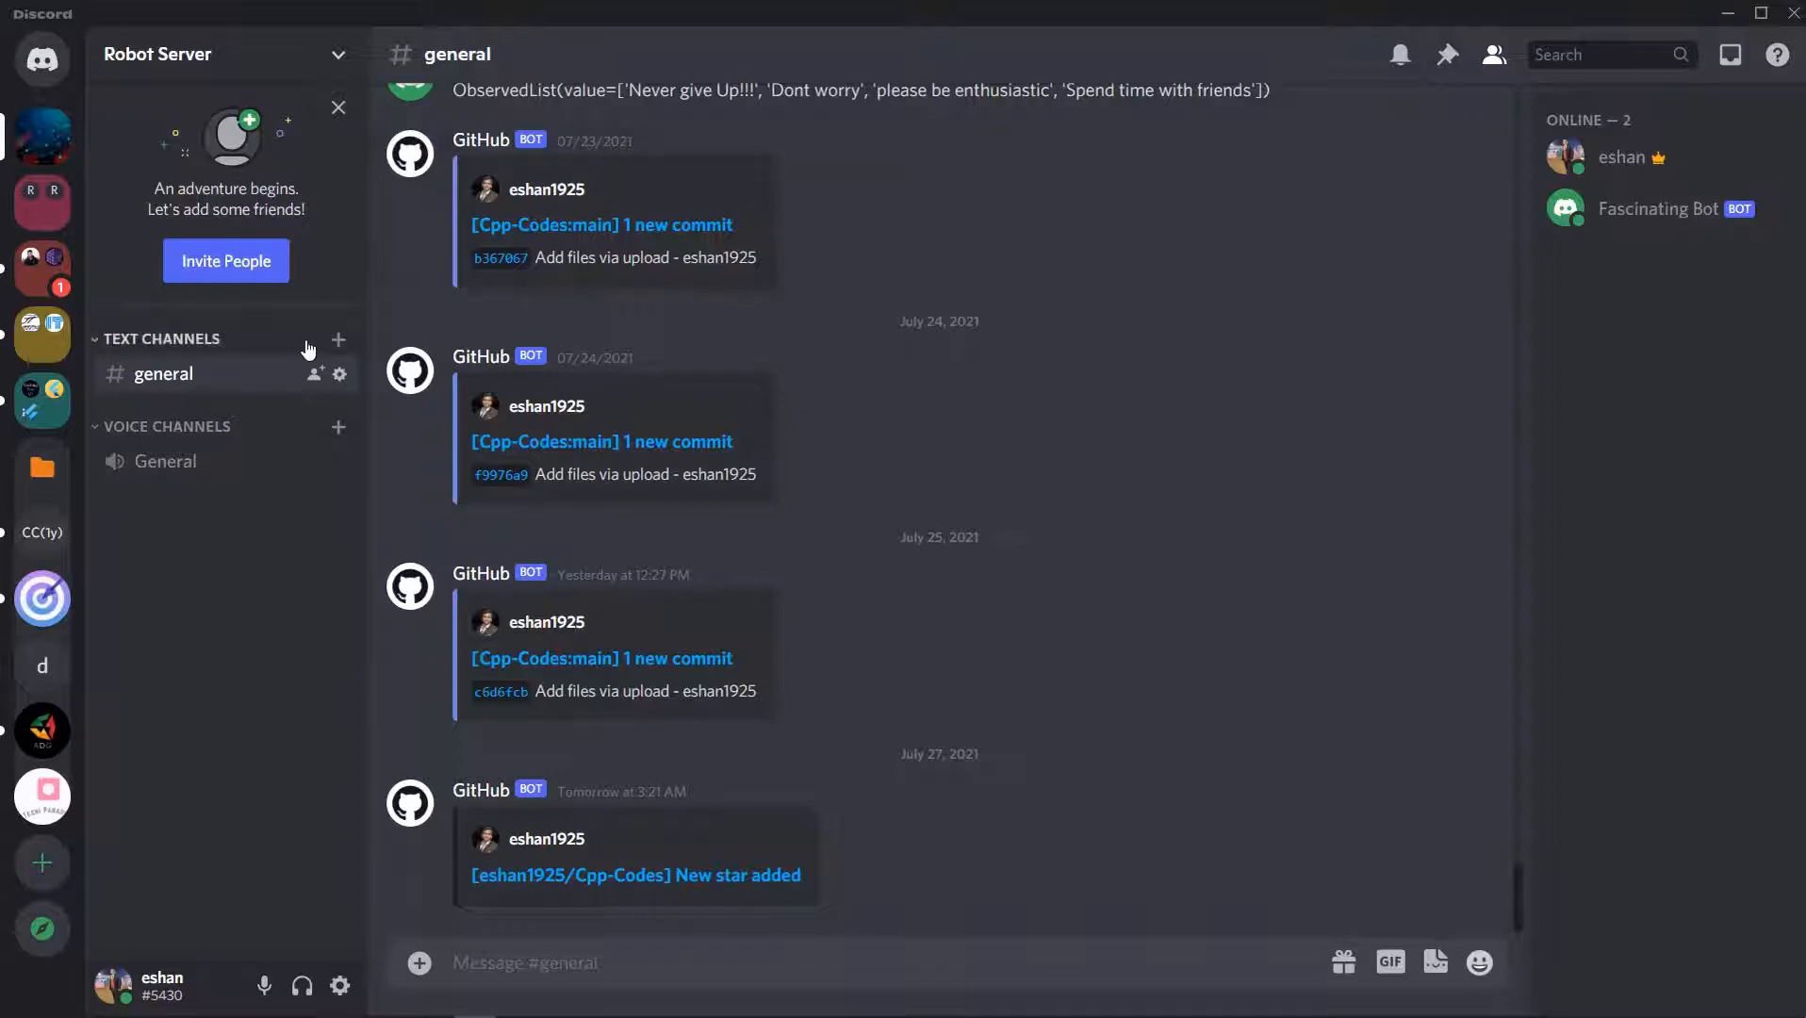
Create a new text channel named 'portfolio' in Robot Server.
{"action": "left_click", "coordinate": [338, 339]}
{"action": "type", "text": "portfolio"}
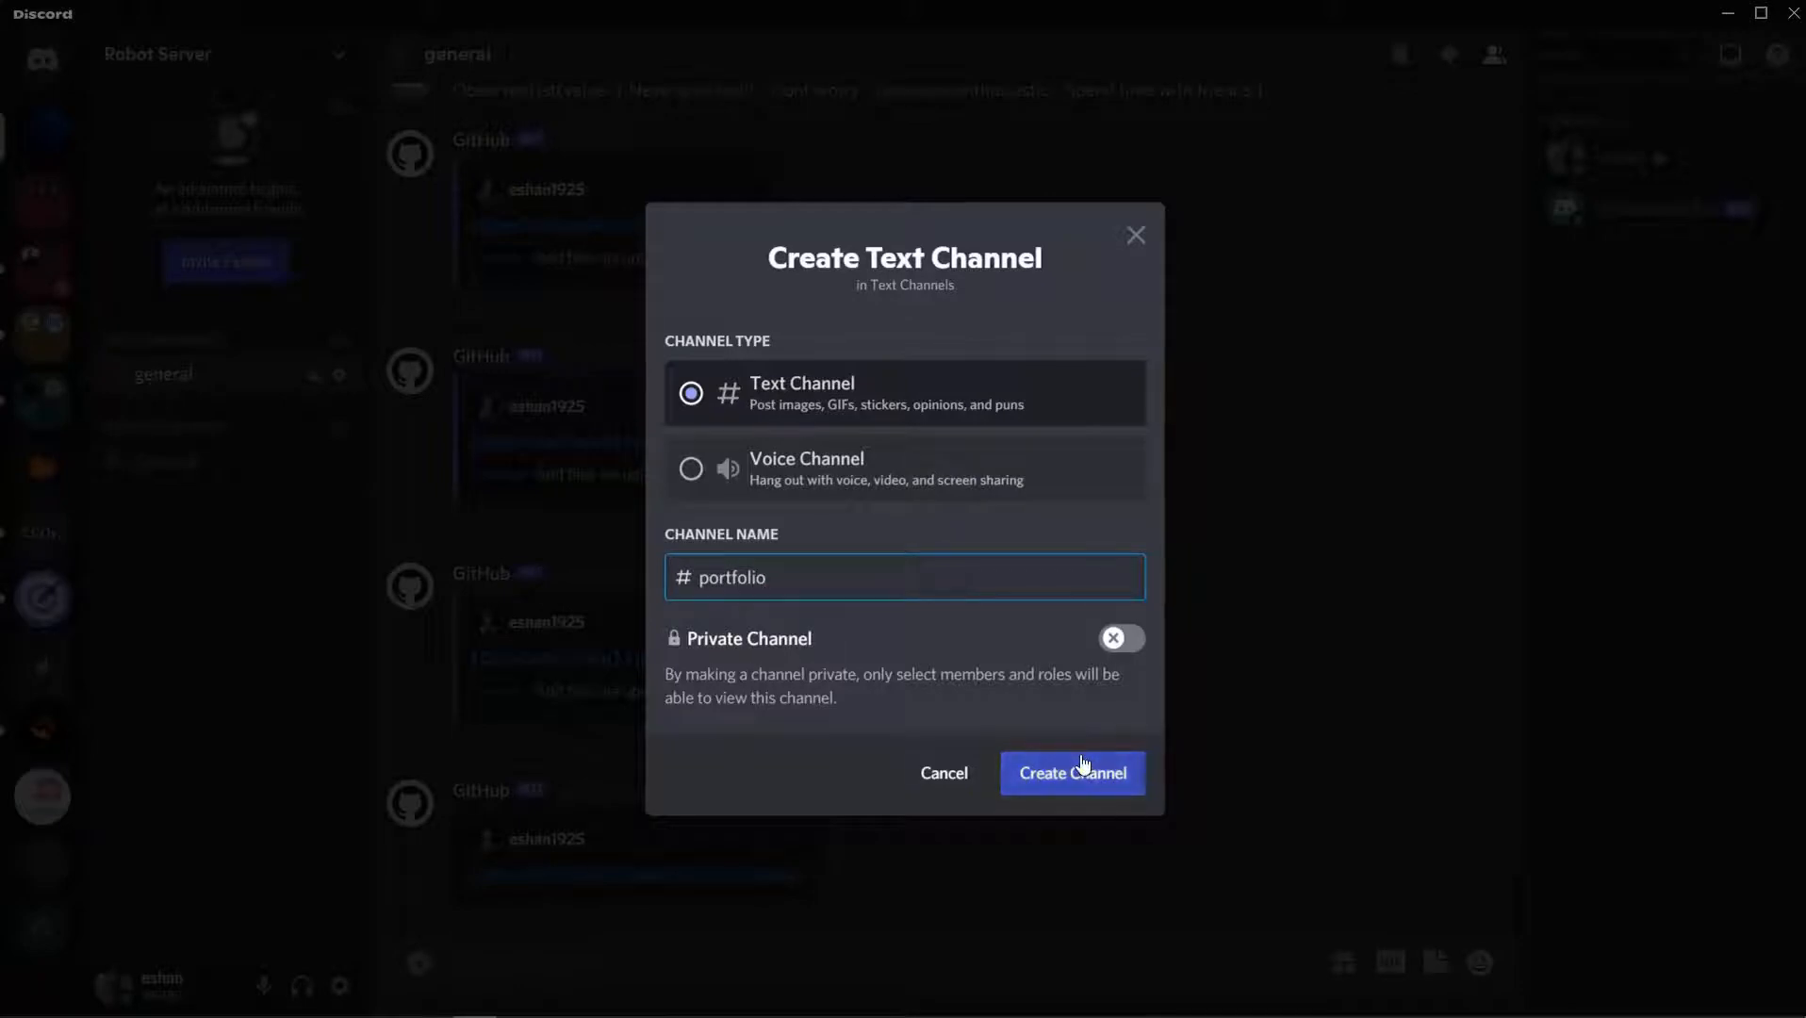
{"action": "left_click", "coordinate": [1070, 773]}
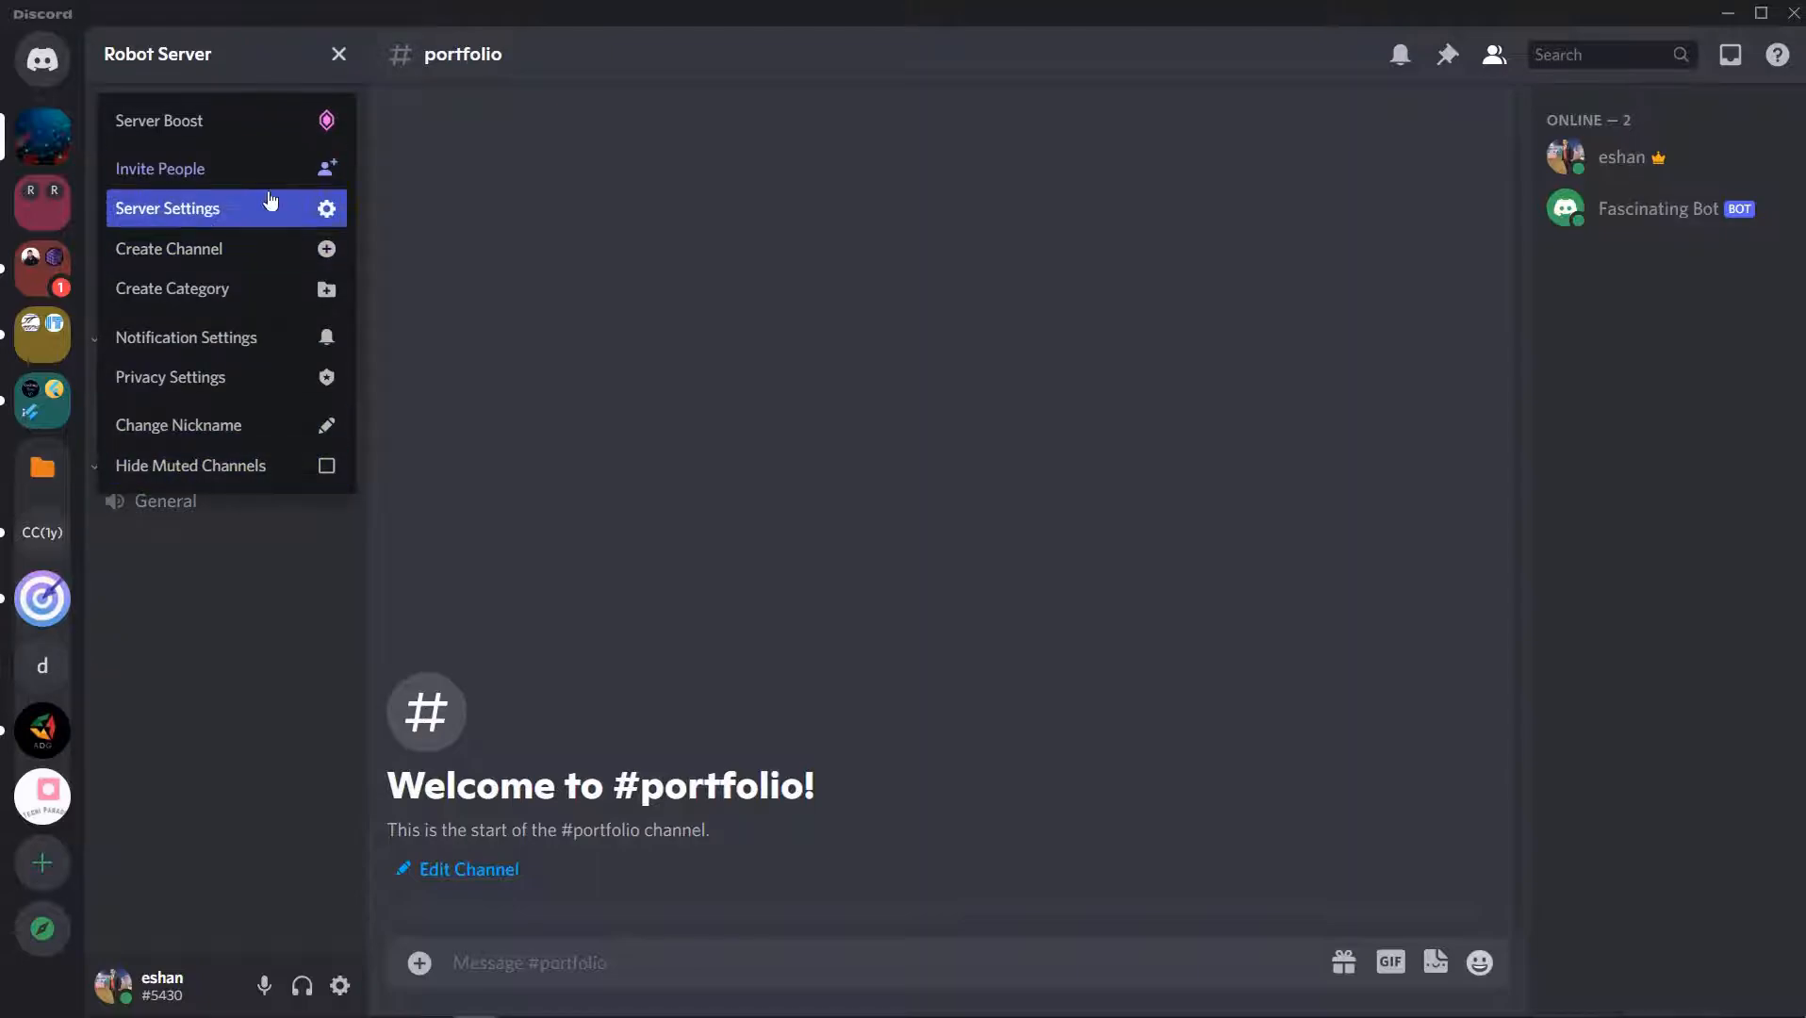
Go to Server Settings > Integrations > Webhooks, listing the existing Github Bro webhook.
{"action": "left_click", "coordinate": [167, 208]}
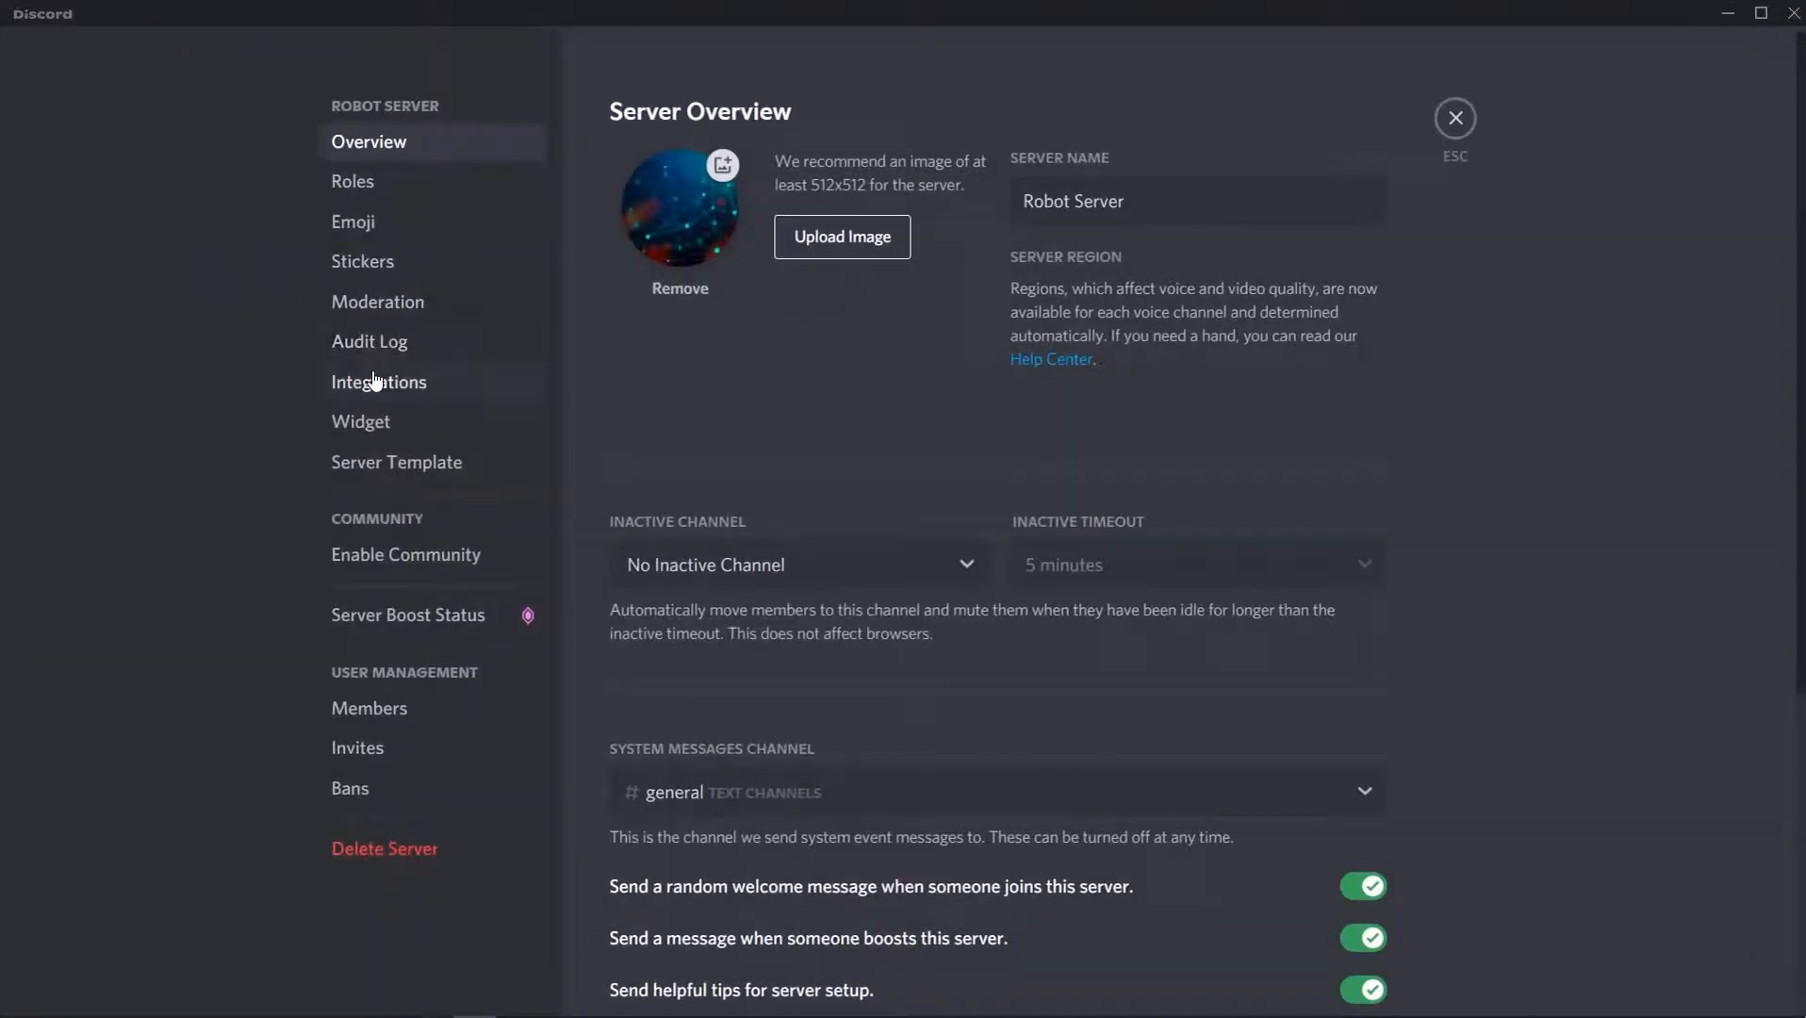
{"action": "left_click", "coordinate": [379, 381]}
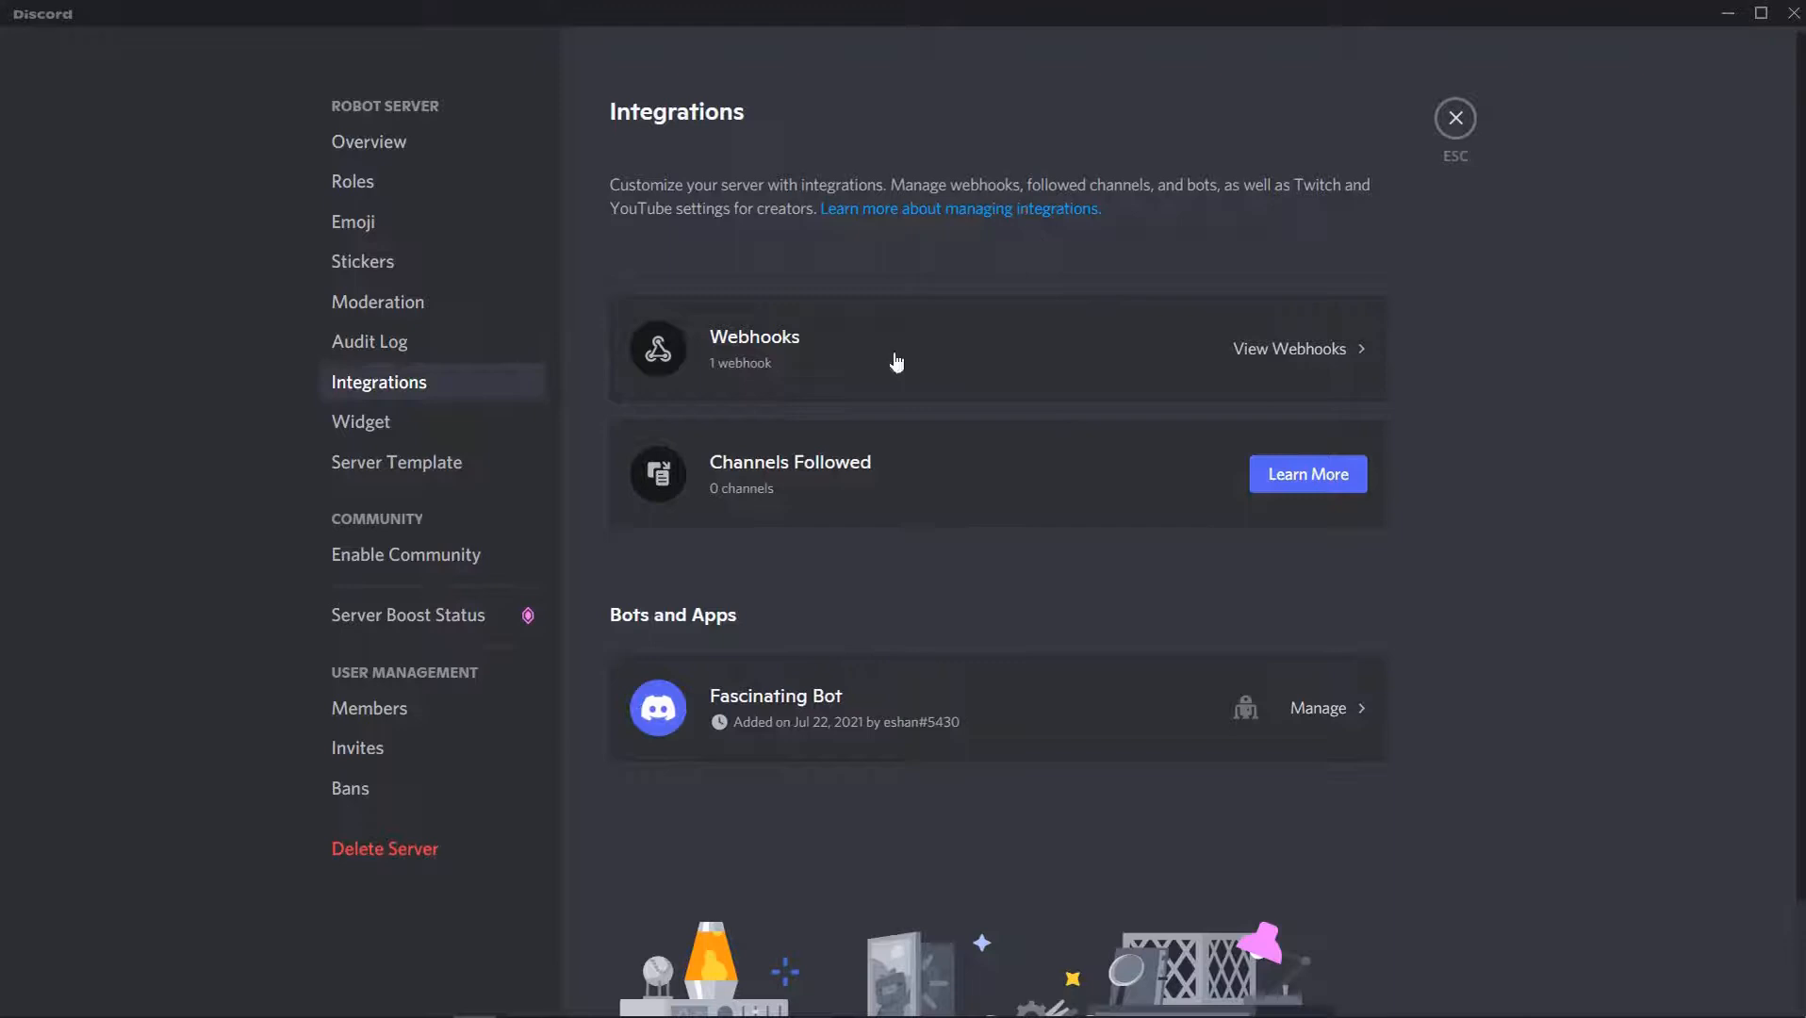
{"action": "mouse_move", "coordinate": [1166, 407]}
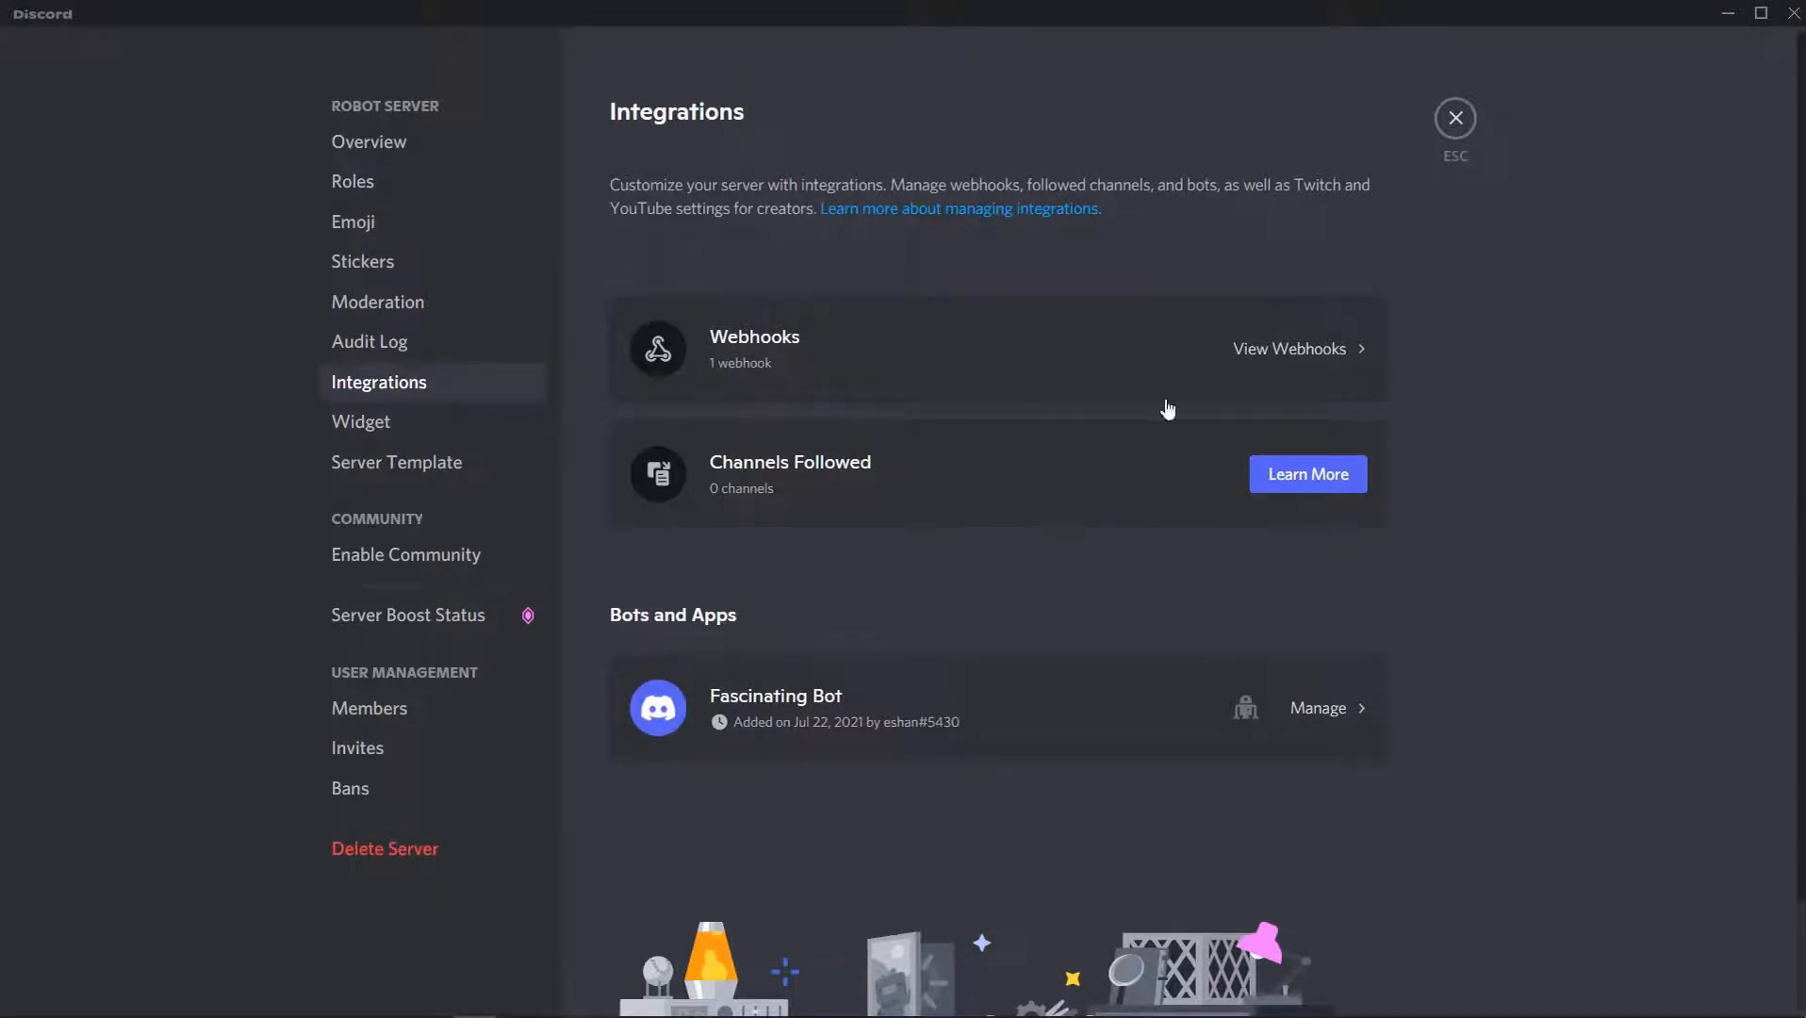
{"action": "mouse_move", "coordinate": [768, 336]}
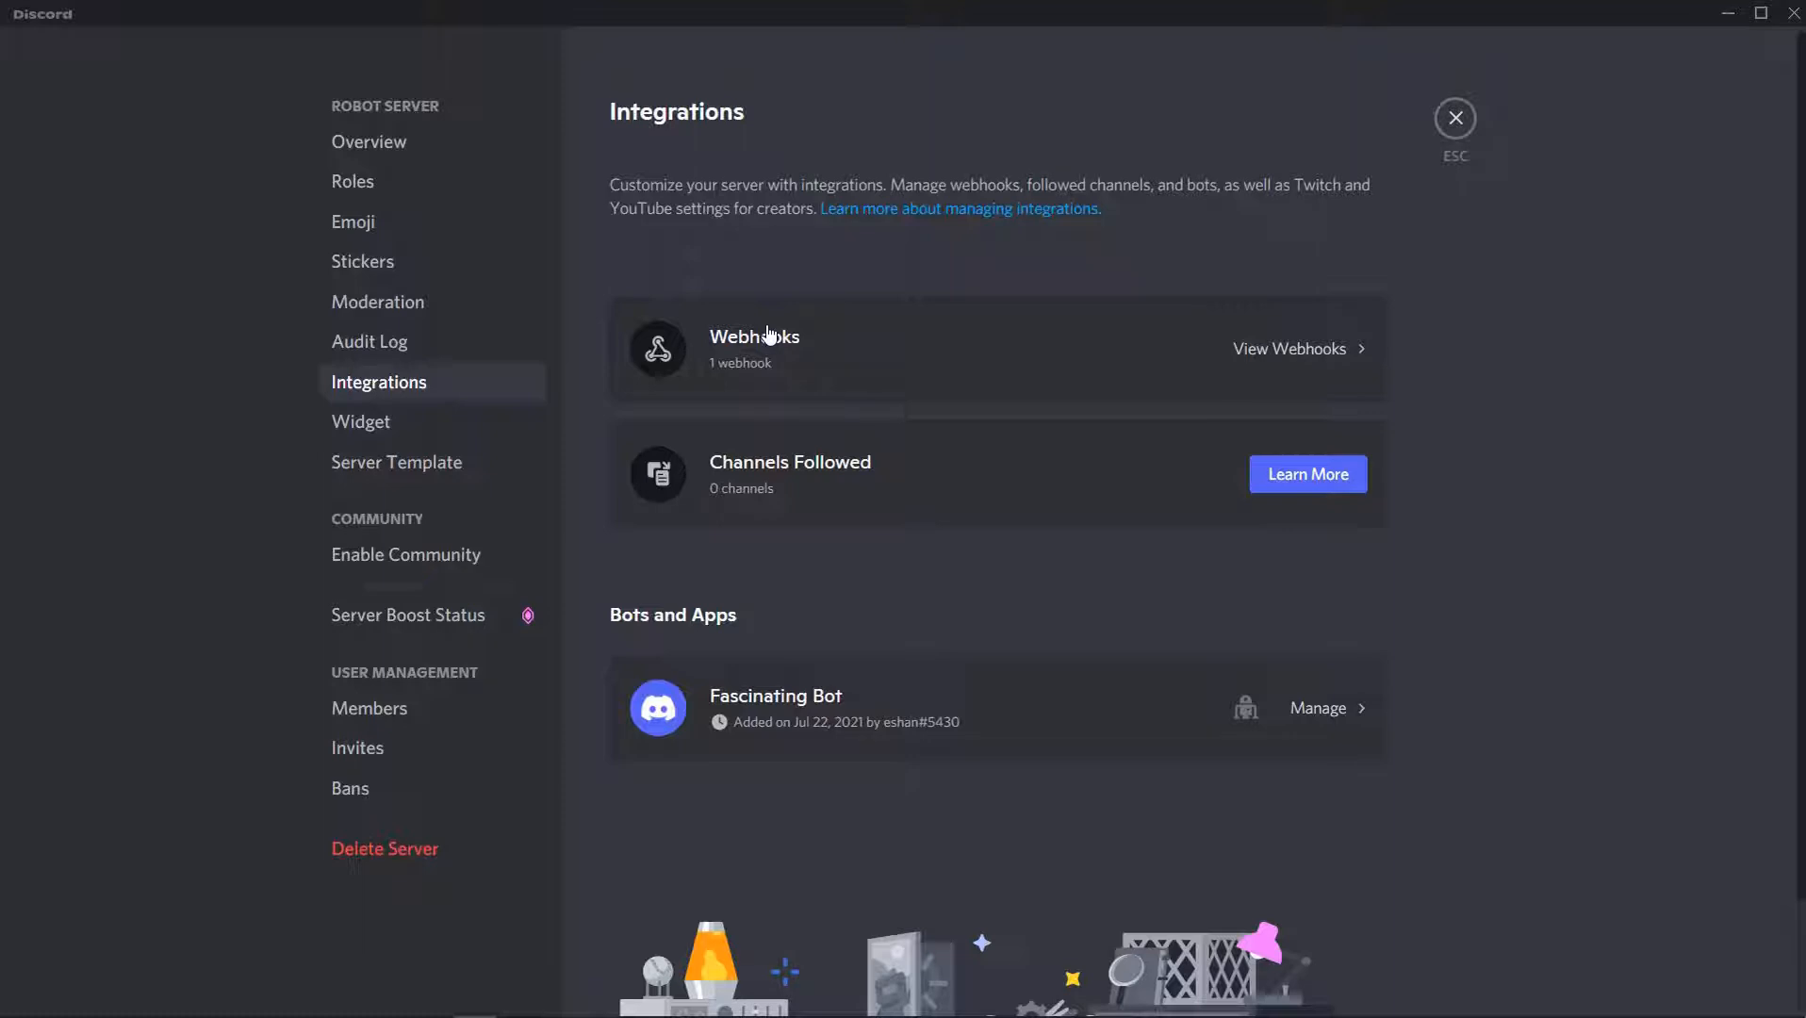
{"action": "left_click", "coordinate": [1288, 348]}
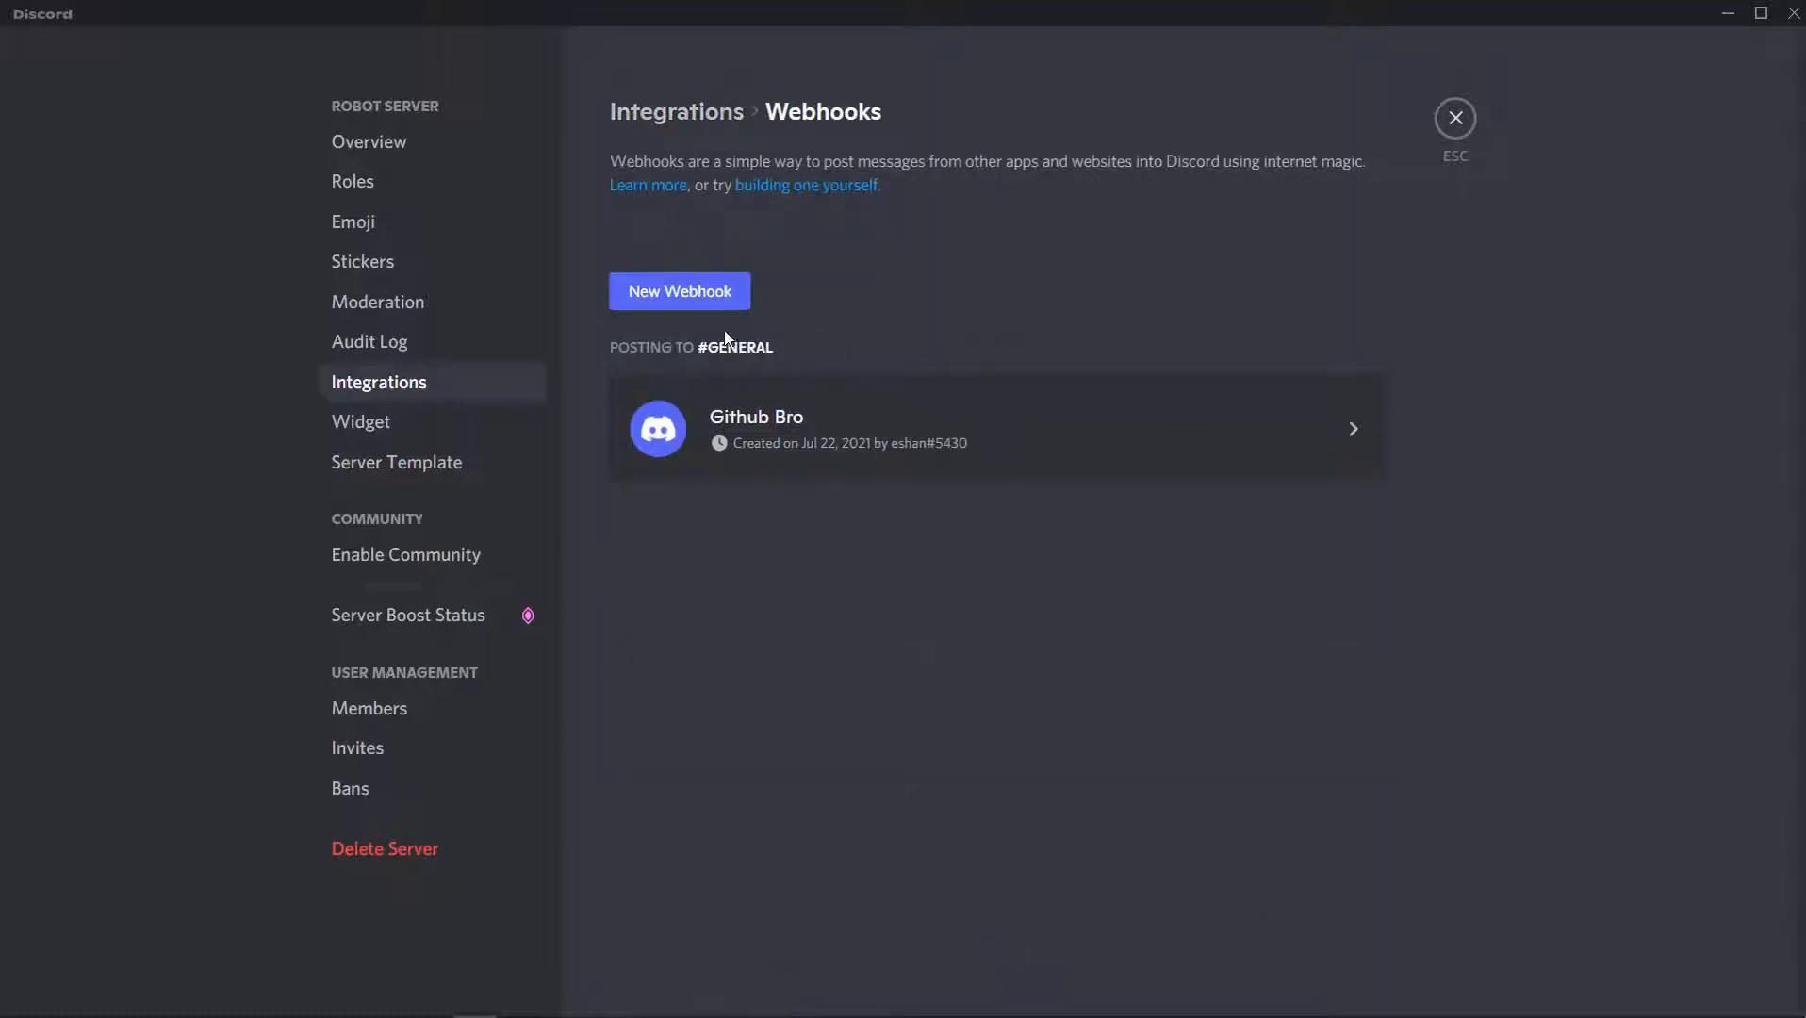
Create 'Portfolio Webhook' posting to #portfolio, save it, and copy its URL.
{"action": "left_click", "coordinate": [678, 290]}
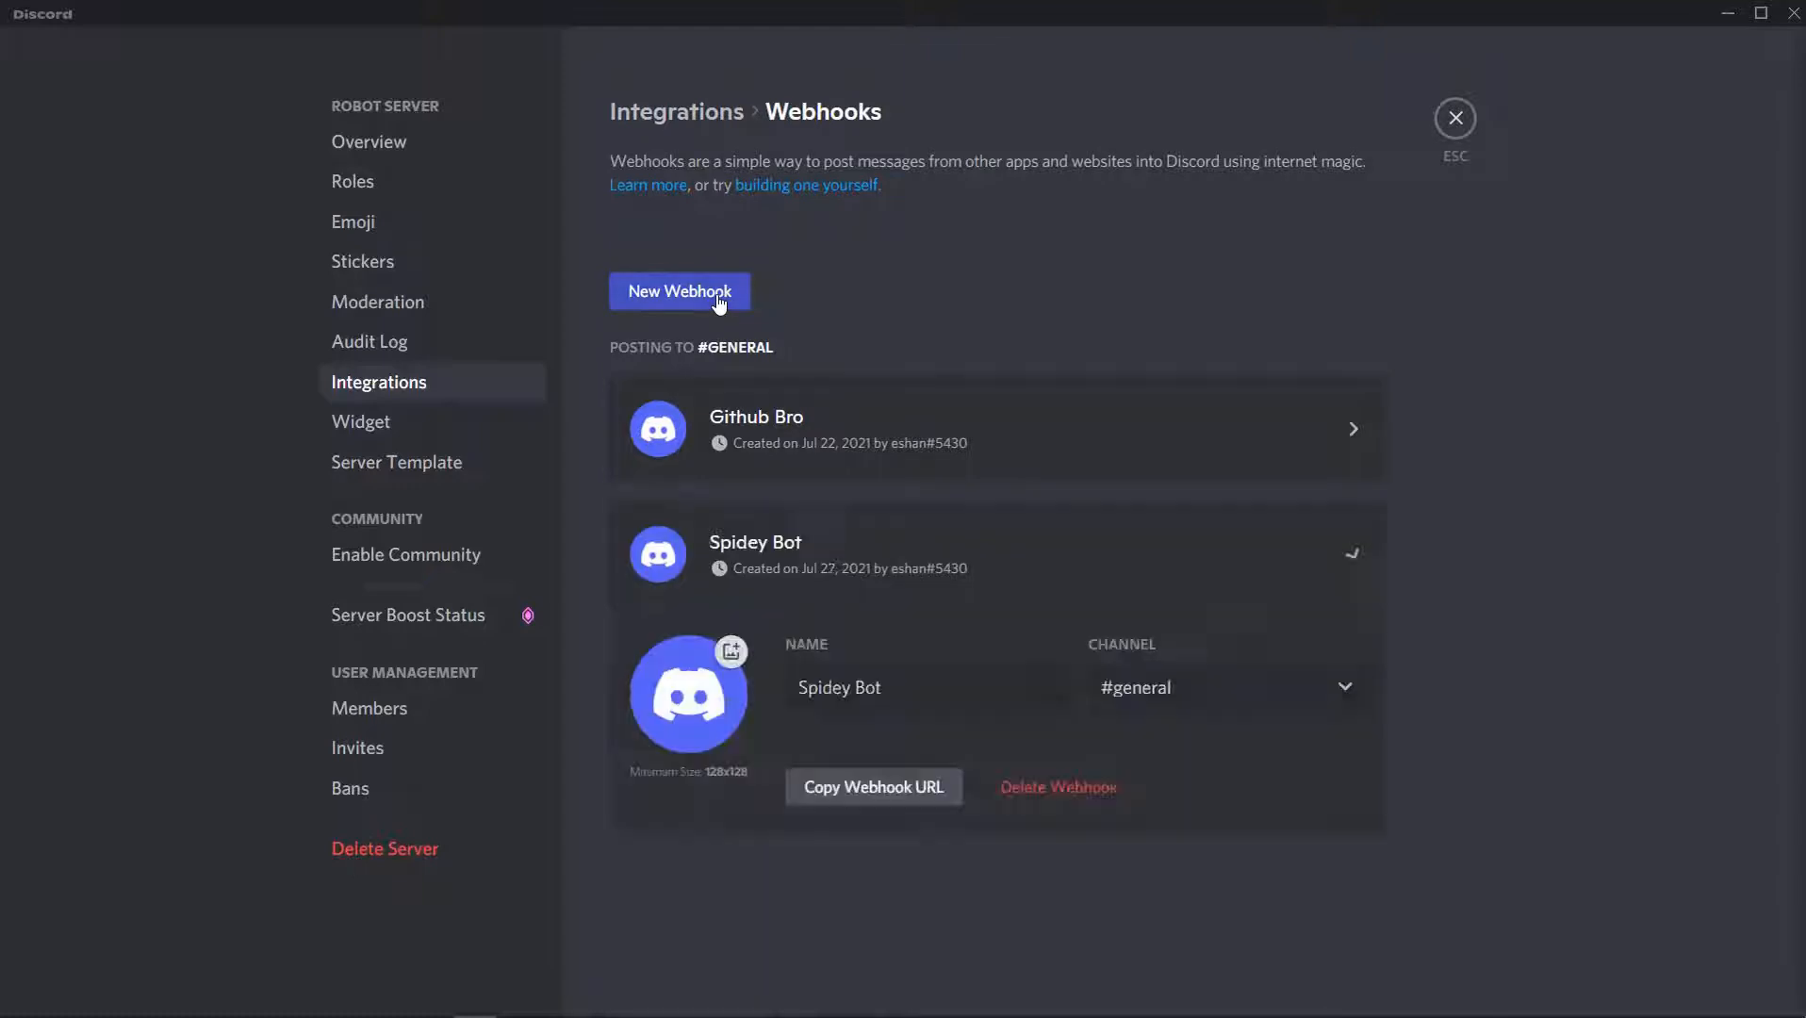
{"action": "left_click", "coordinate": [922, 687]}
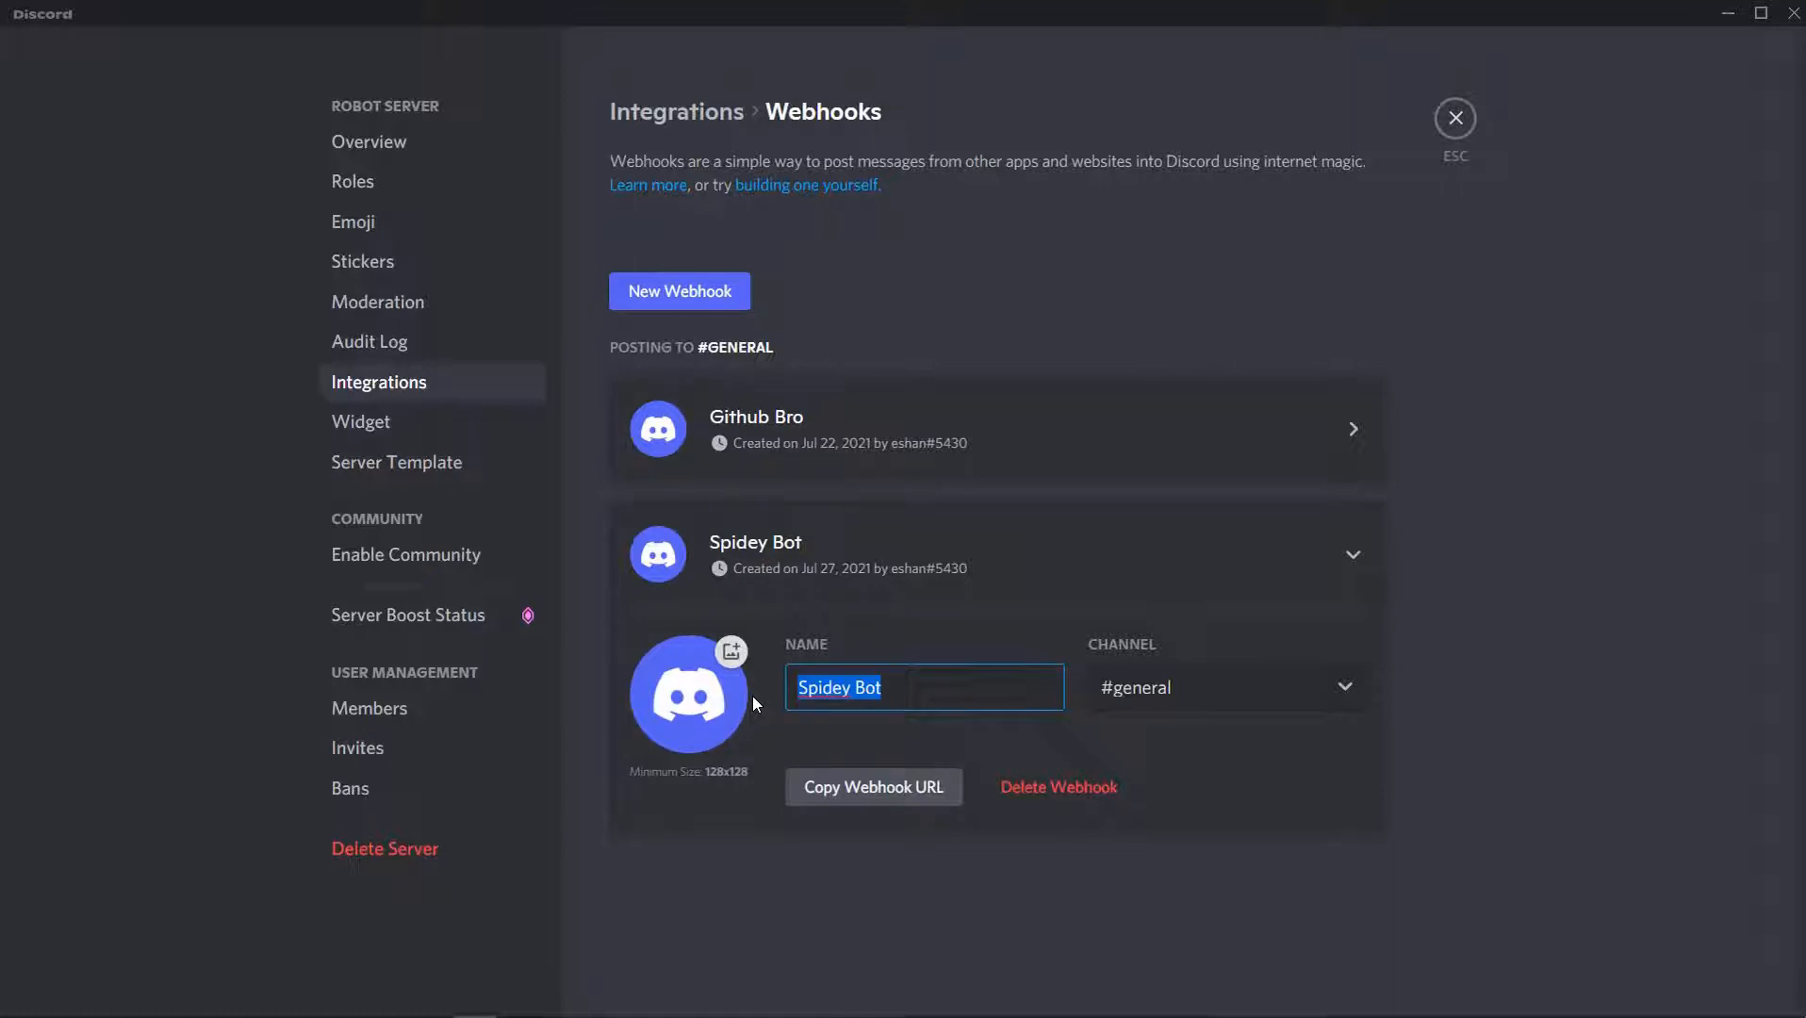
{"action": "type", "text": "Po"}
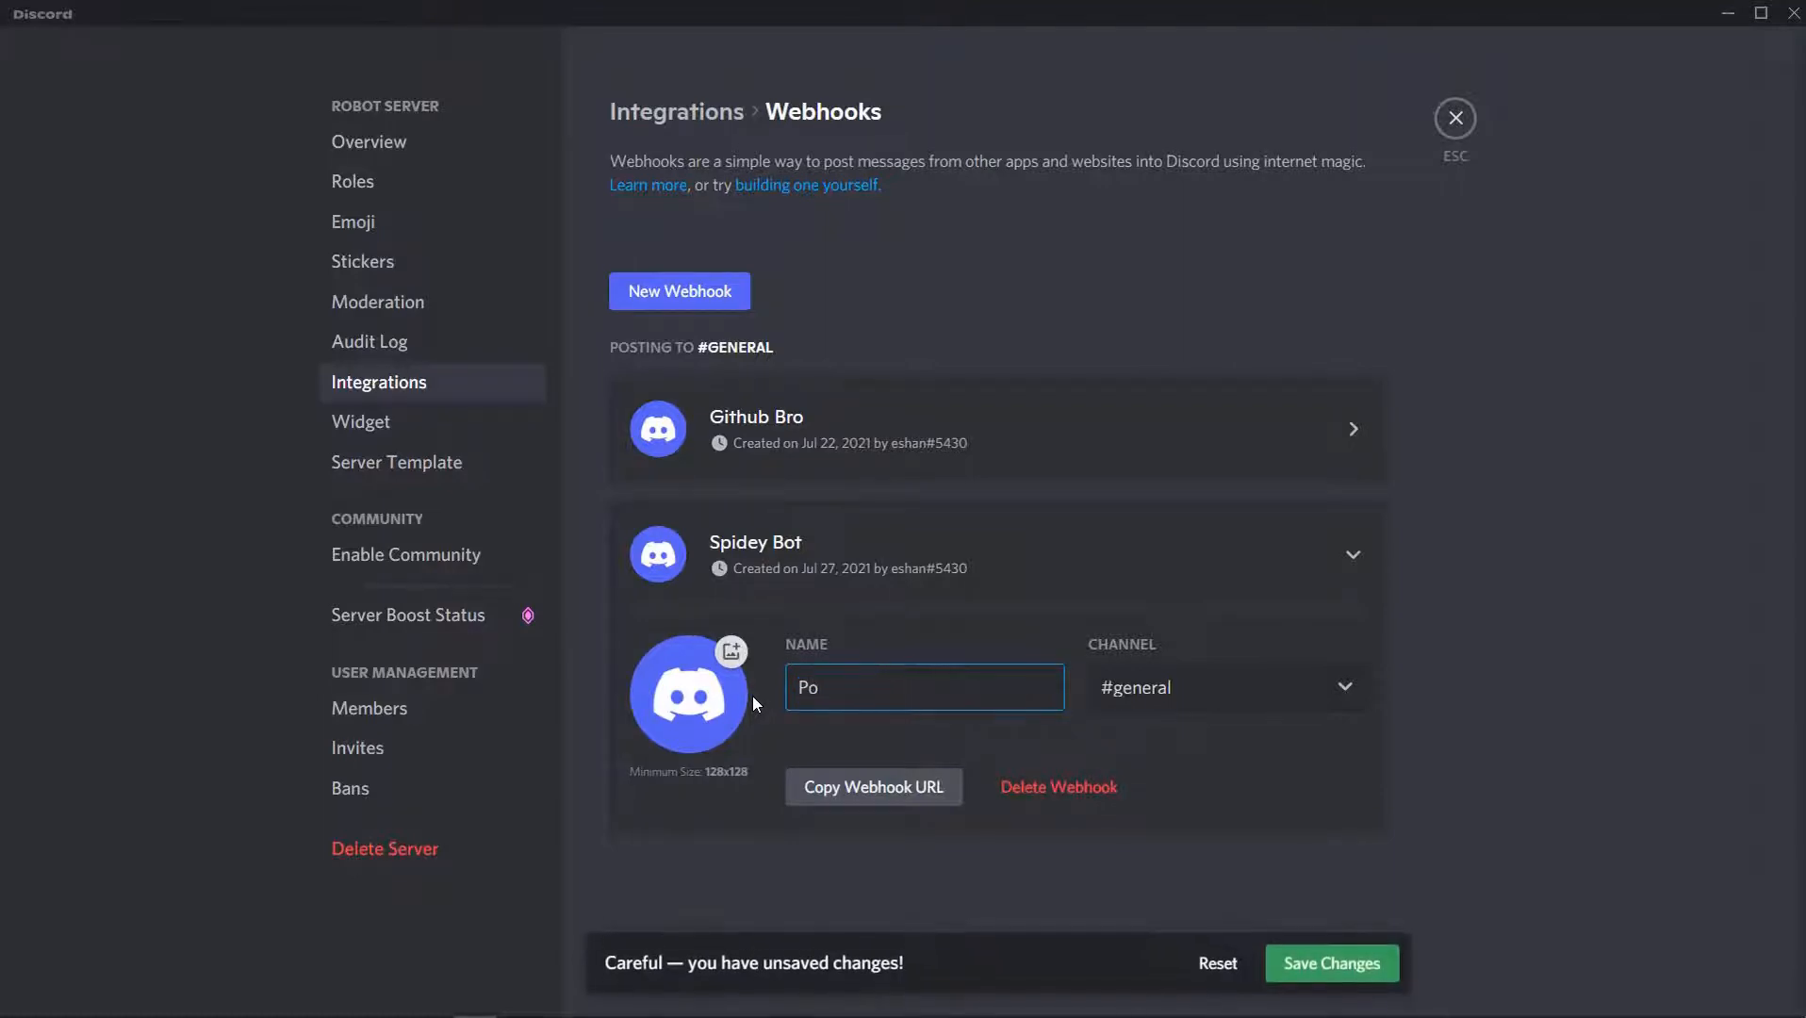
{"action": "type", "text": "rtfolio W"}
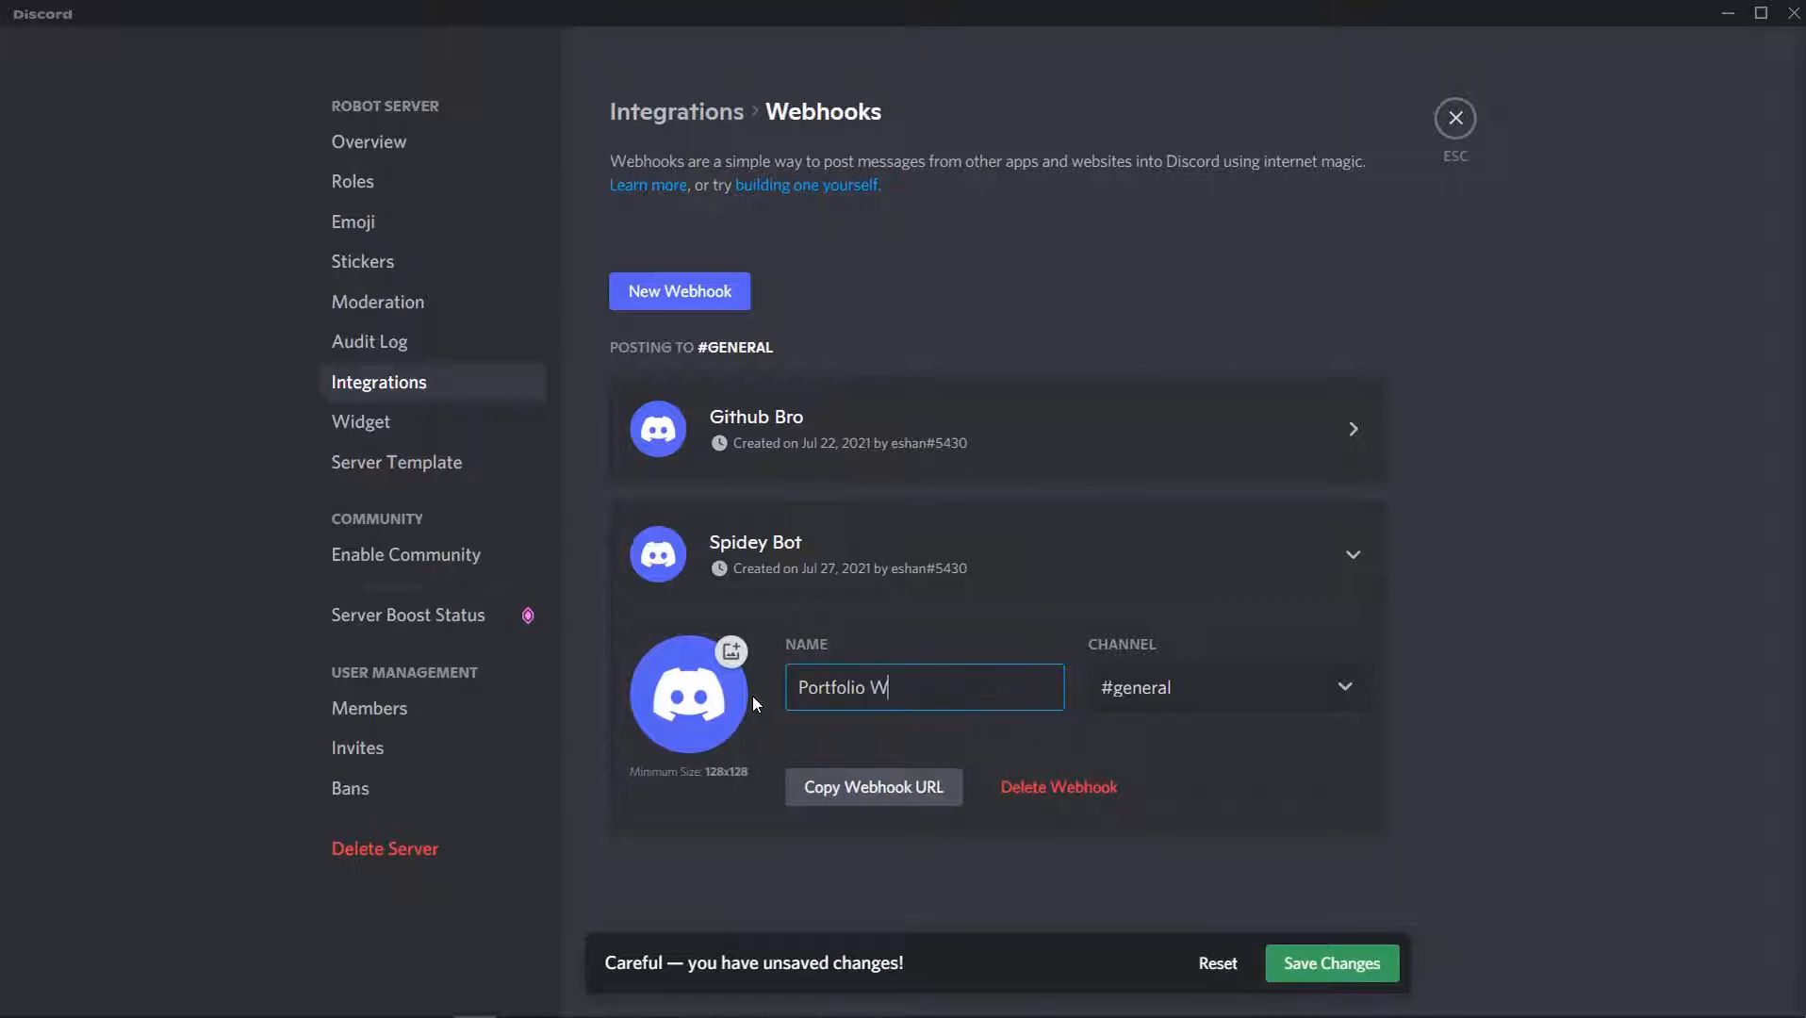
{"action": "type", "text": "ebhook"}
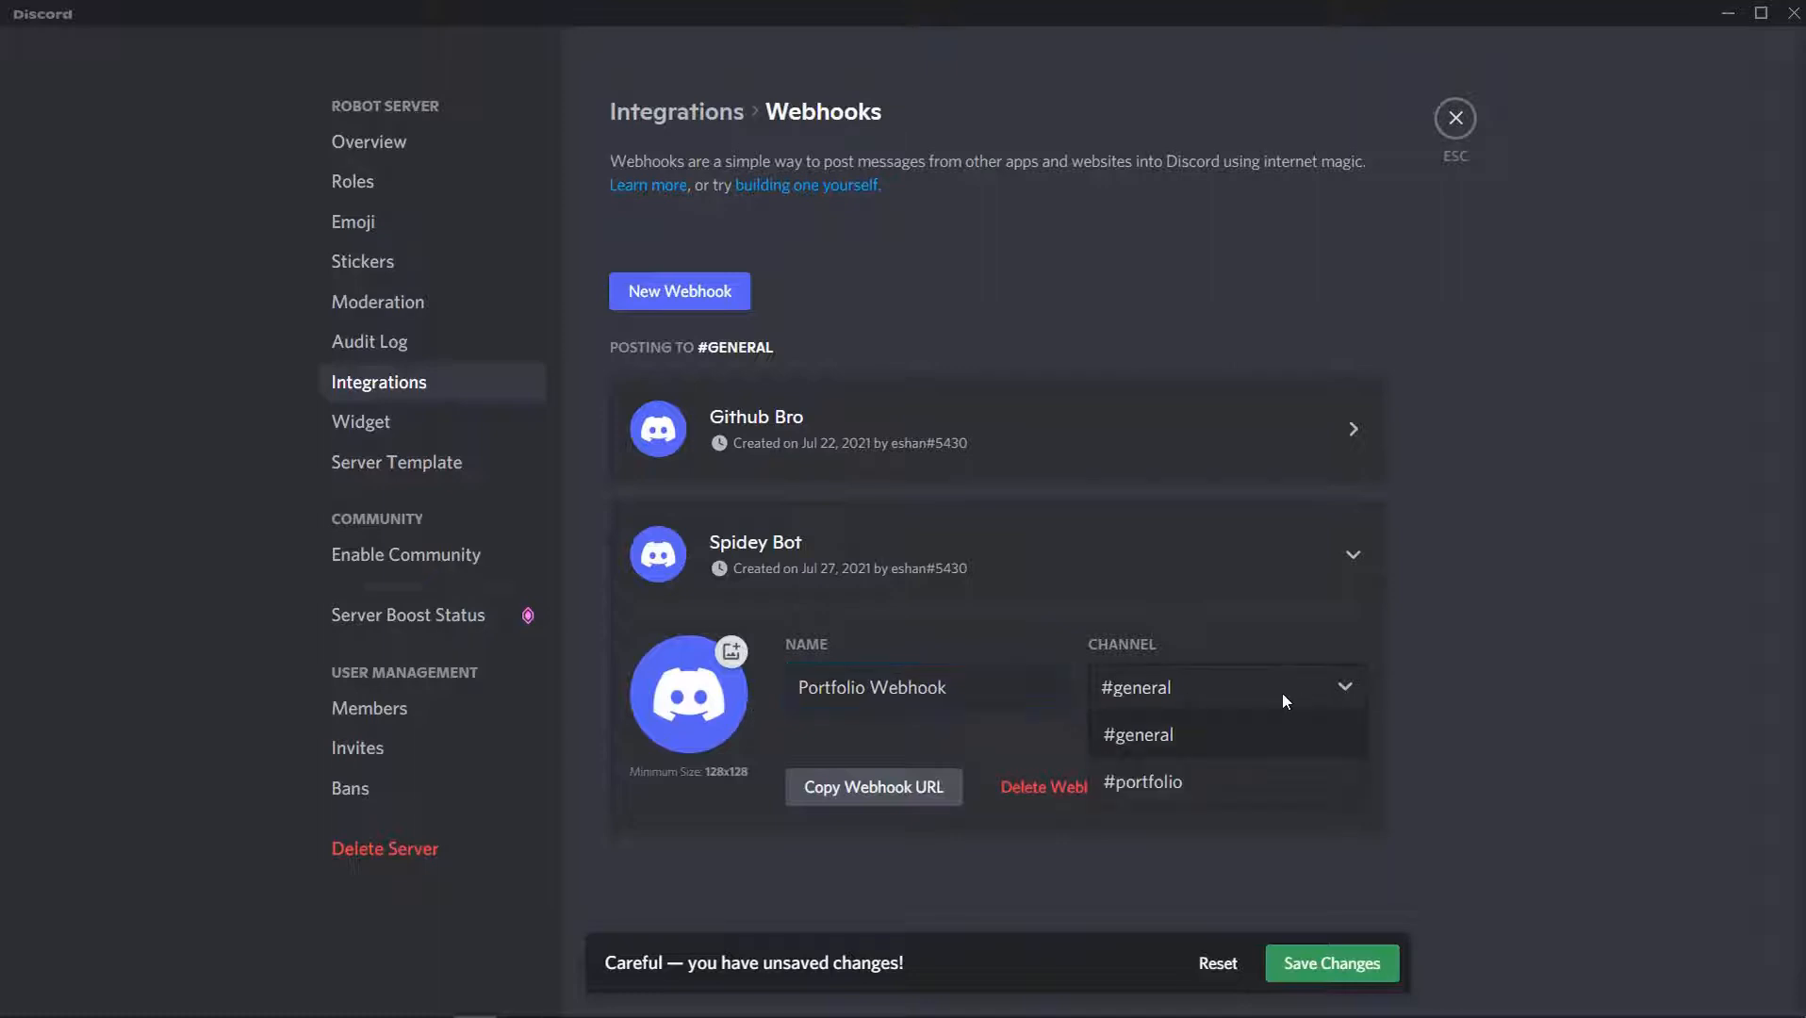
{"action": "left_click", "coordinate": [1141, 782]}
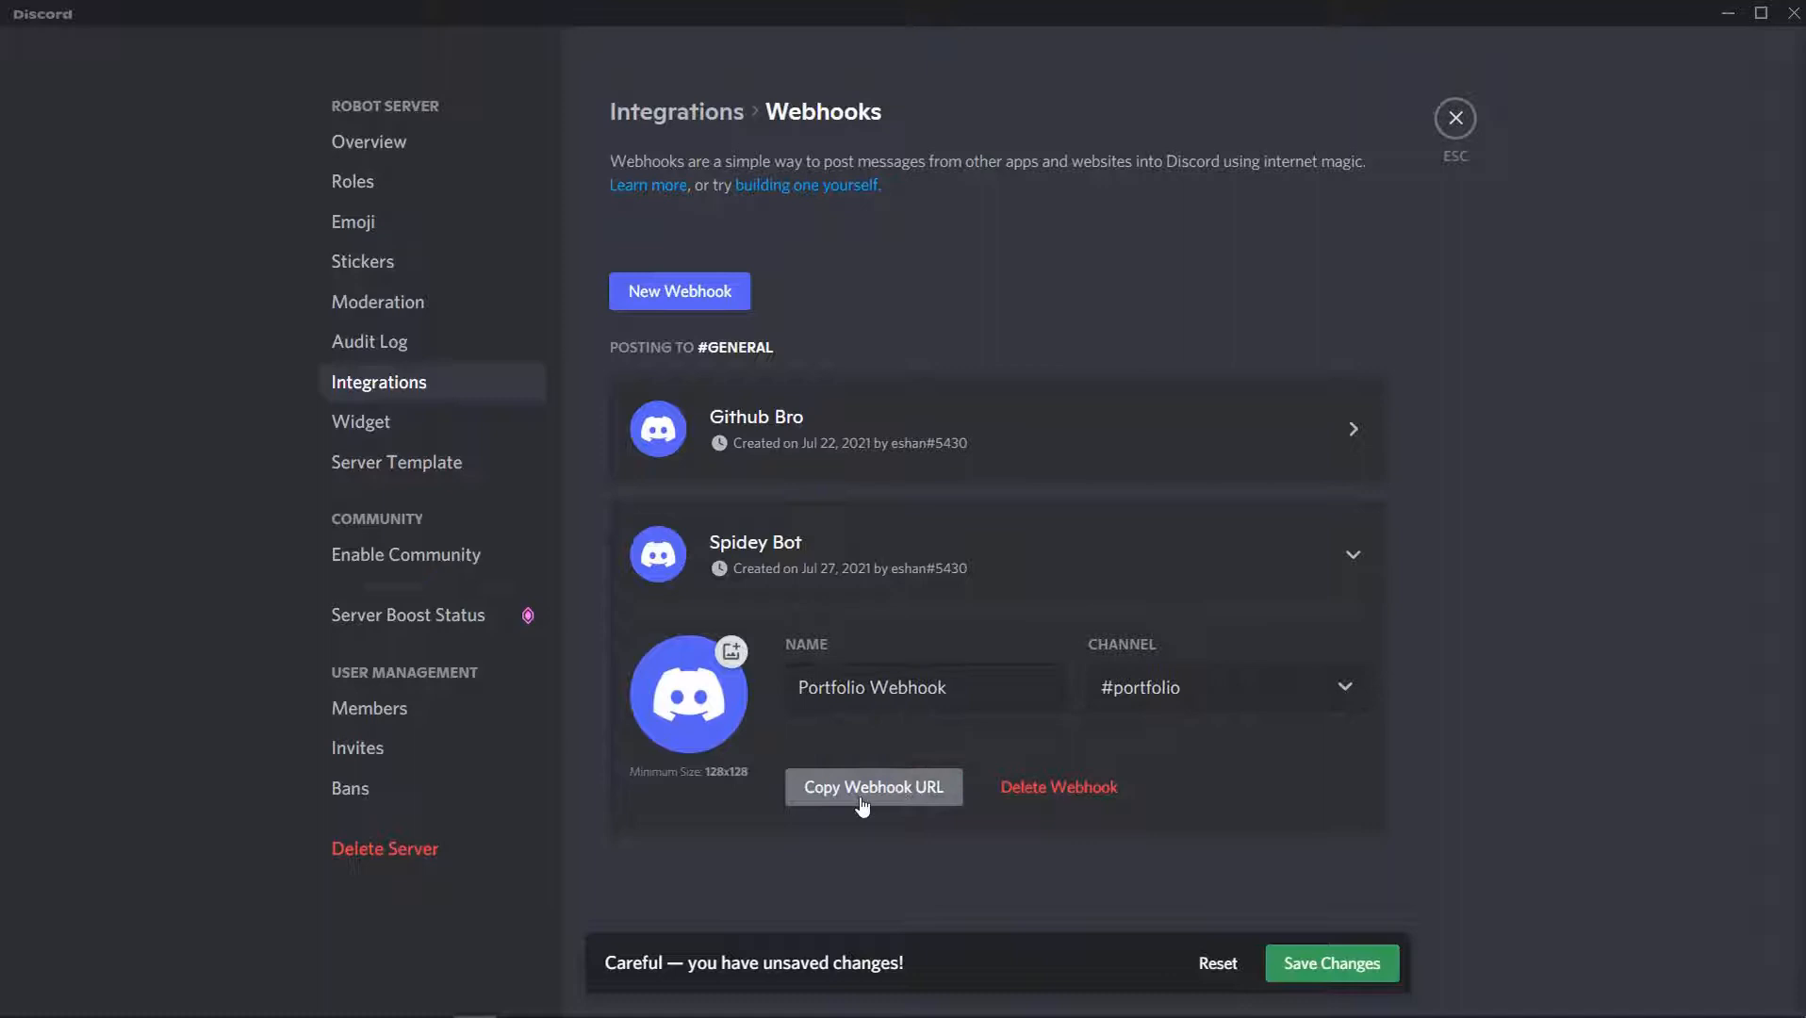
{"action": "mouse_move", "coordinate": [1202, 936]}
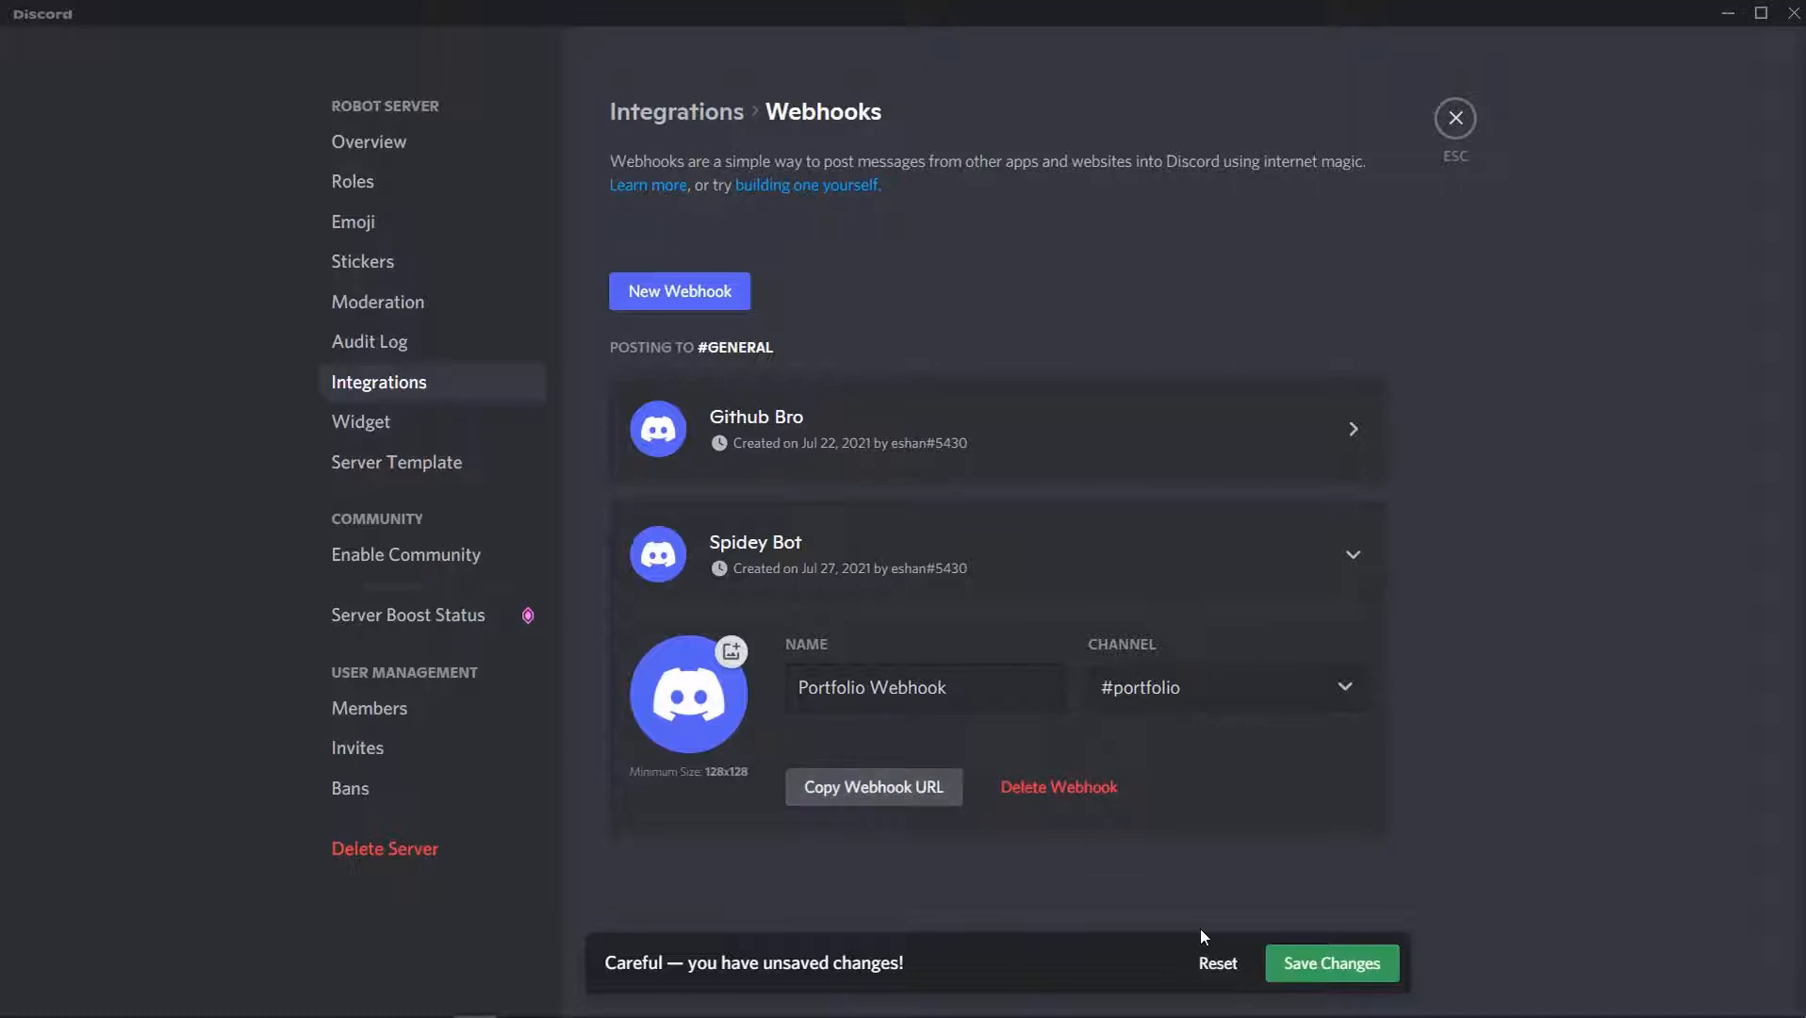
{"action": "left_click", "coordinate": [1329, 962]}
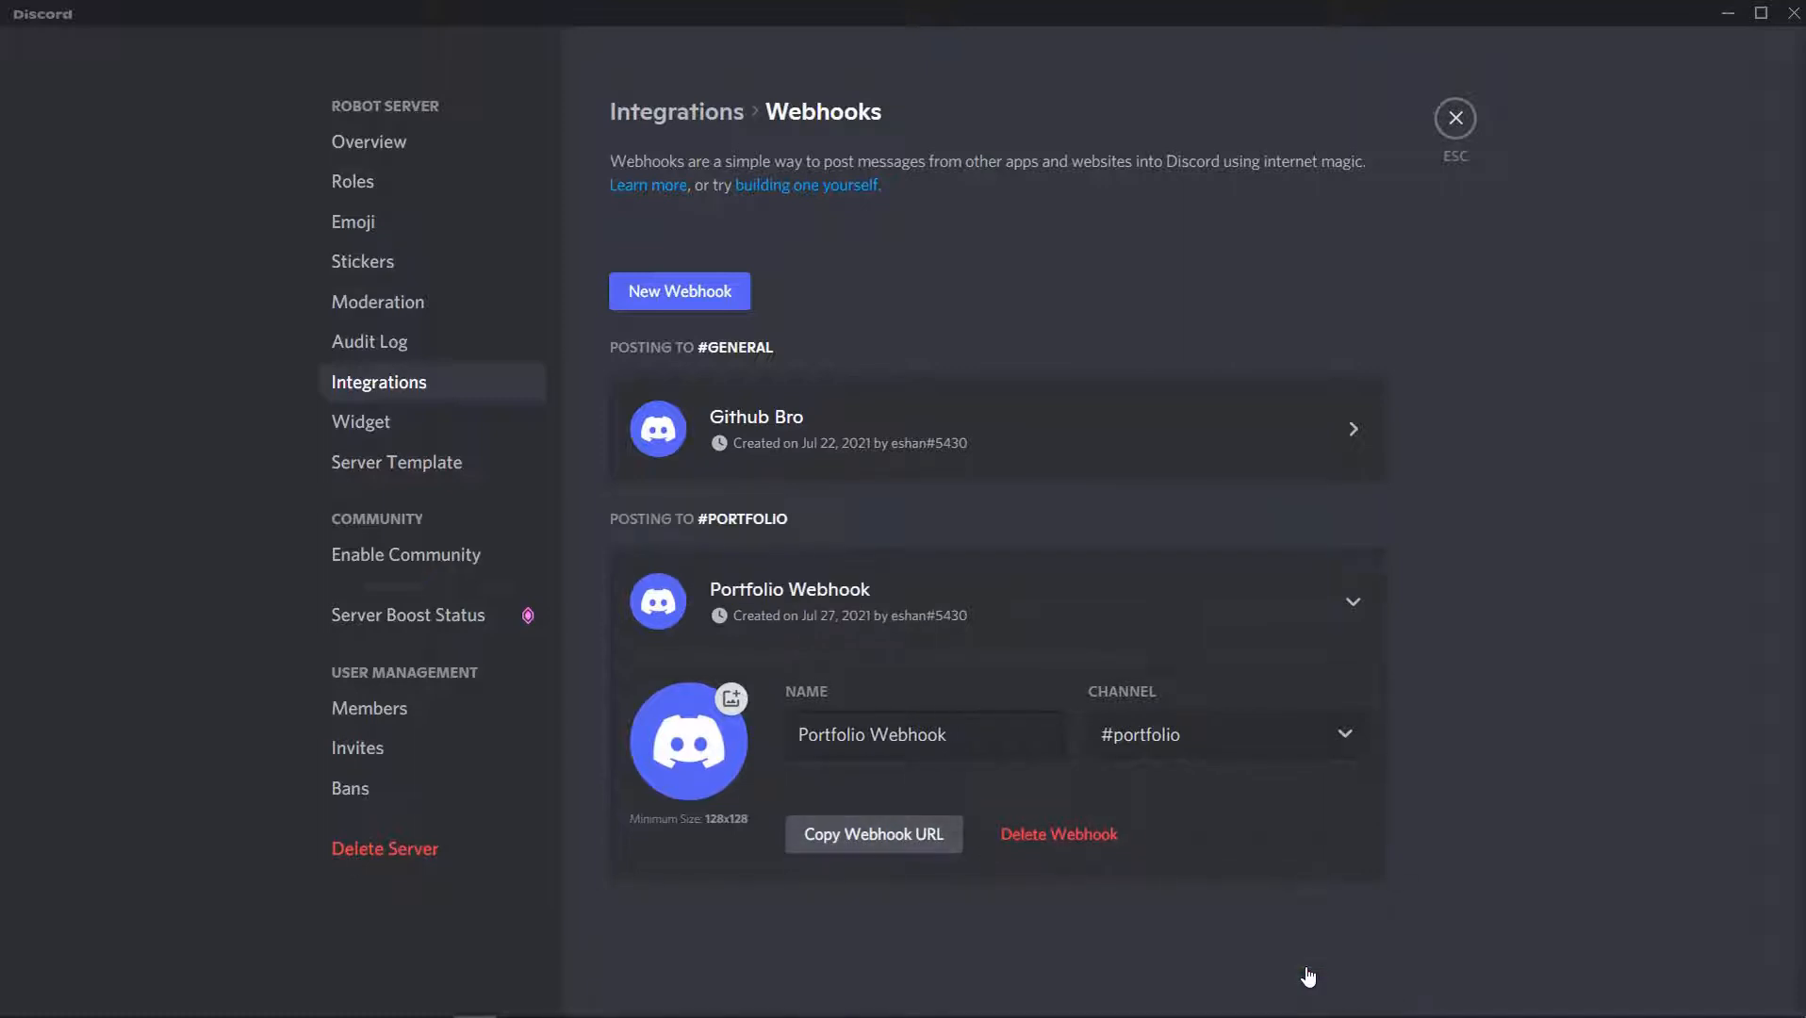
{"action": "mouse_move", "coordinate": [735, 785]}
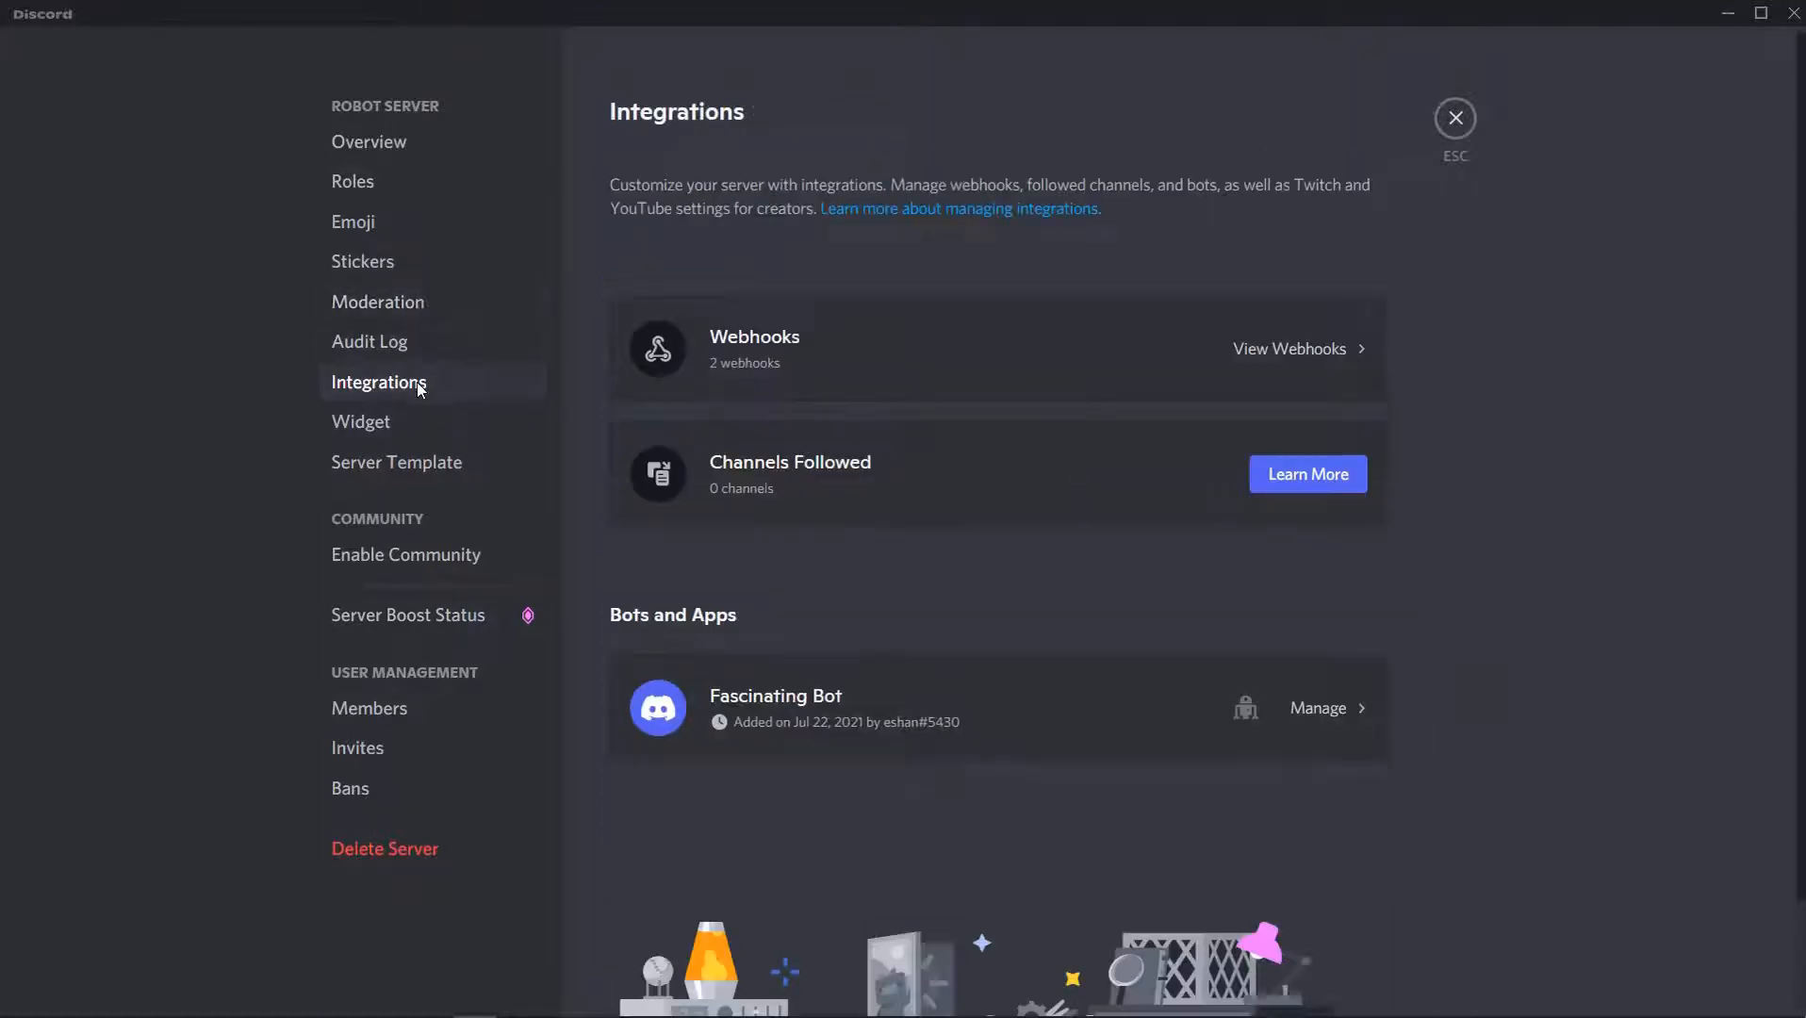
{"action": "left_click", "coordinate": [1289, 348]}
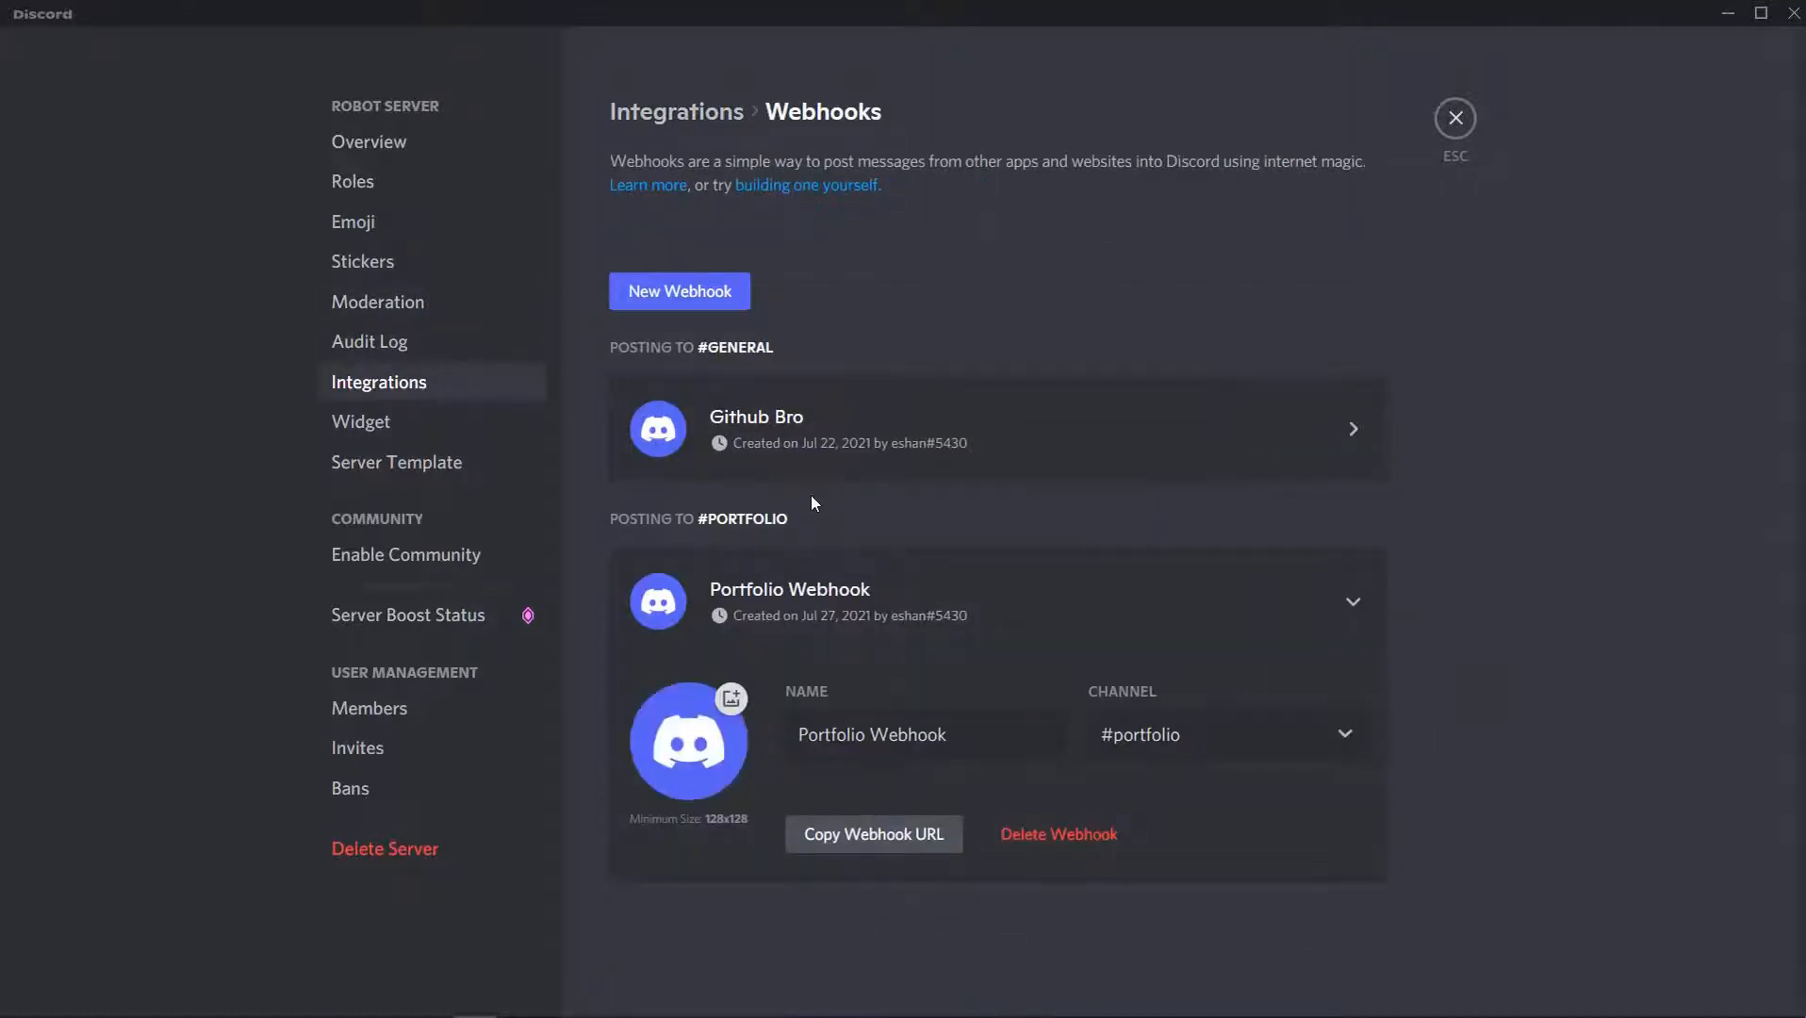
{"action": "mouse_move", "coordinate": [513, 998]}
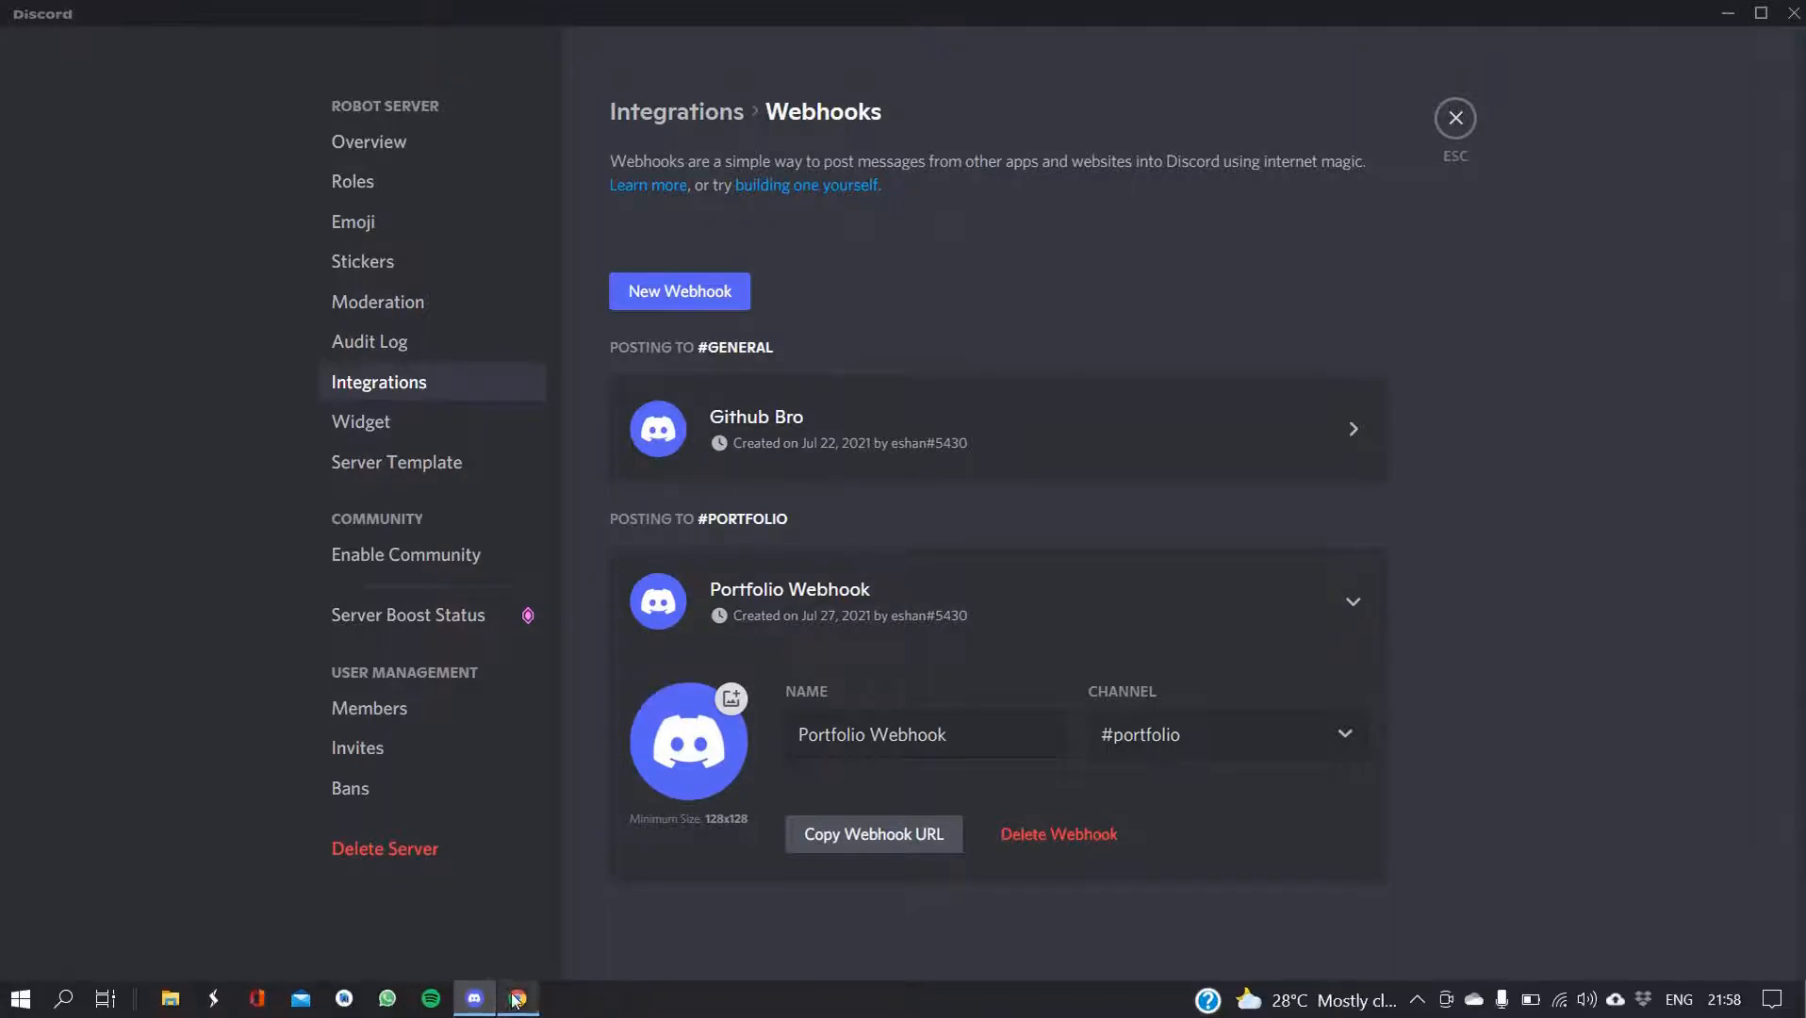
Switch to GitHub and open Portfolio_Website from the profile's Repositories list.
{"action": "left_click", "coordinate": [518, 997]}
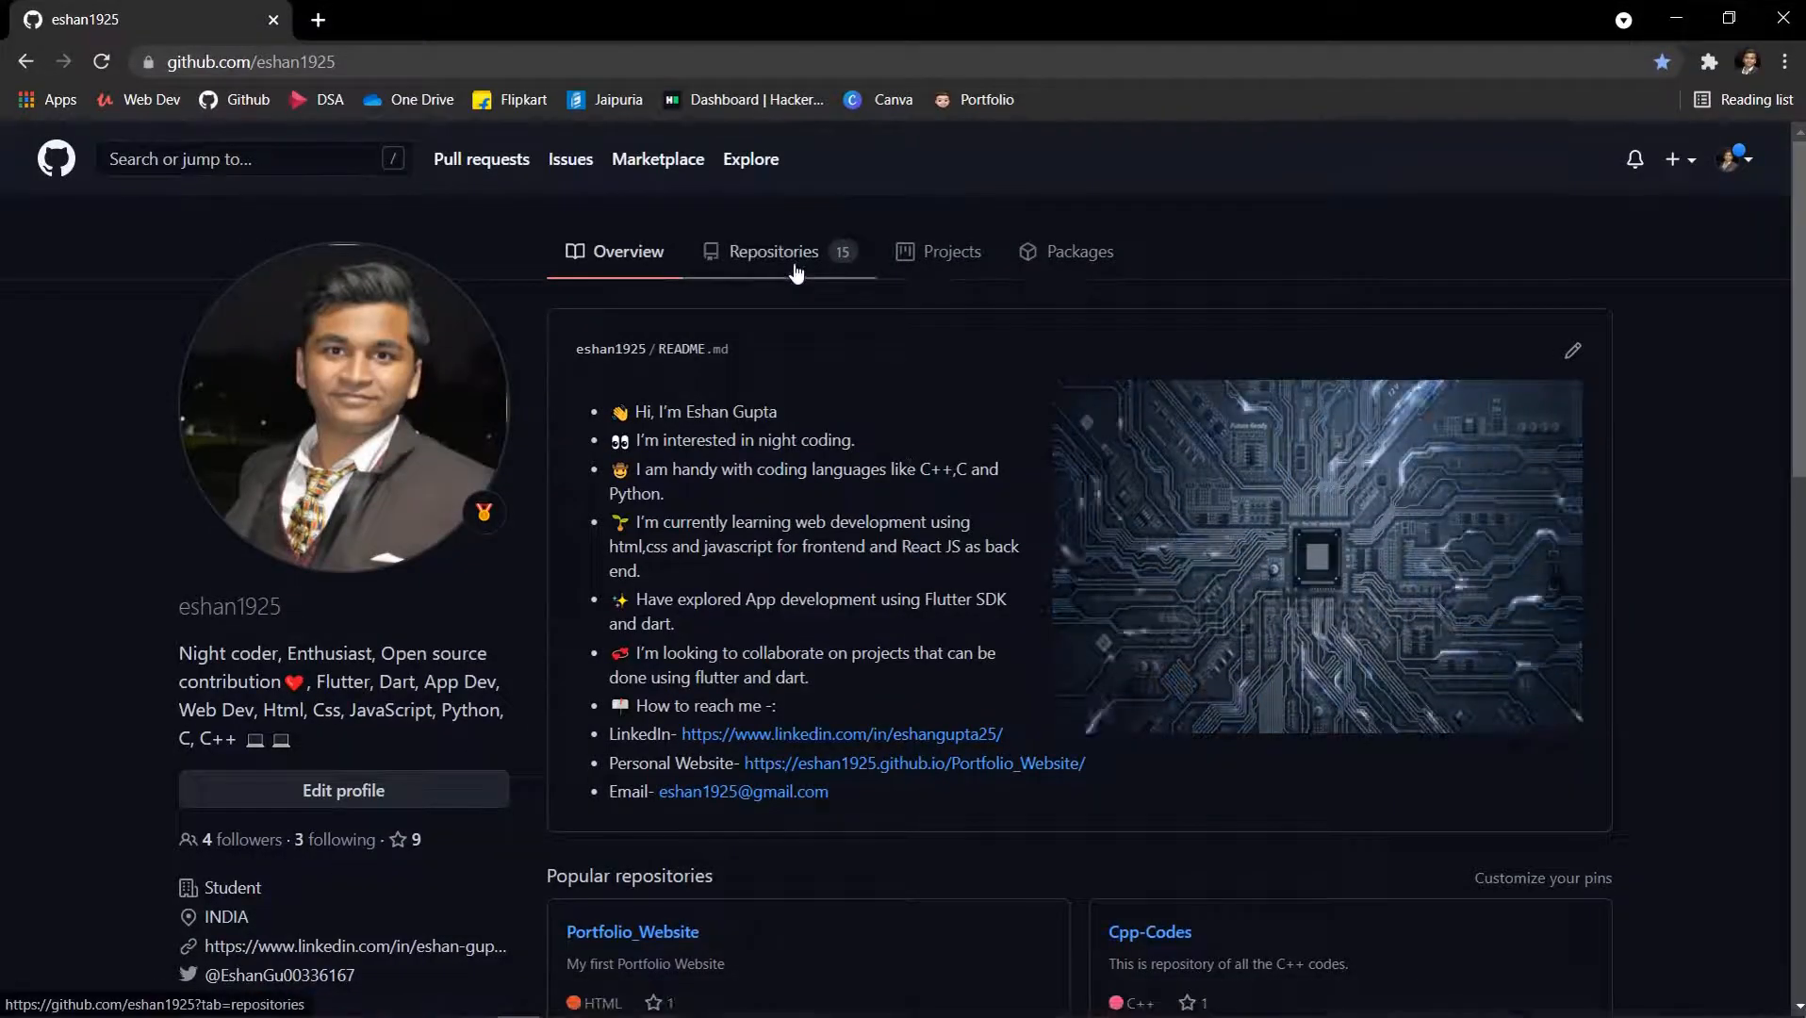
{"action": "mouse_move", "coordinate": [830, 338]}
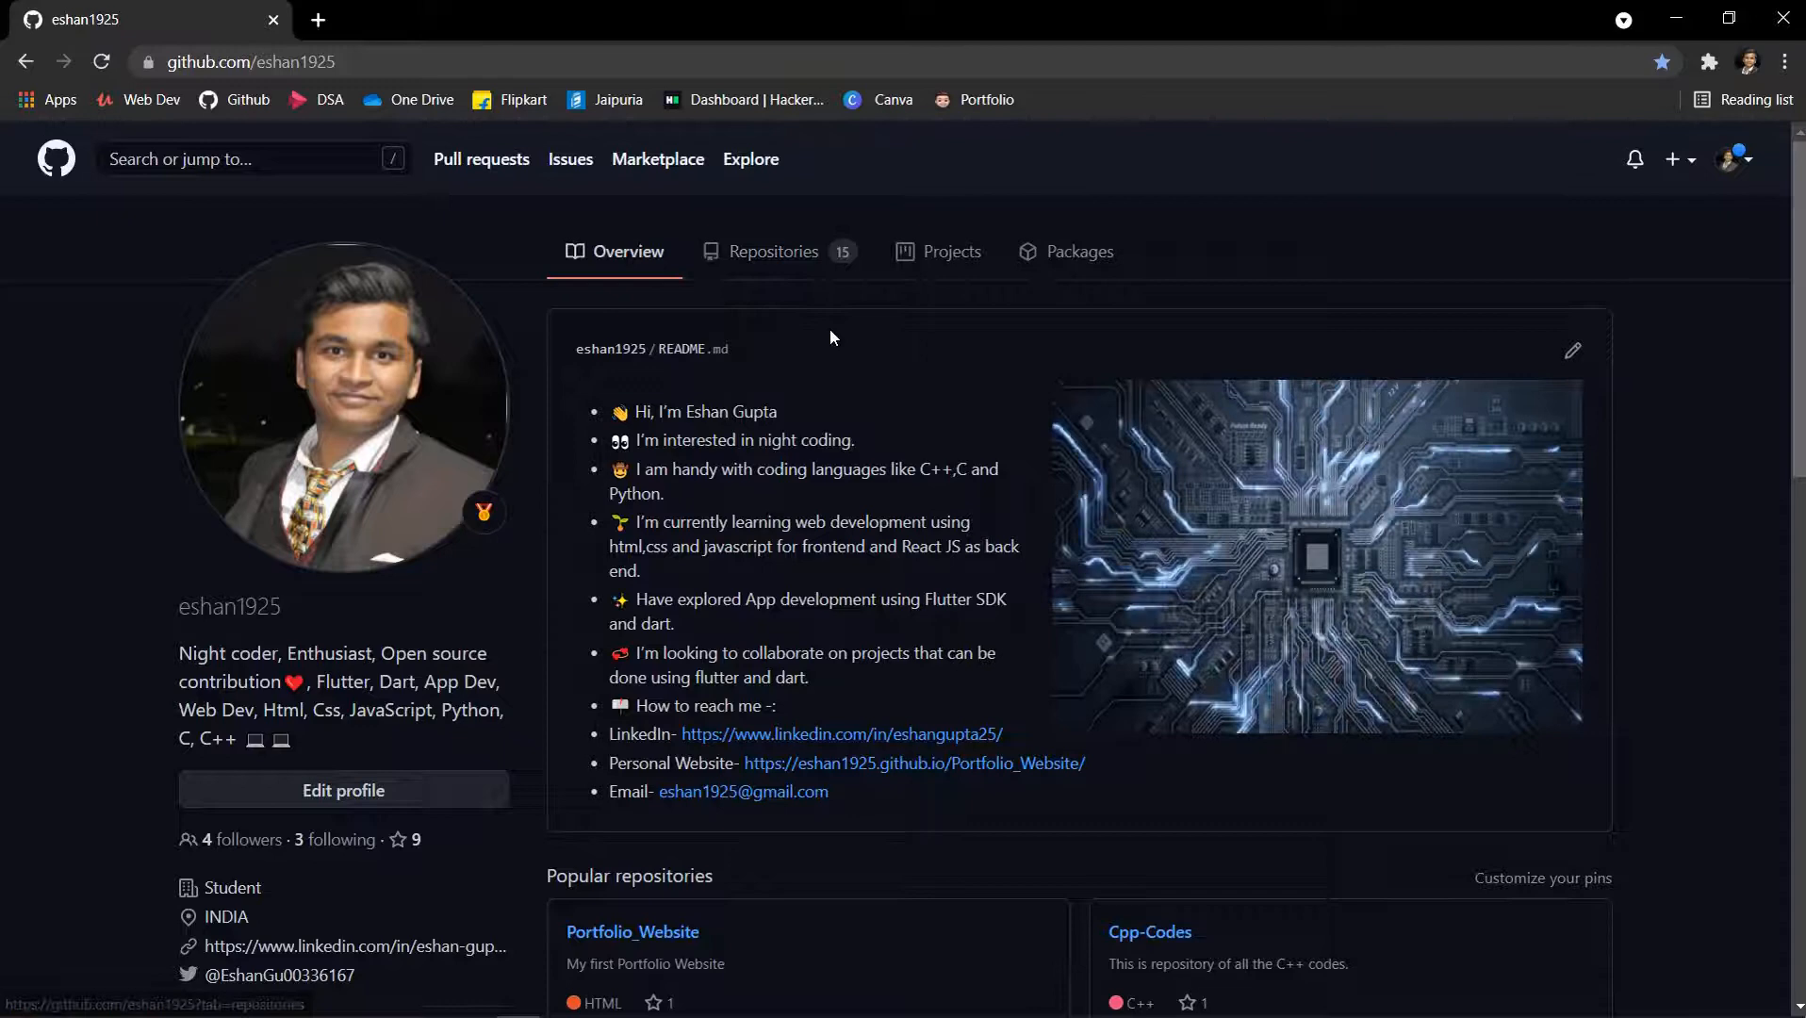
{"action": "mouse_move", "coordinate": [790, 266]}
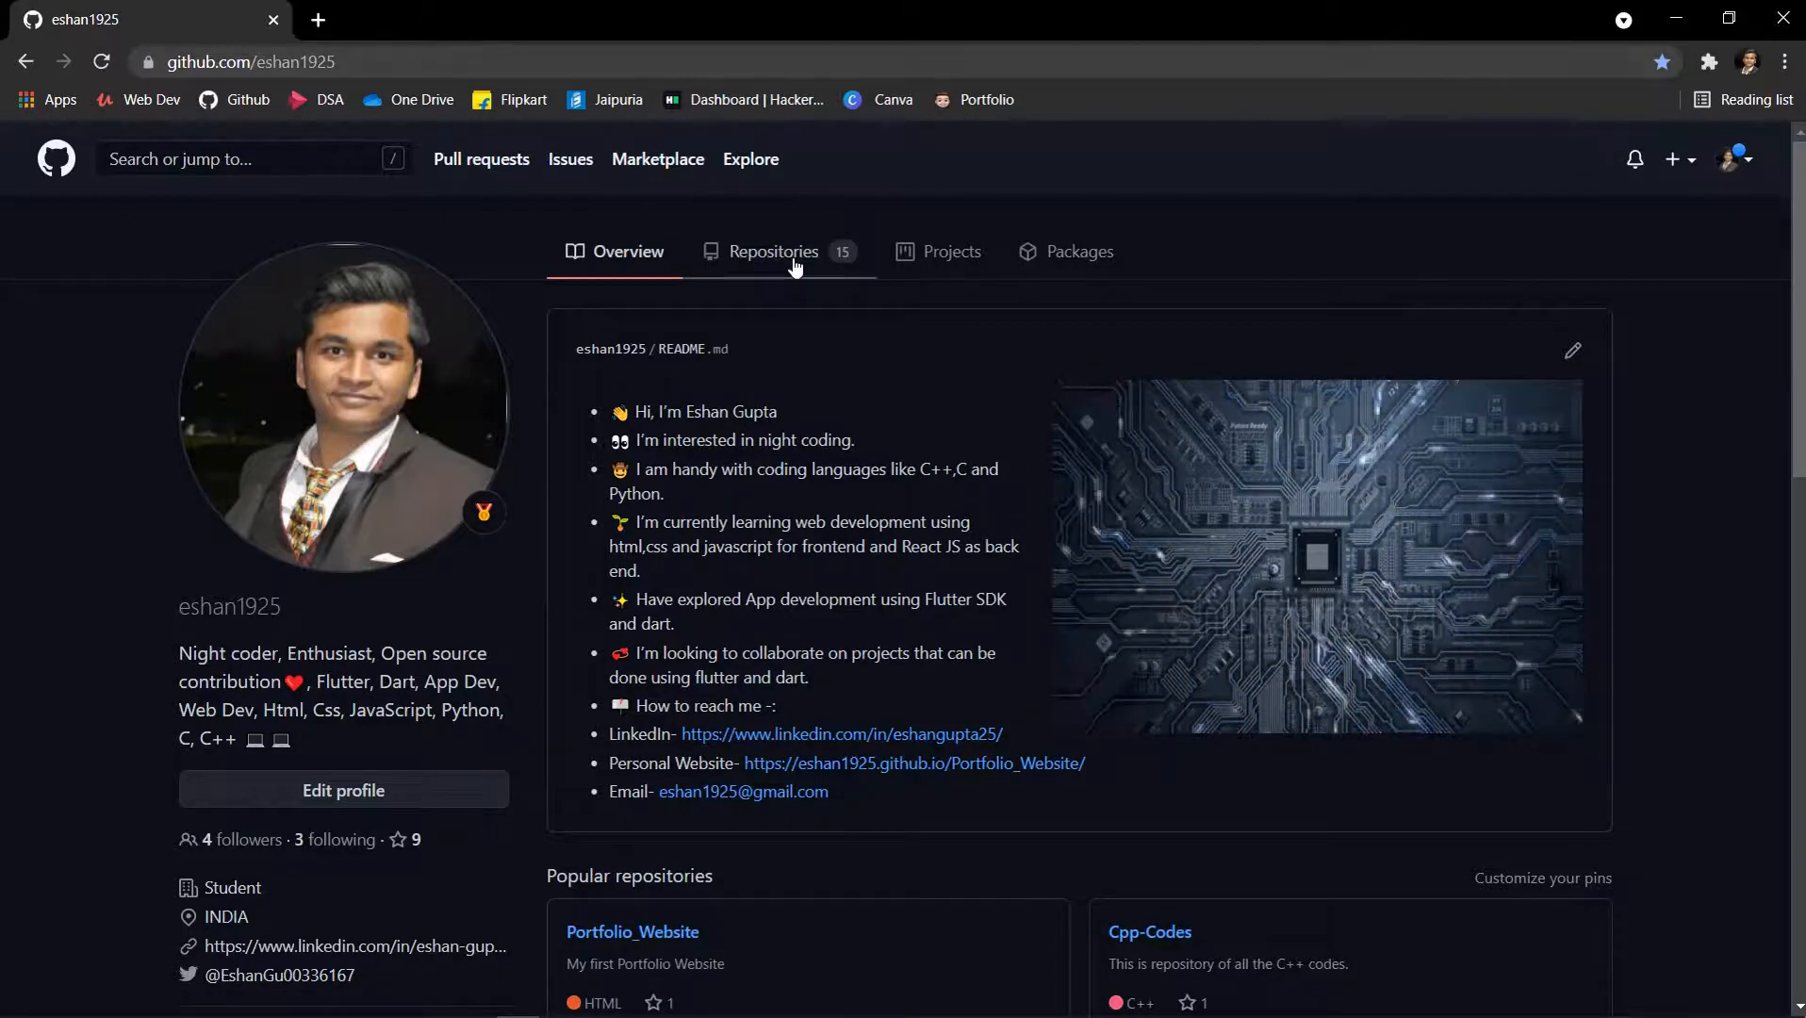
{"action": "left_click", "coordinate": [774, 250]}
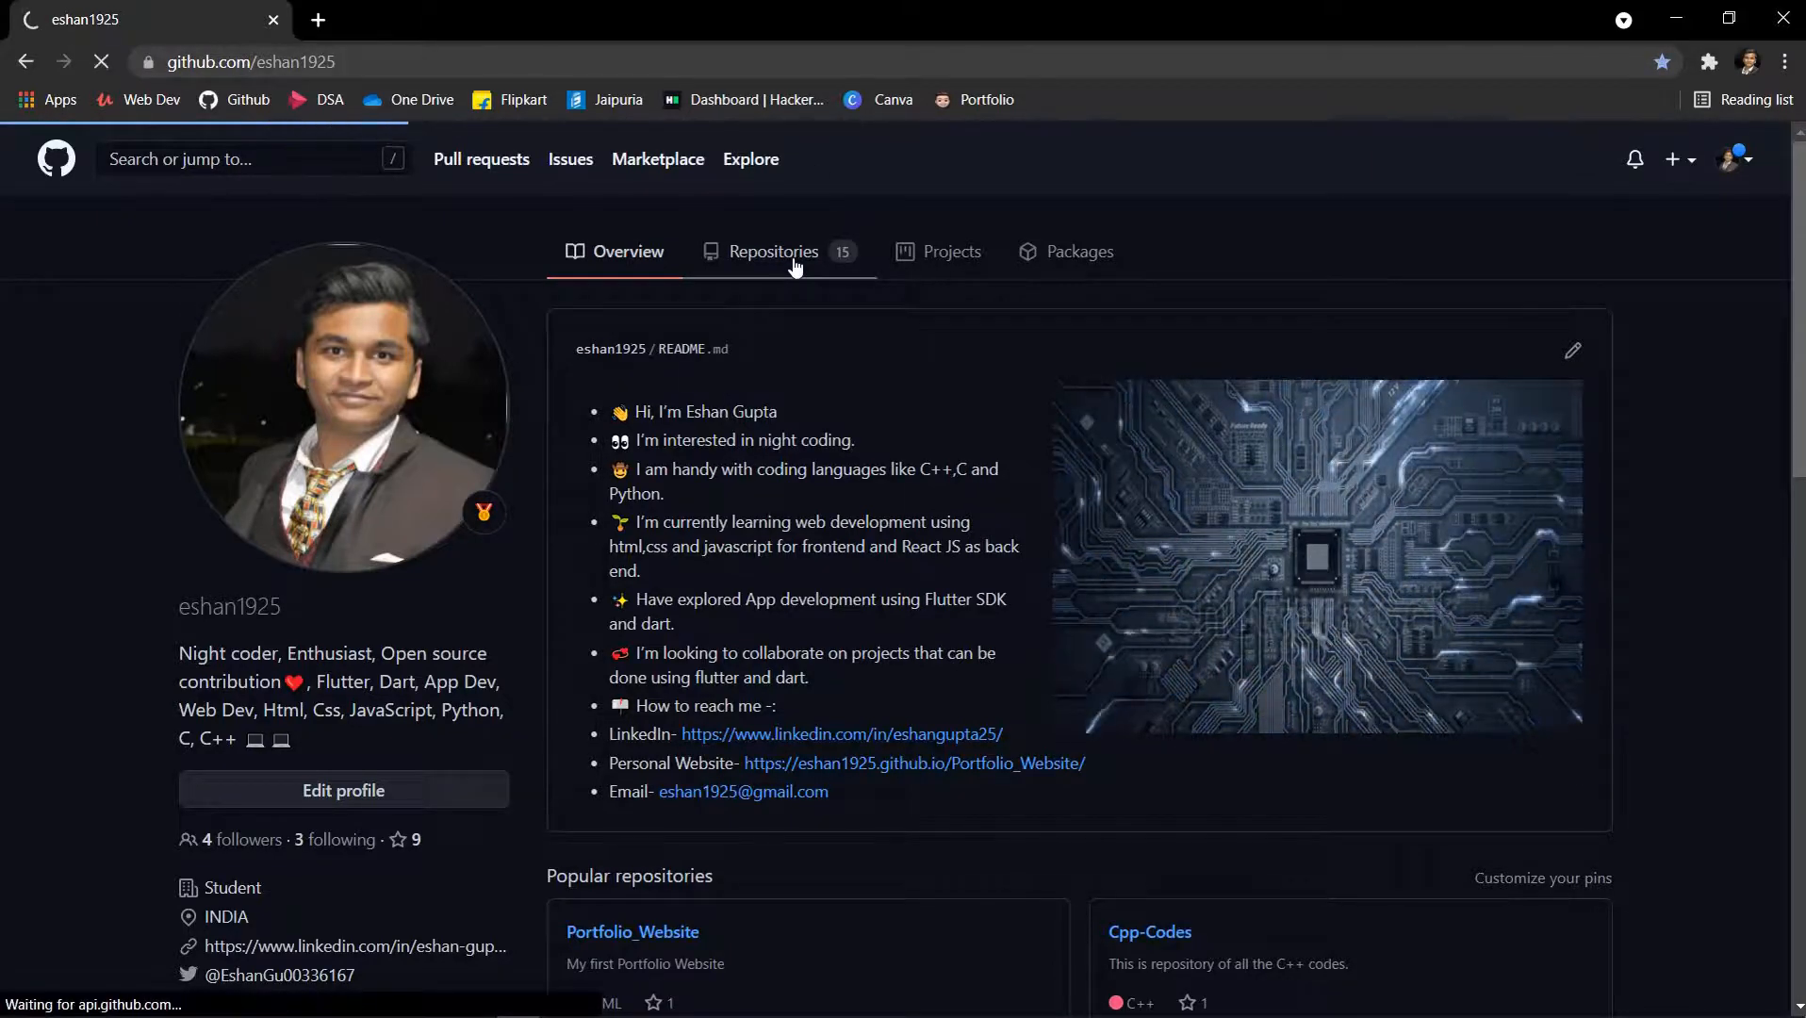
{"action": "left_click", "coordinate": [773, 251]}
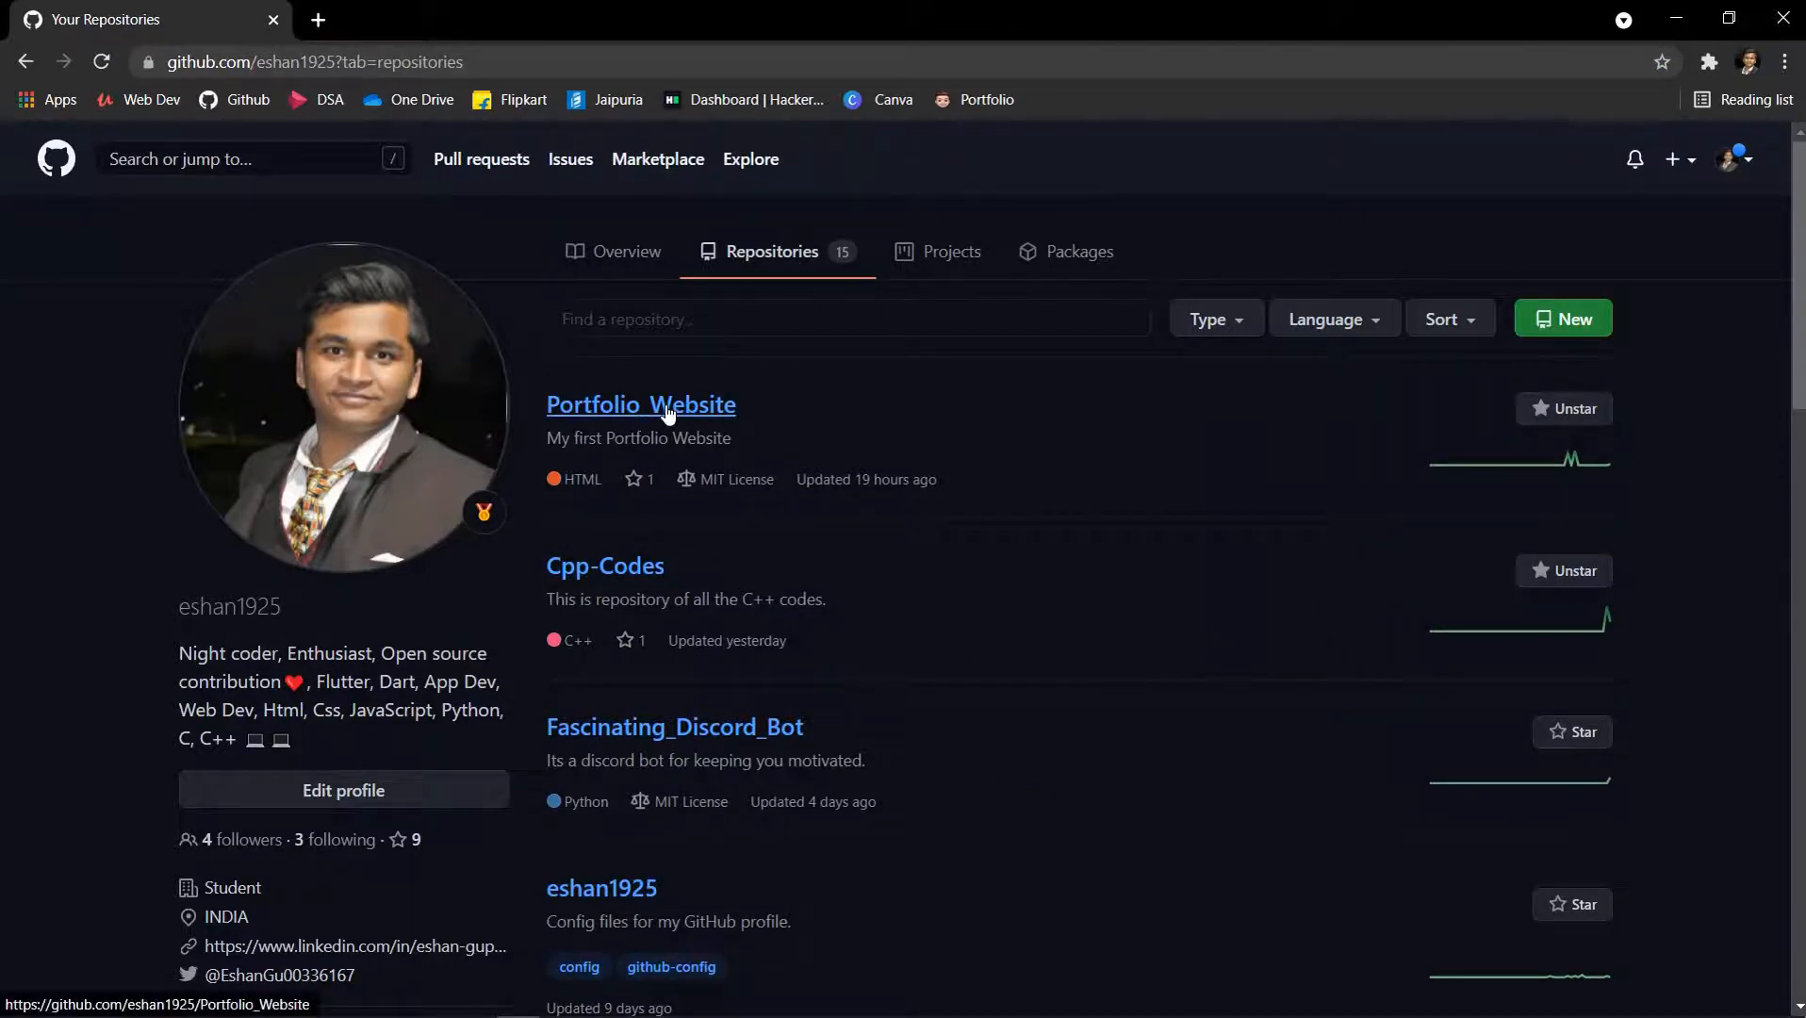
{"action": "mouse_move", "coordinate": [596, 544]}
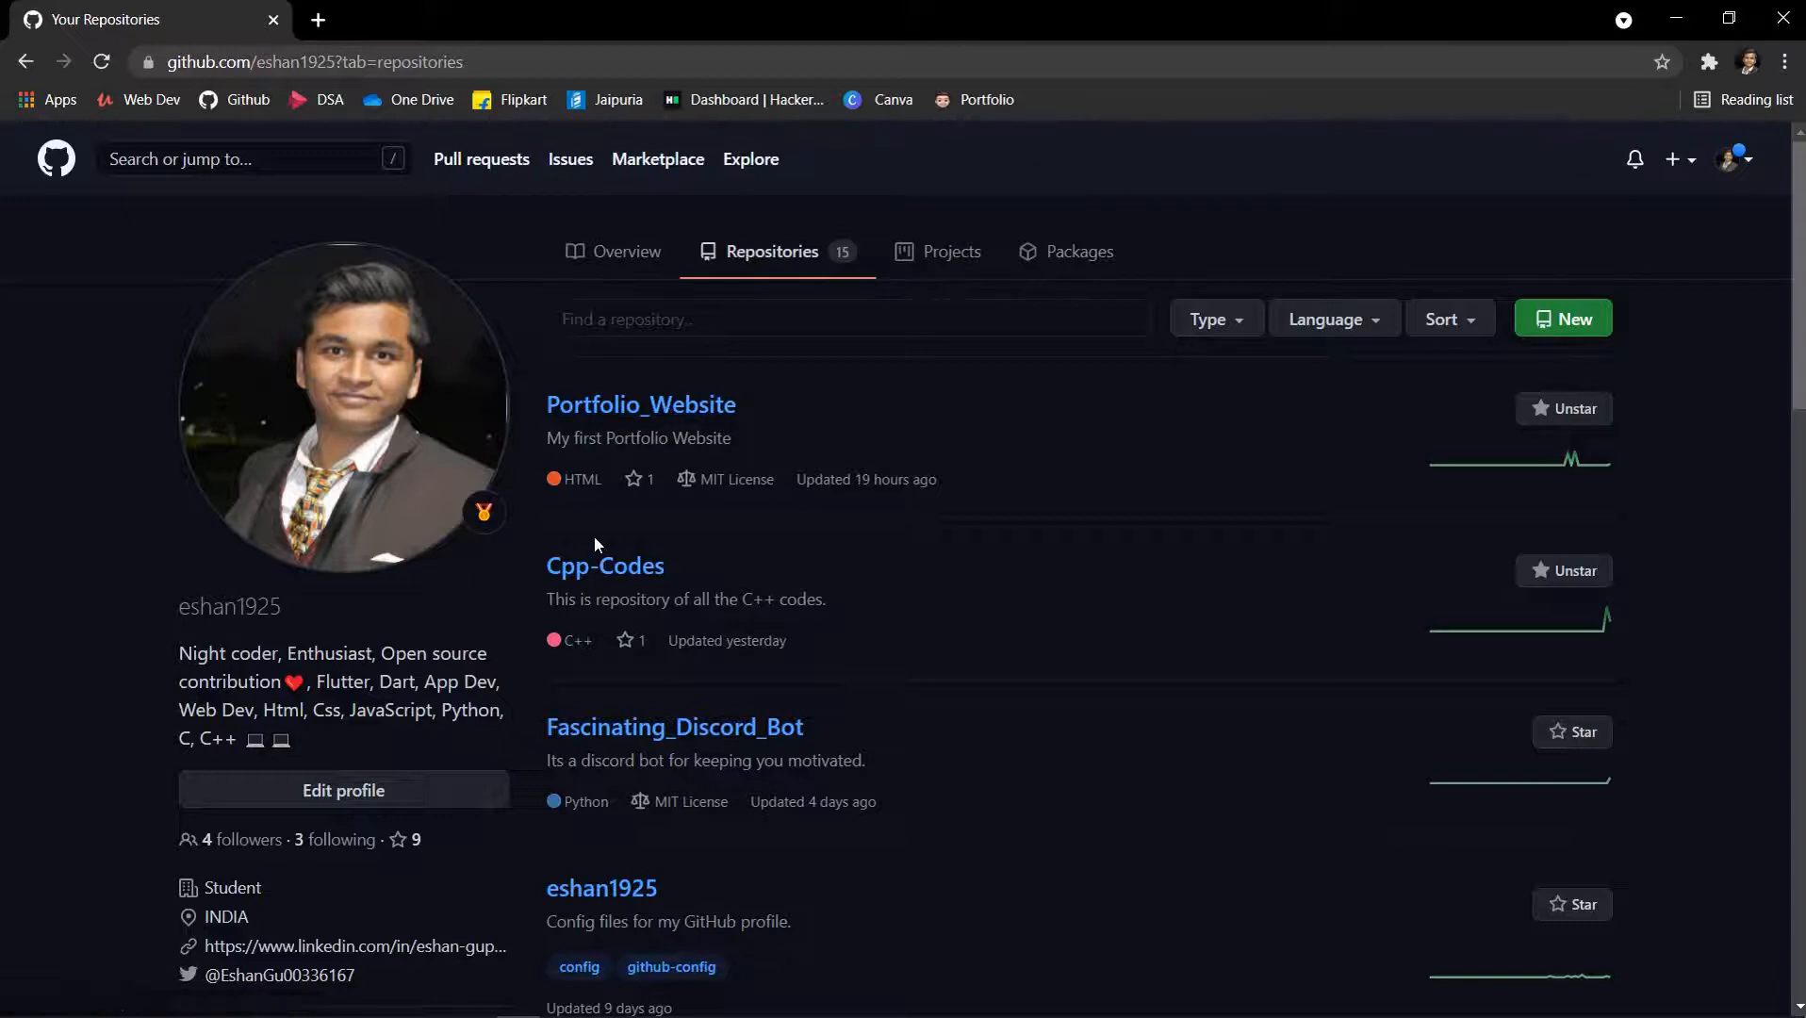
{"action": "mouse_move", "coordinate": [605, 566]}
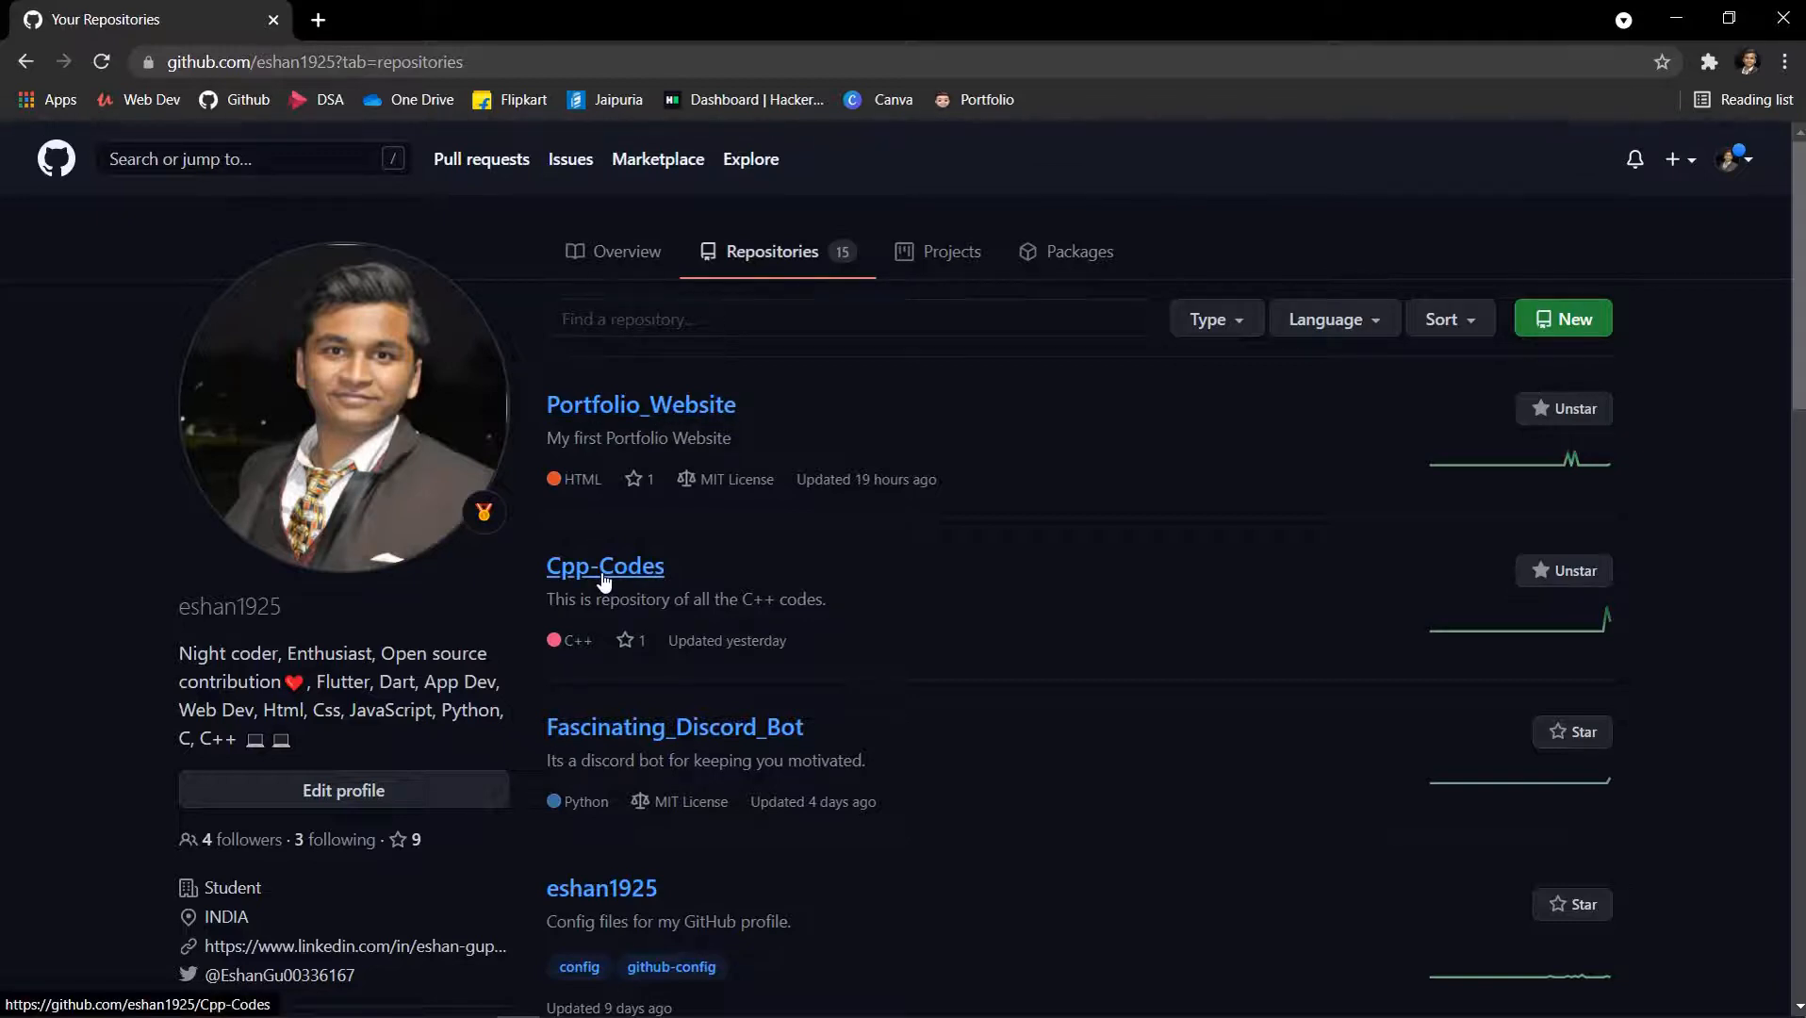
{"action": "mouse_move", "coordinate": [663, 566]}
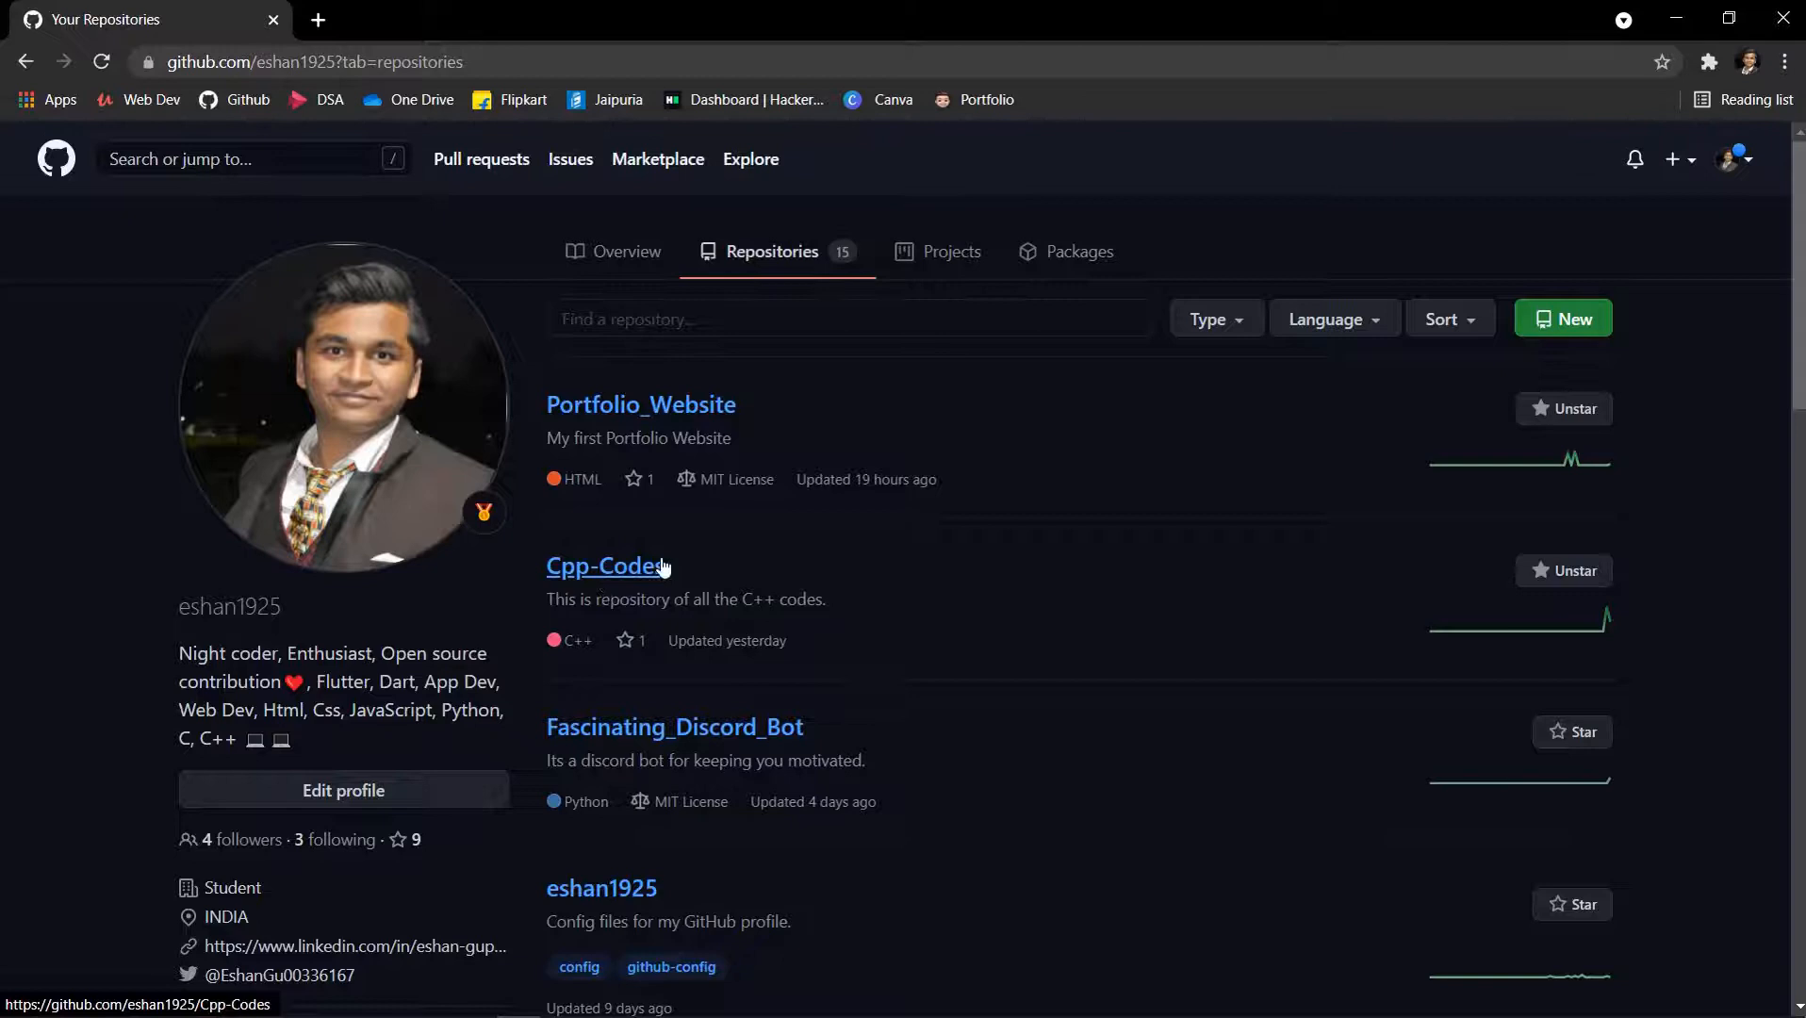
{"action": "left_click", "coordinate": [605, 566]}
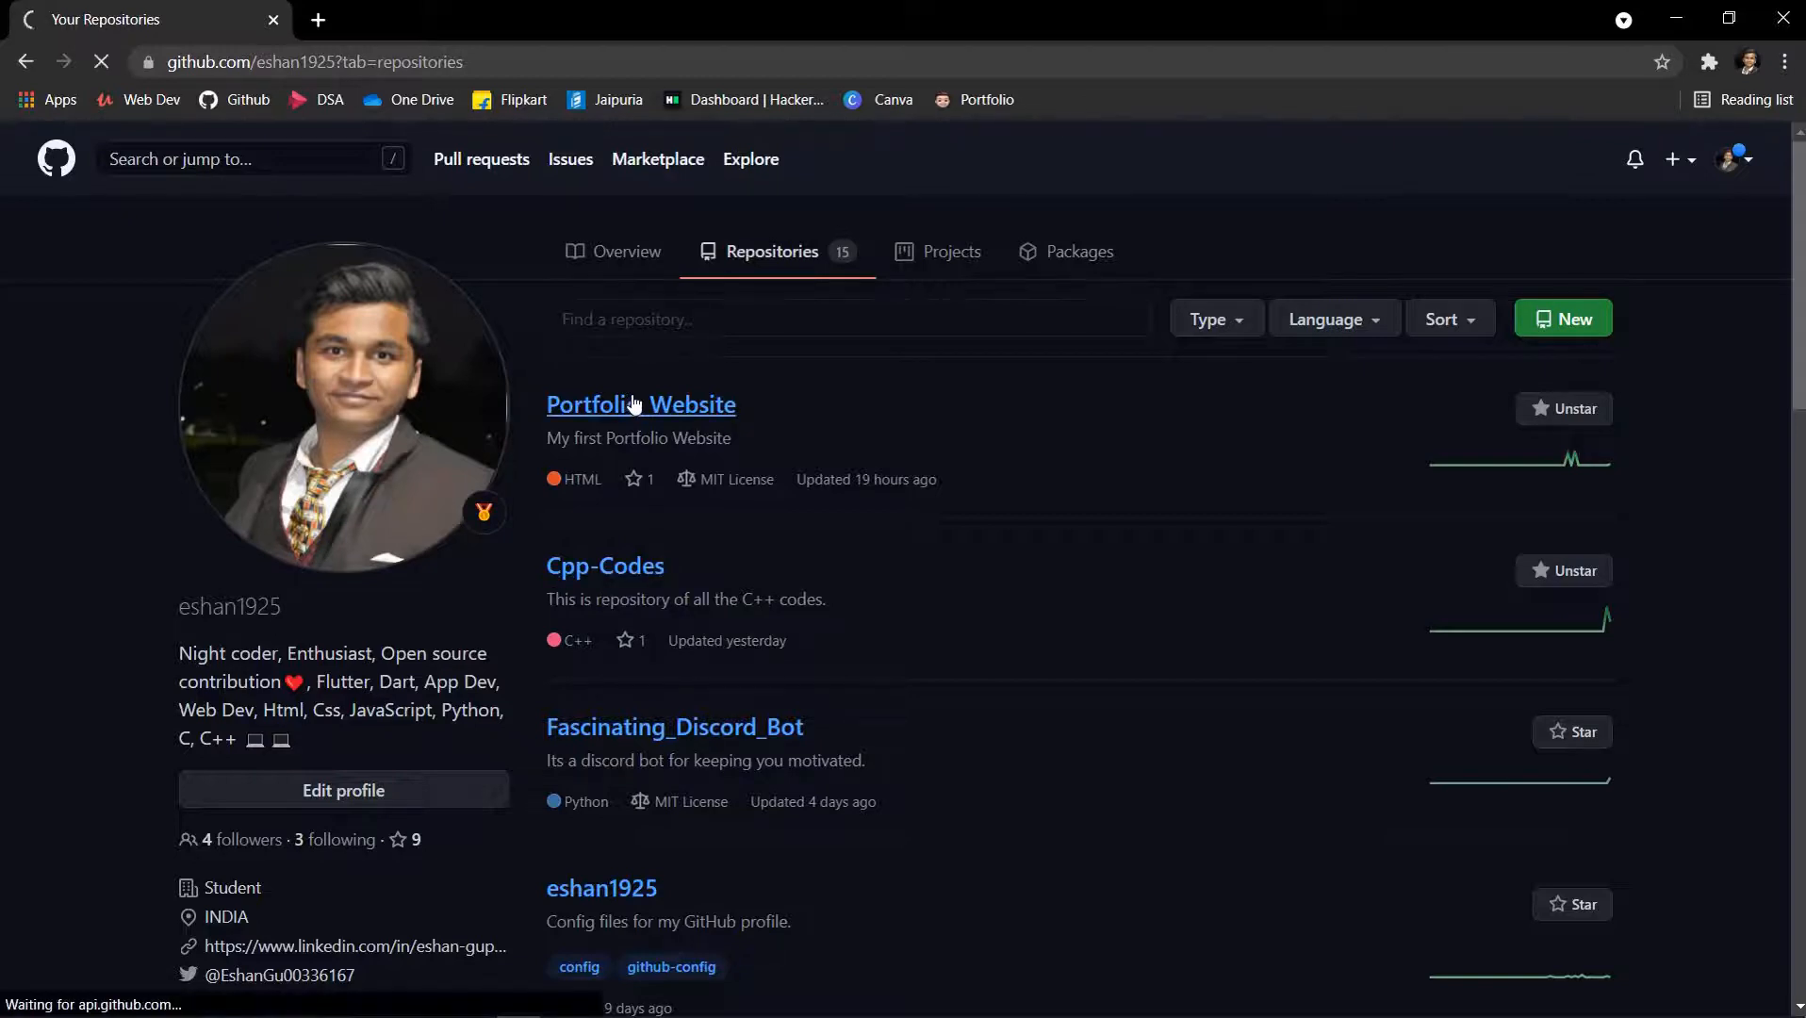
Open Portfolio_Website's Settings and go to the empty Webhooks page.
{"action": "left_click", "coordinate": [640, 404]}
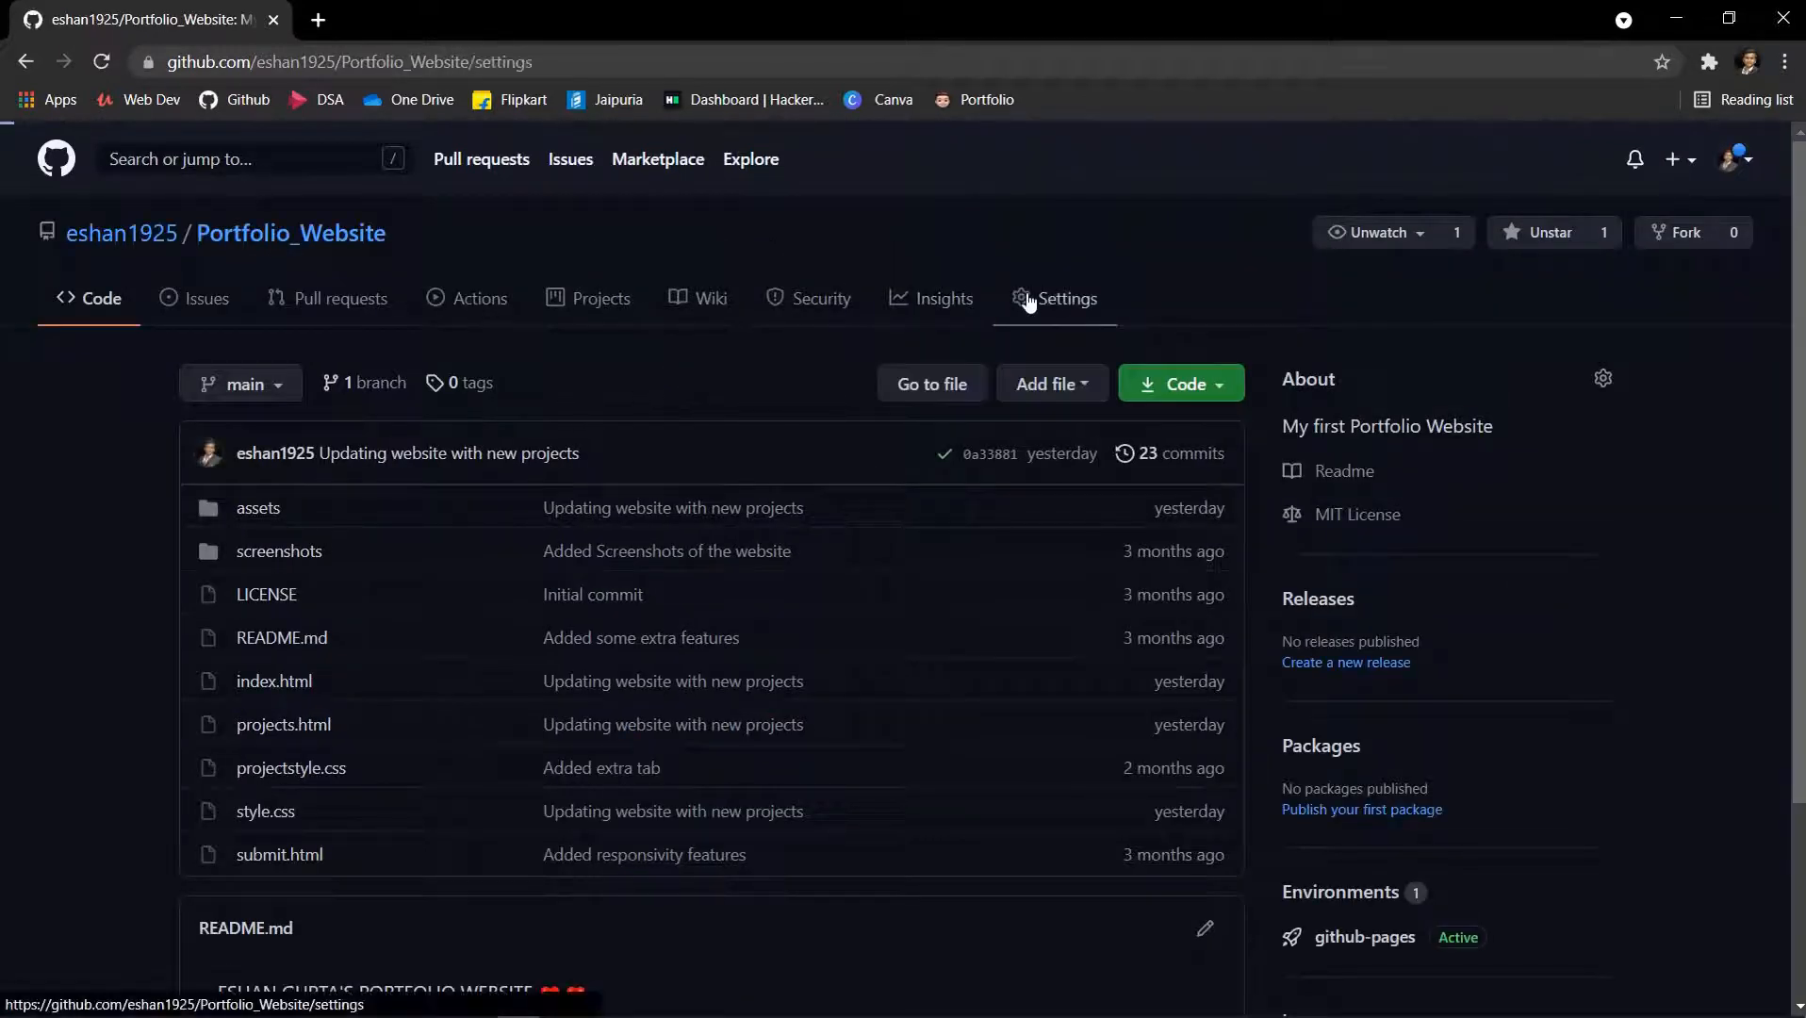
{"action": "left_click", "coordinate": [1053, 298]}
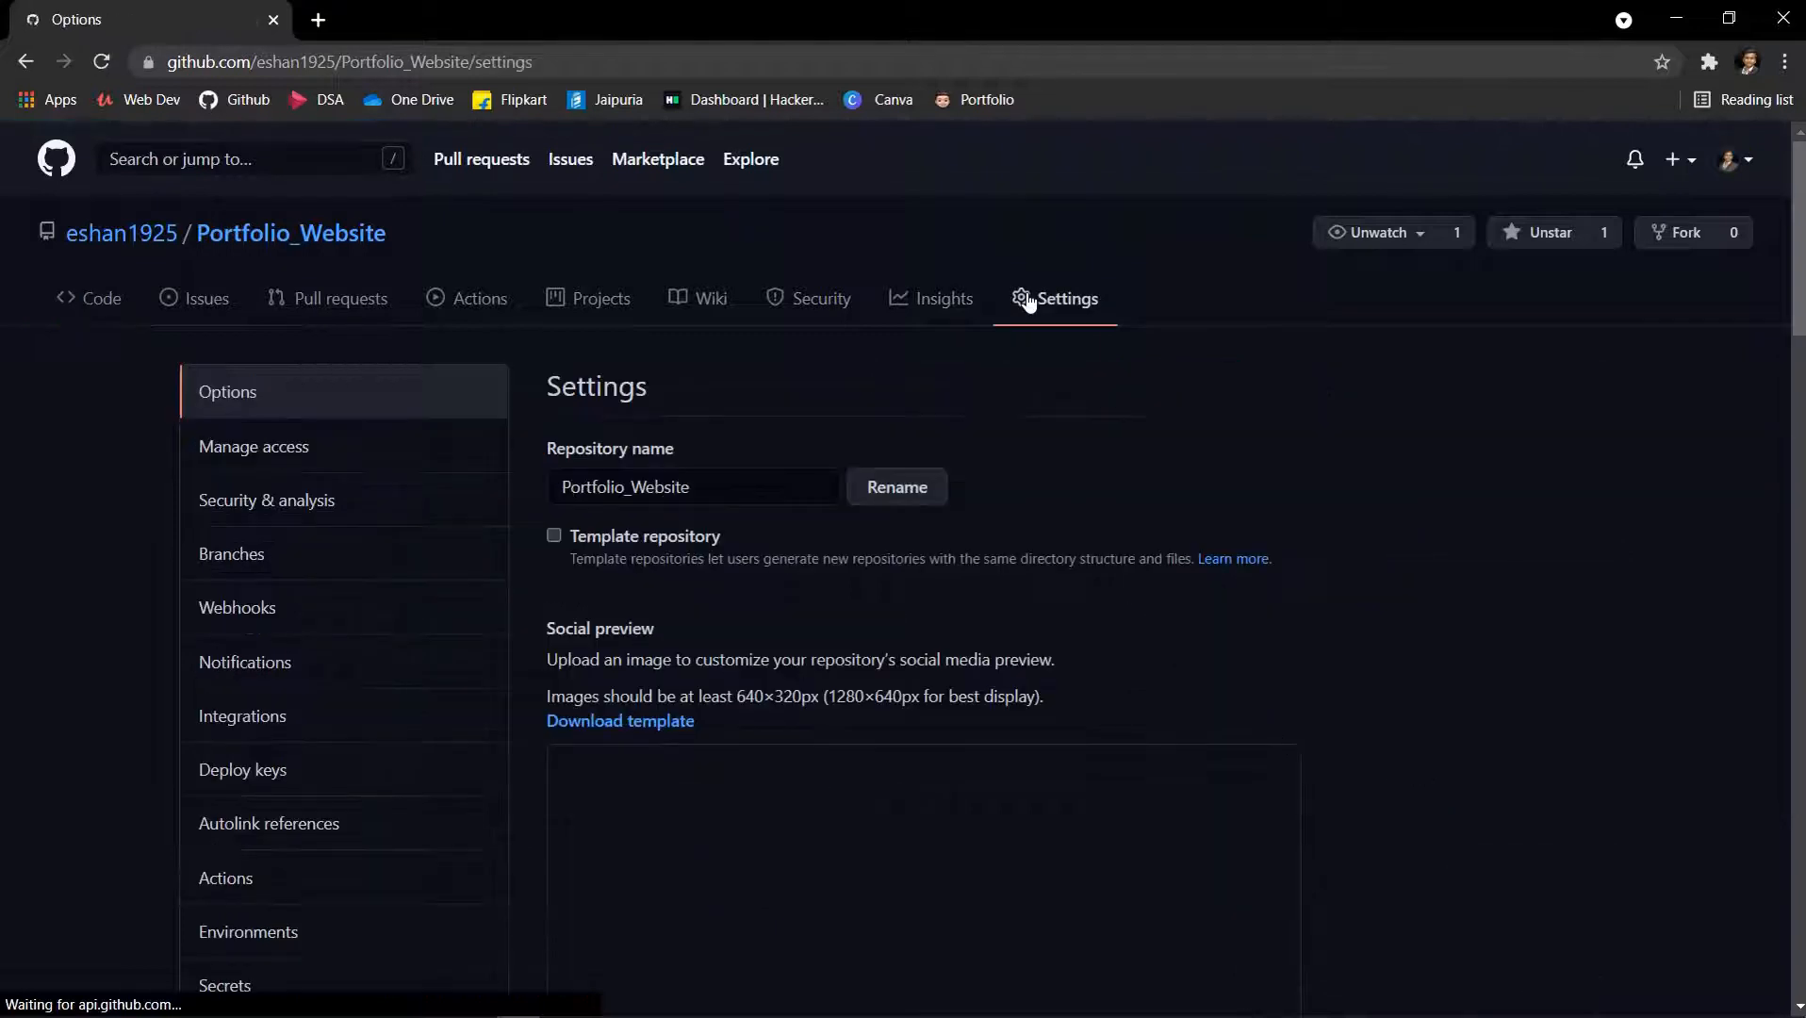
{"action": "mouse_move", "coordinate": [327, 685]}
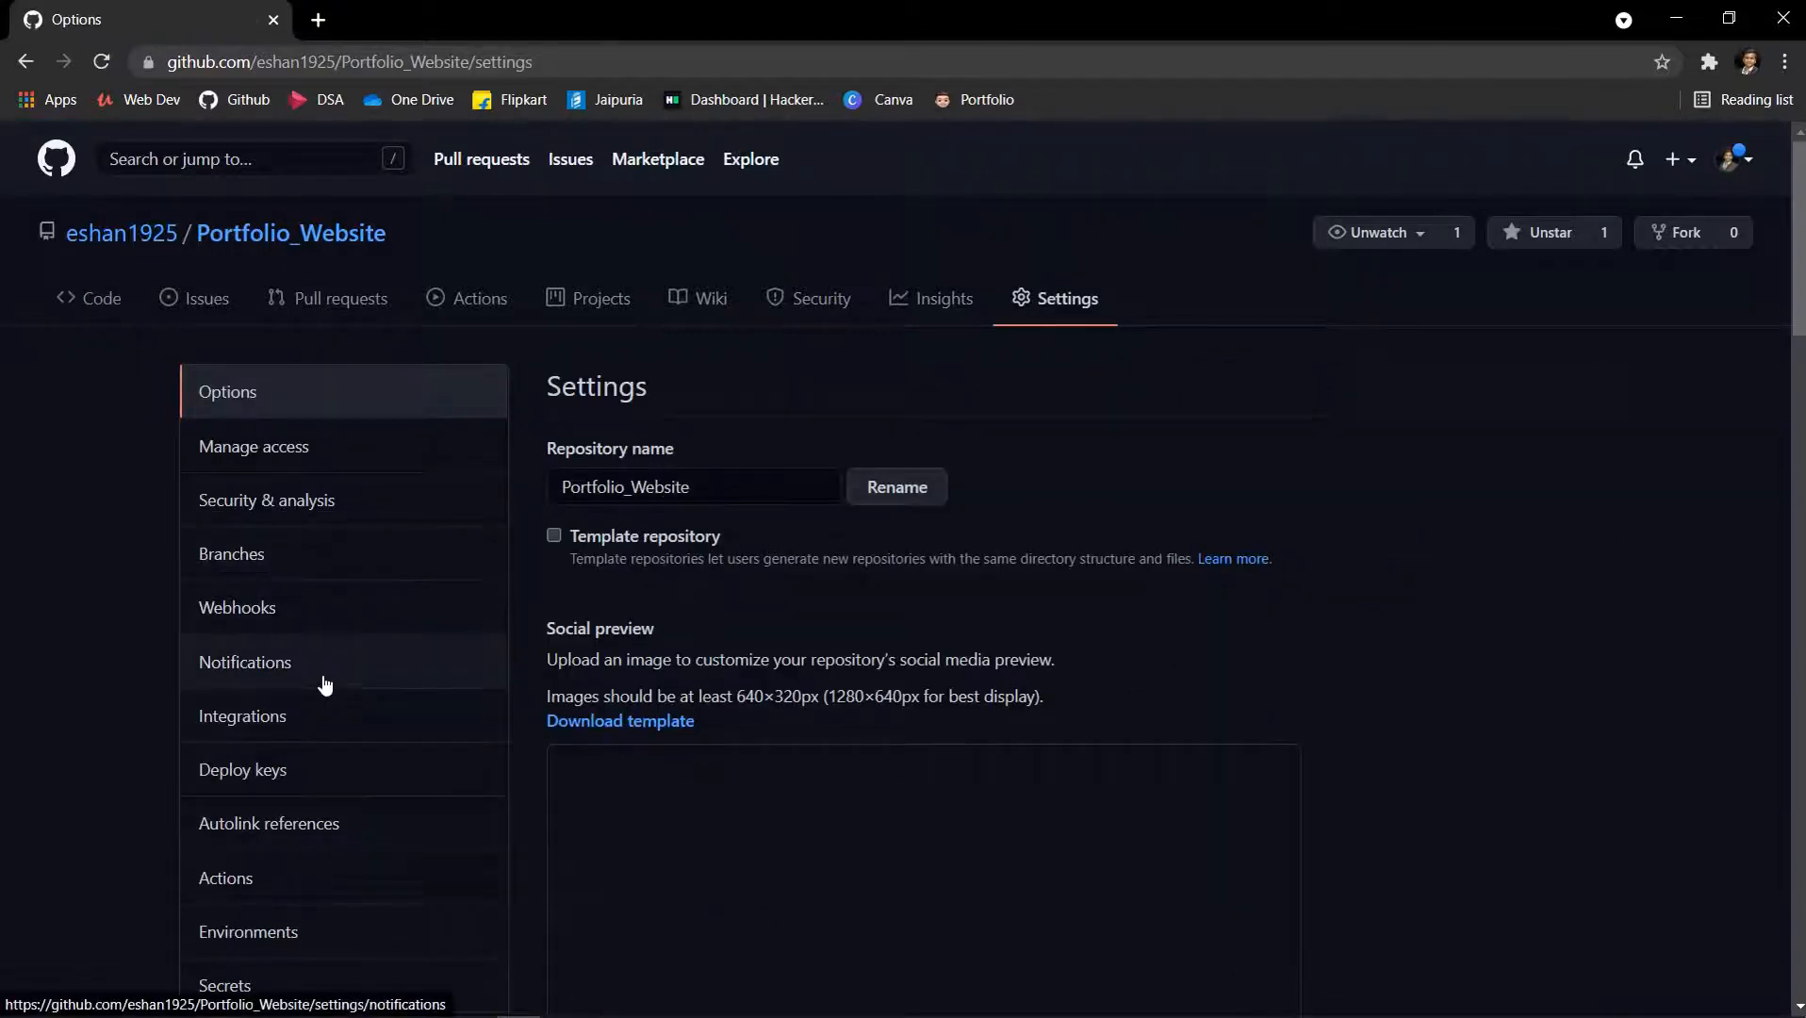
{"action": "left_click", "coordinate": [237, 607]}
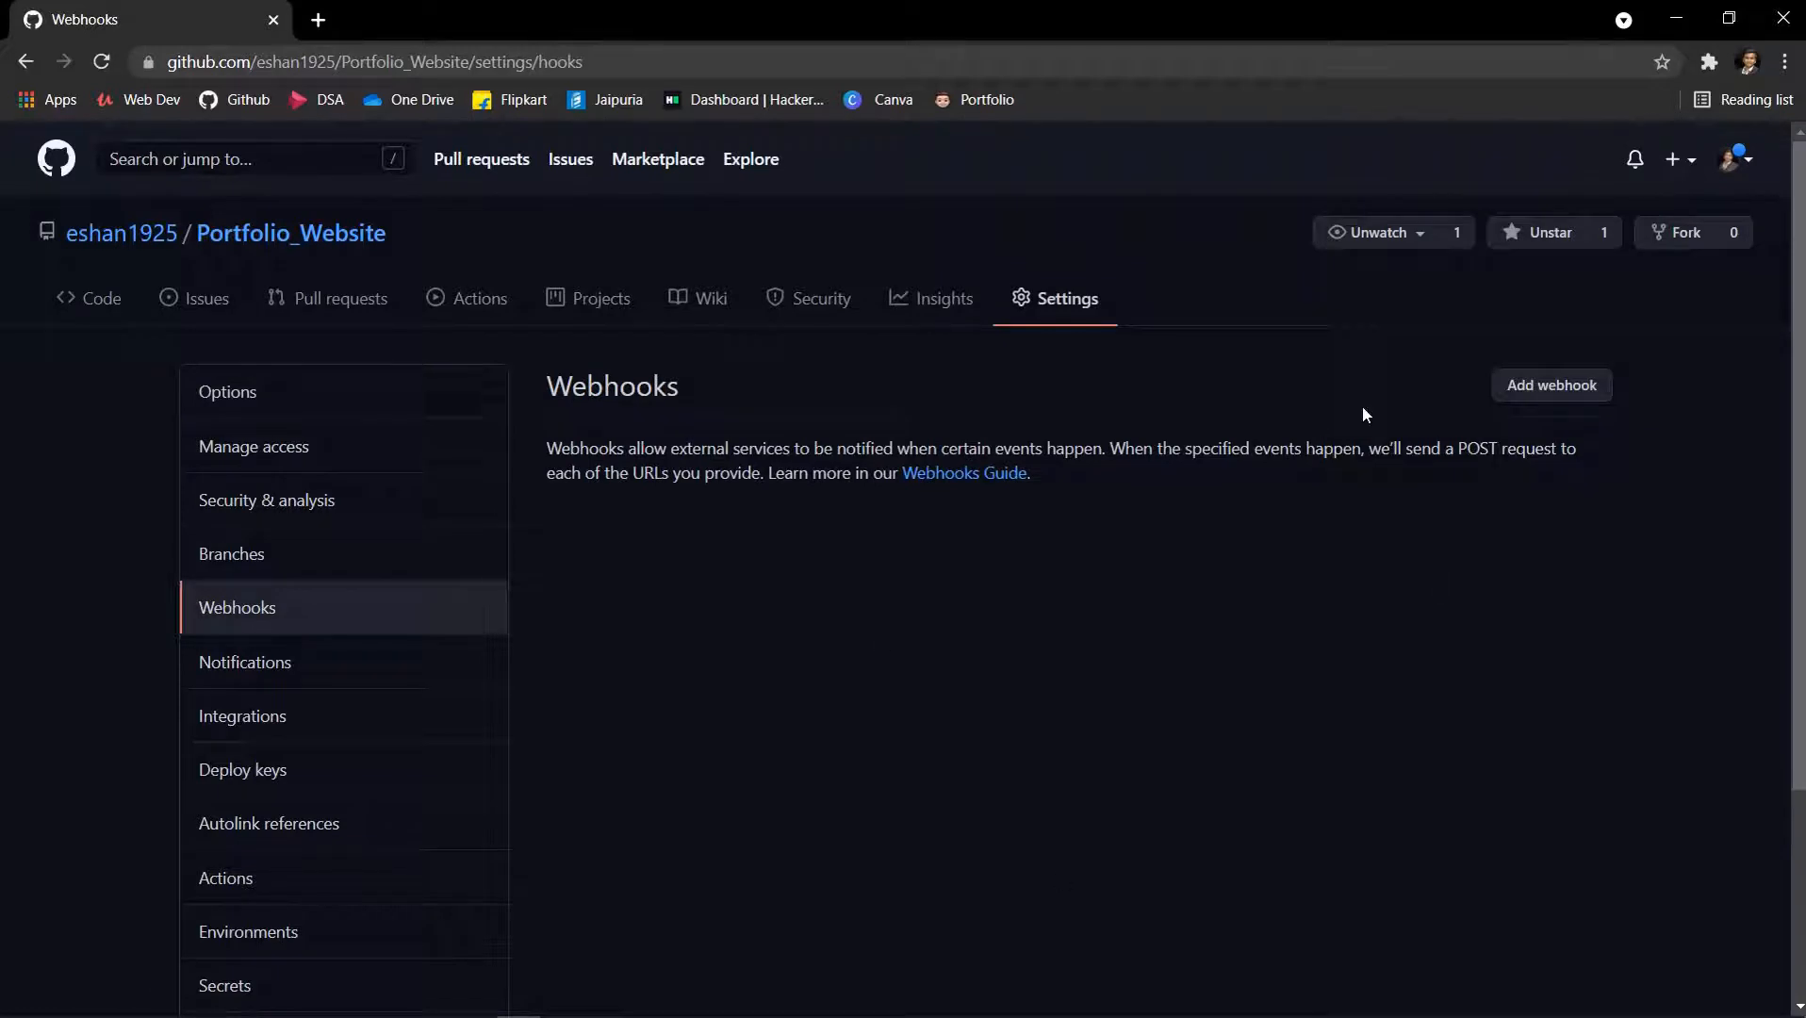
{"action": "mouse_move", "coordinate": [1566, 370]}
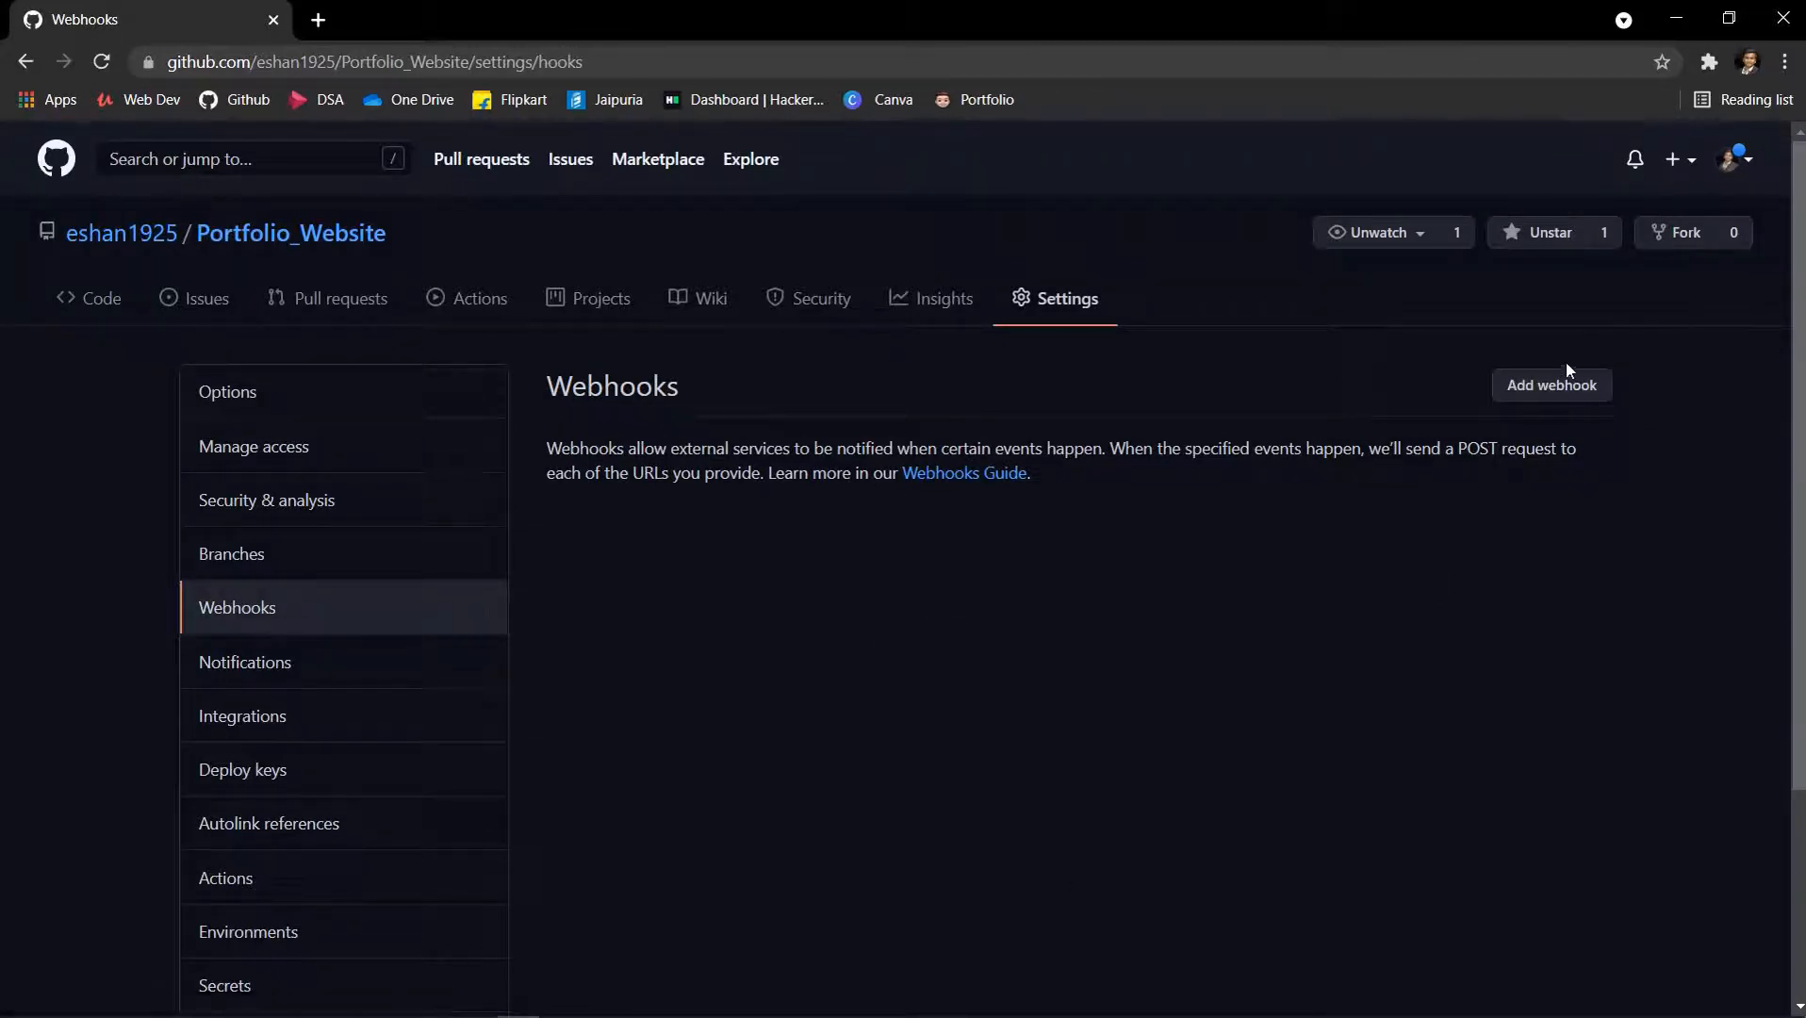
Add a webhook with the Discord payload URL, application/json and all events, then return to the repo.
{"action": "left_click", "coordinate": [1552, 385]}
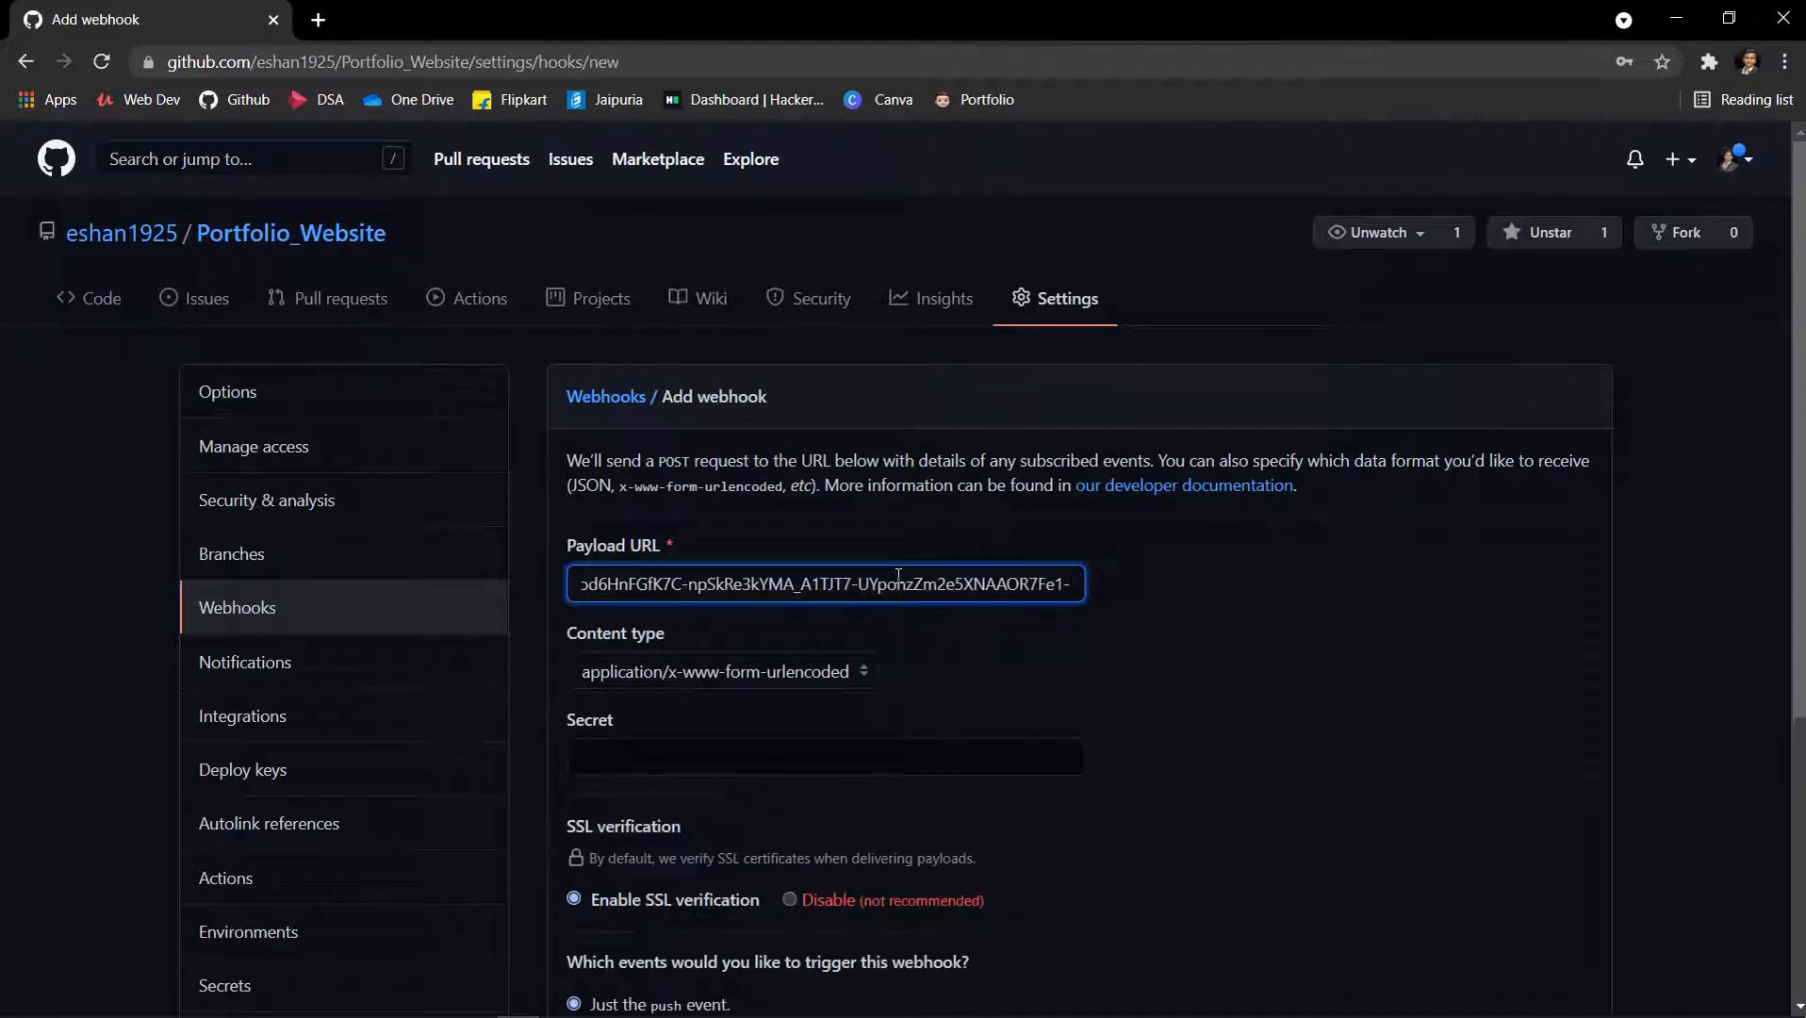
{"action": "type", "text": "/"}
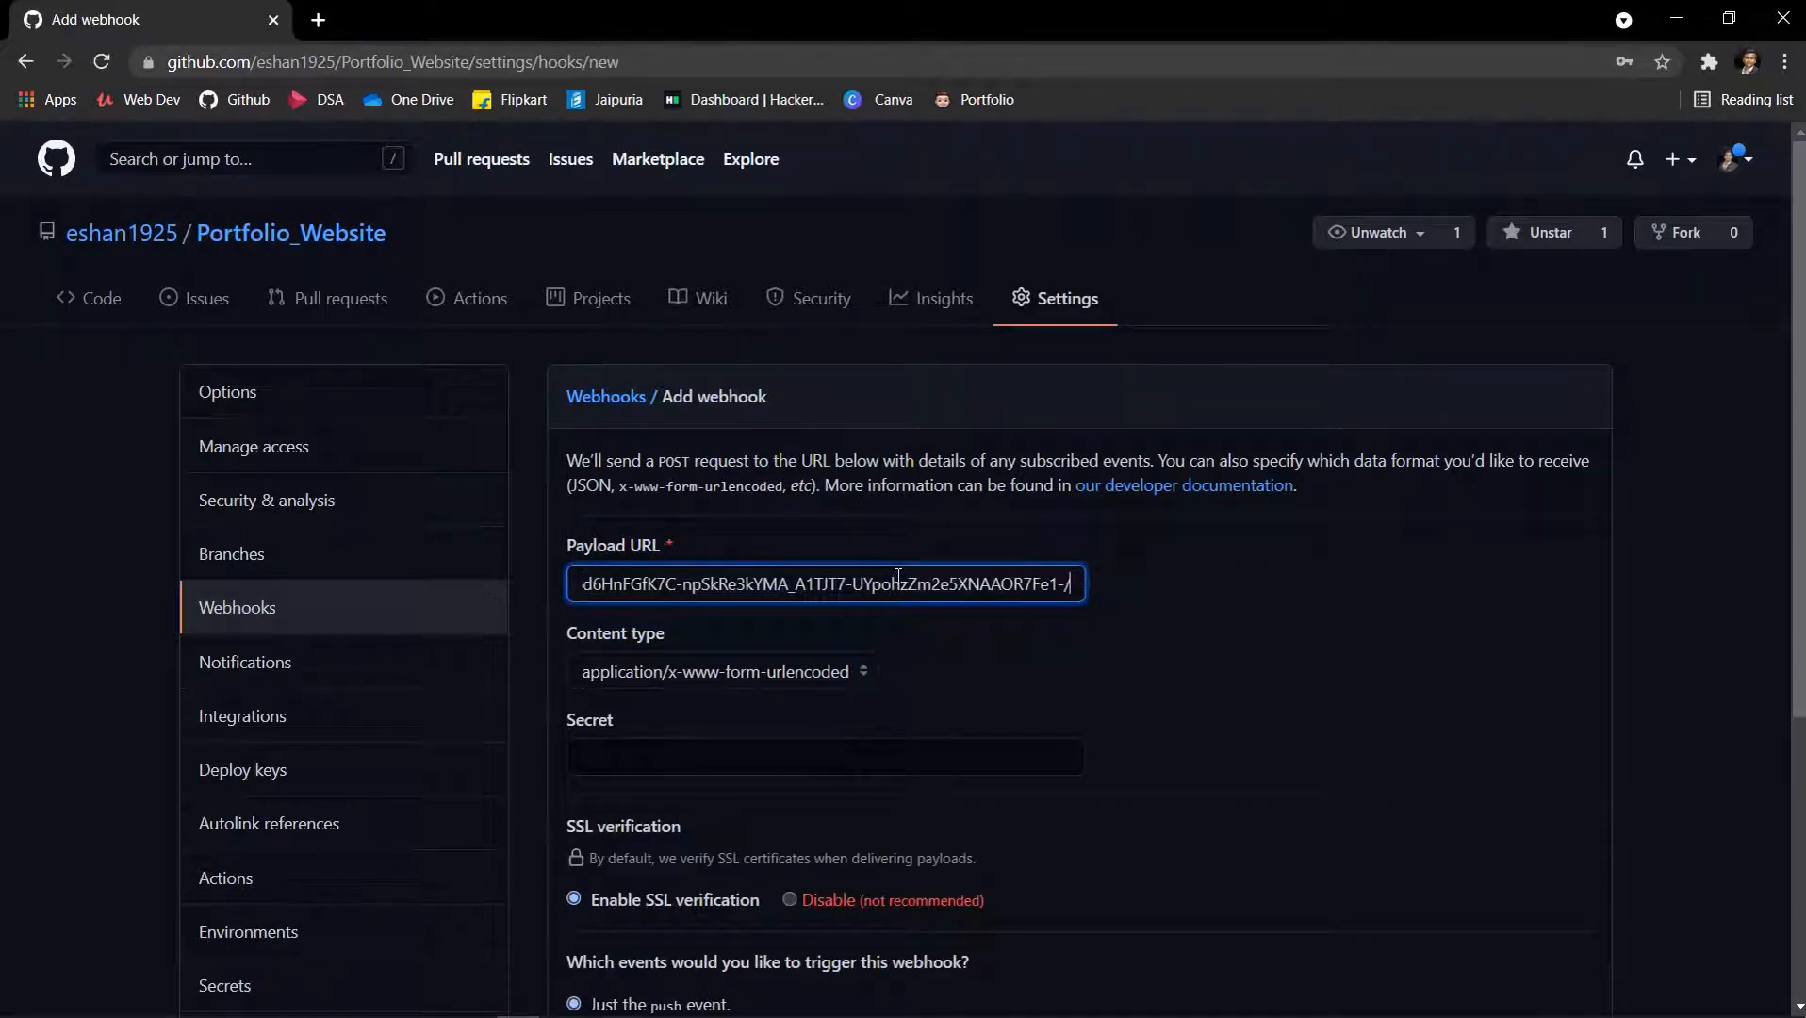
{"action": "type", "text": "/githu"}
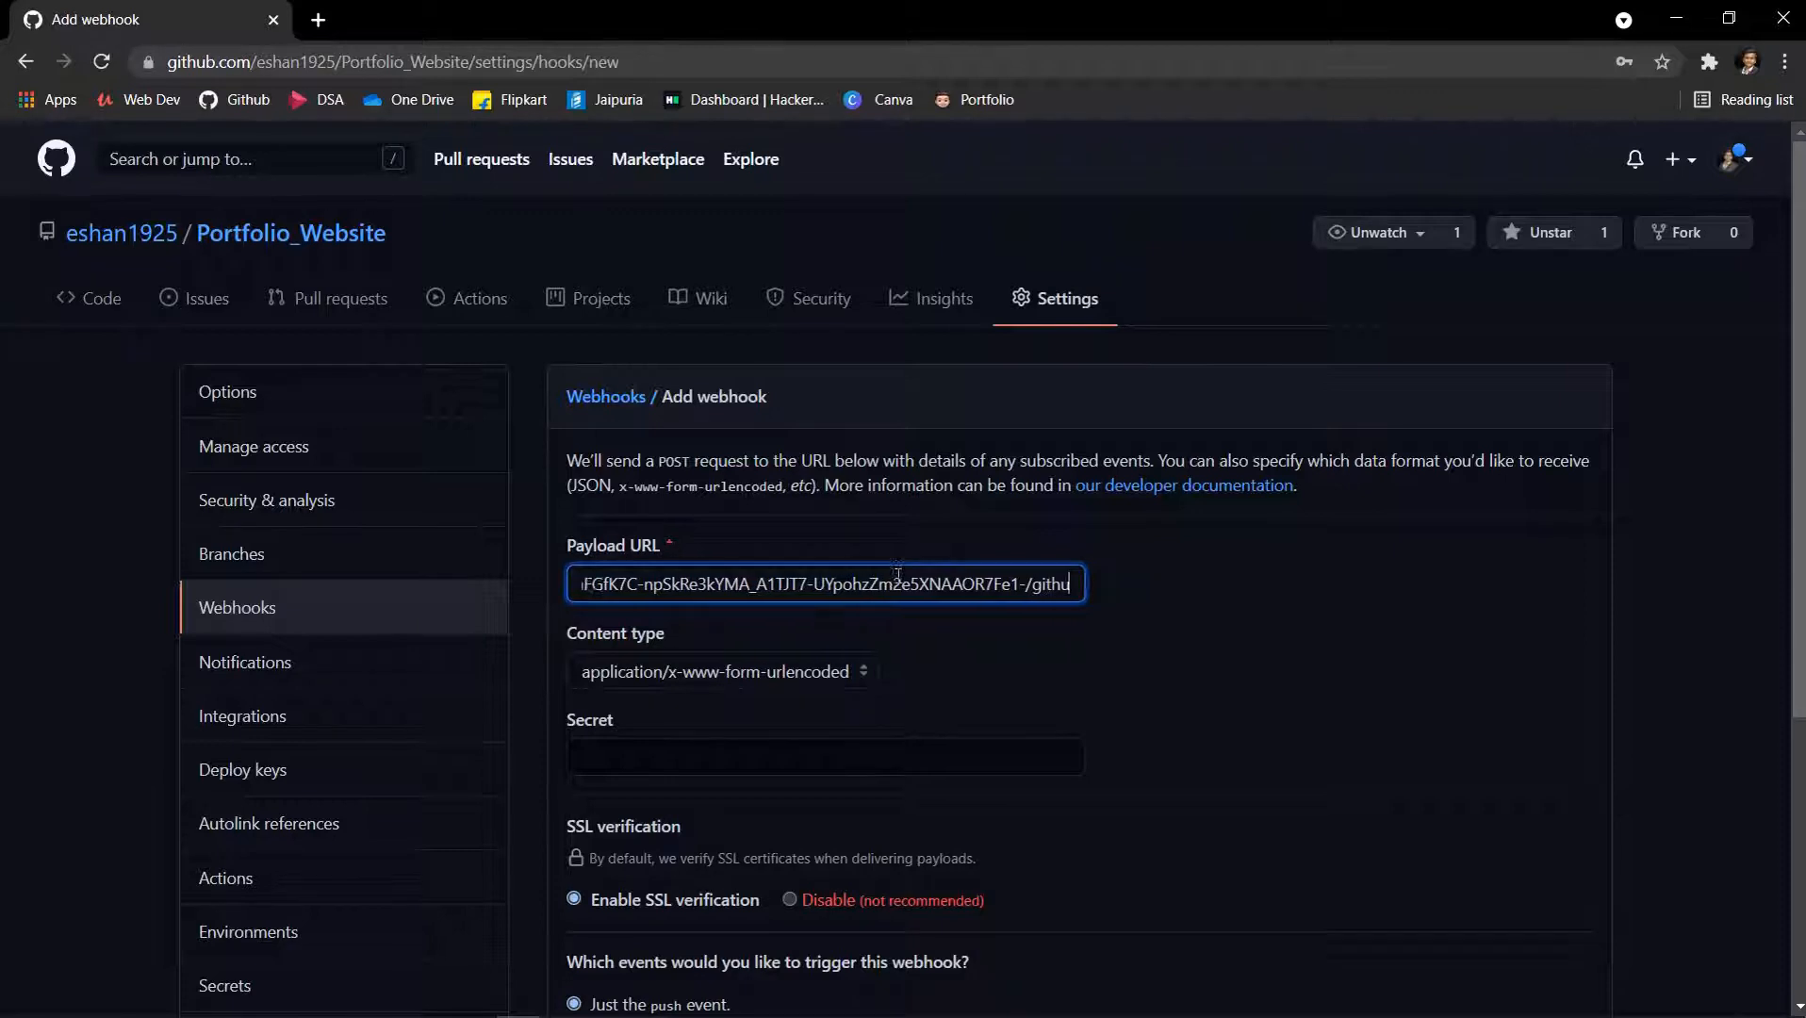
{"action": "scroll", "scroll_direction": "down", "scroll_amount": 3}
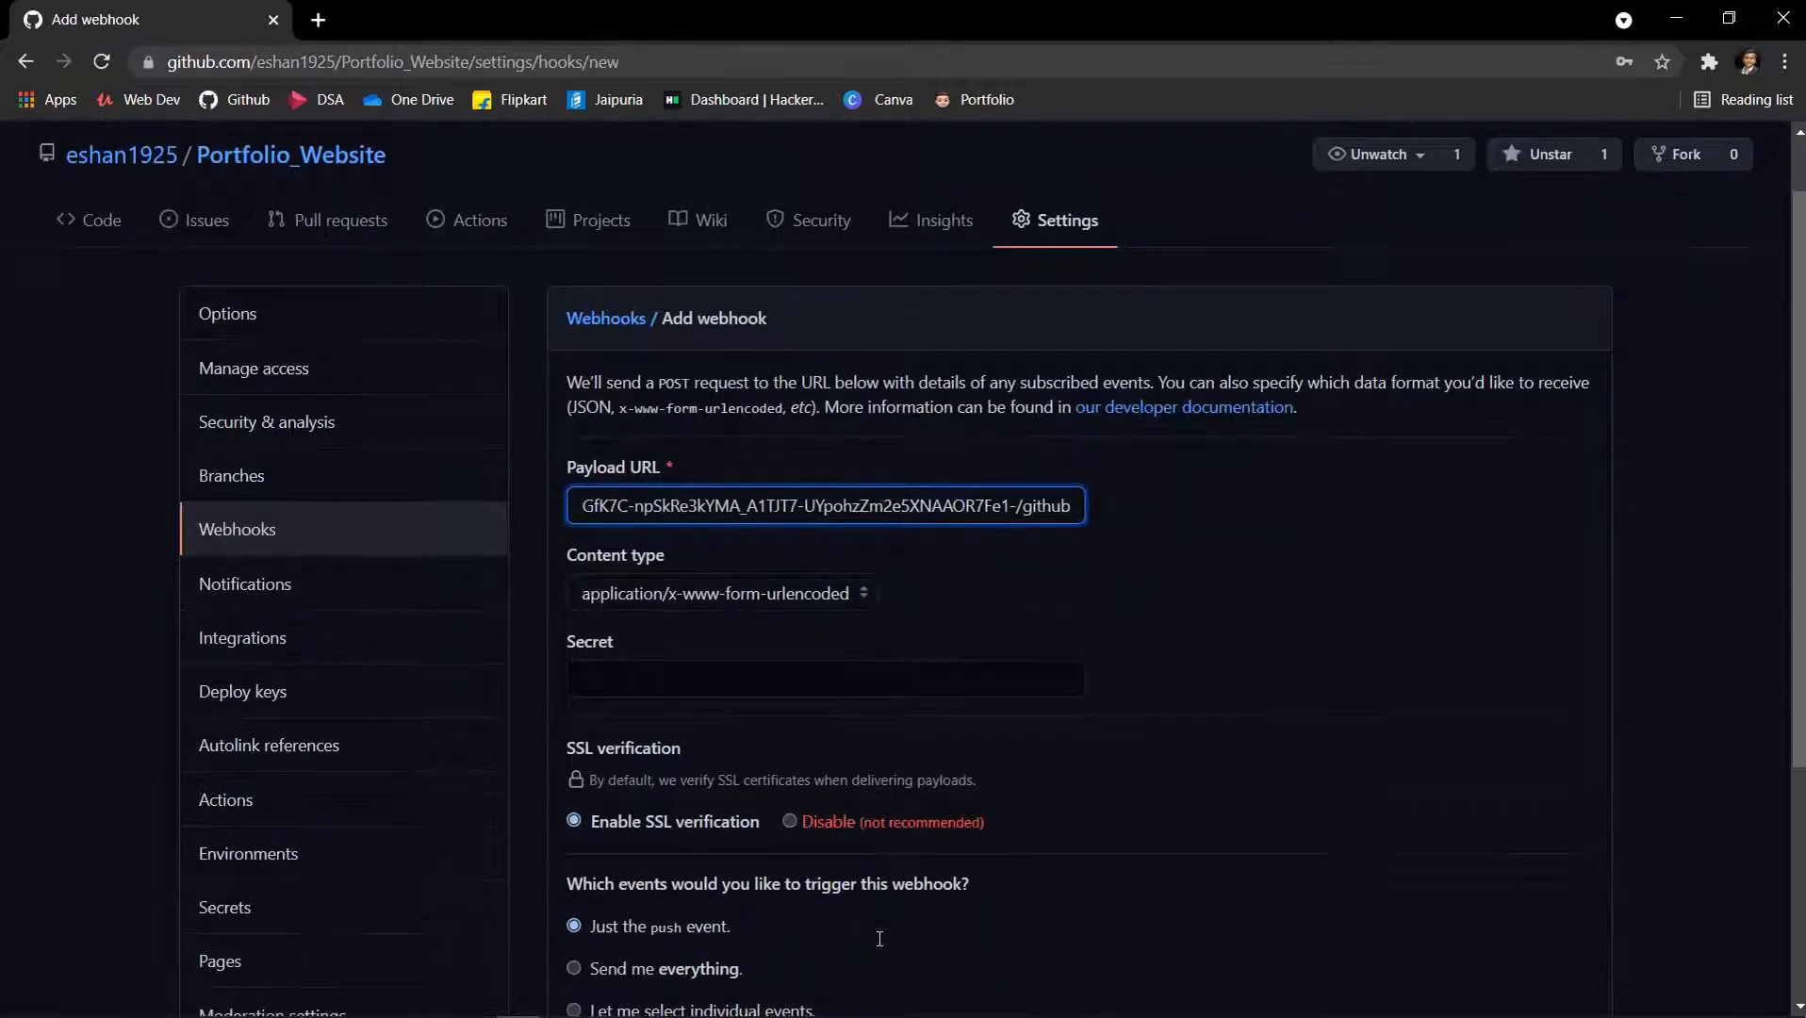
{"action": "scroll", "scroll_direction": "down", "scroll_amount": 3}
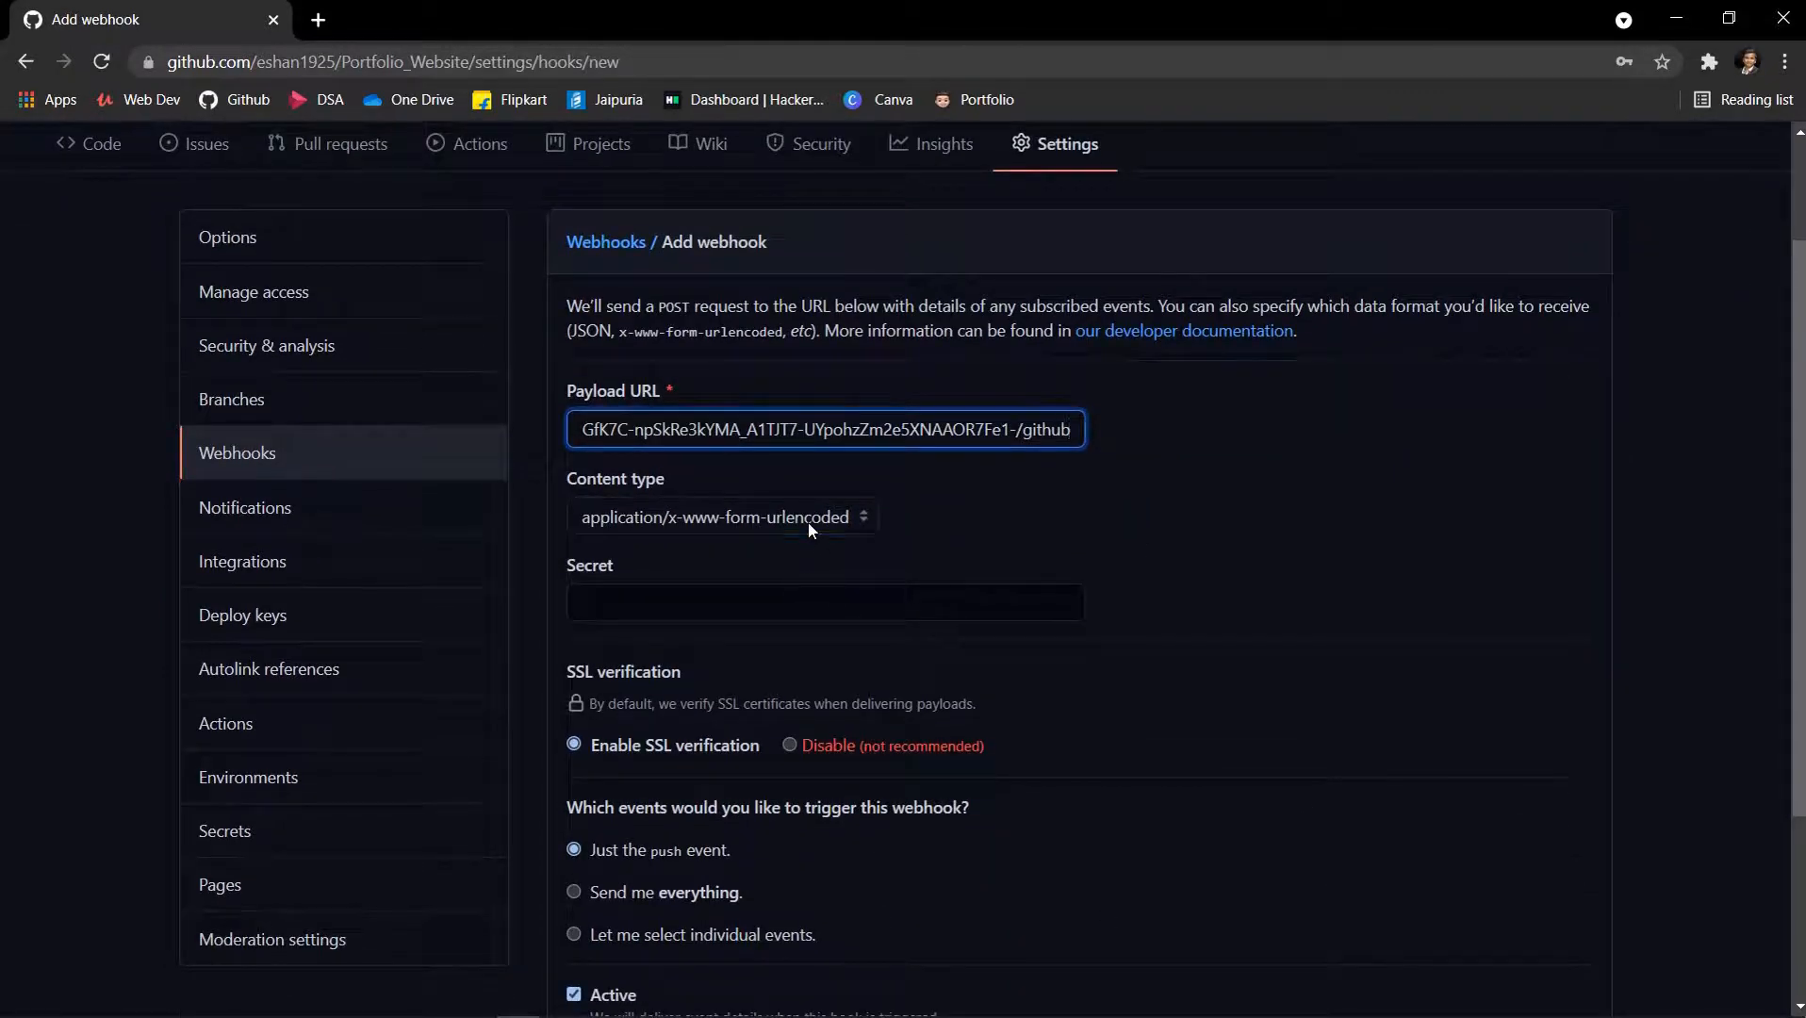
{"action": "left_click", "coordinate": [722, 516]}
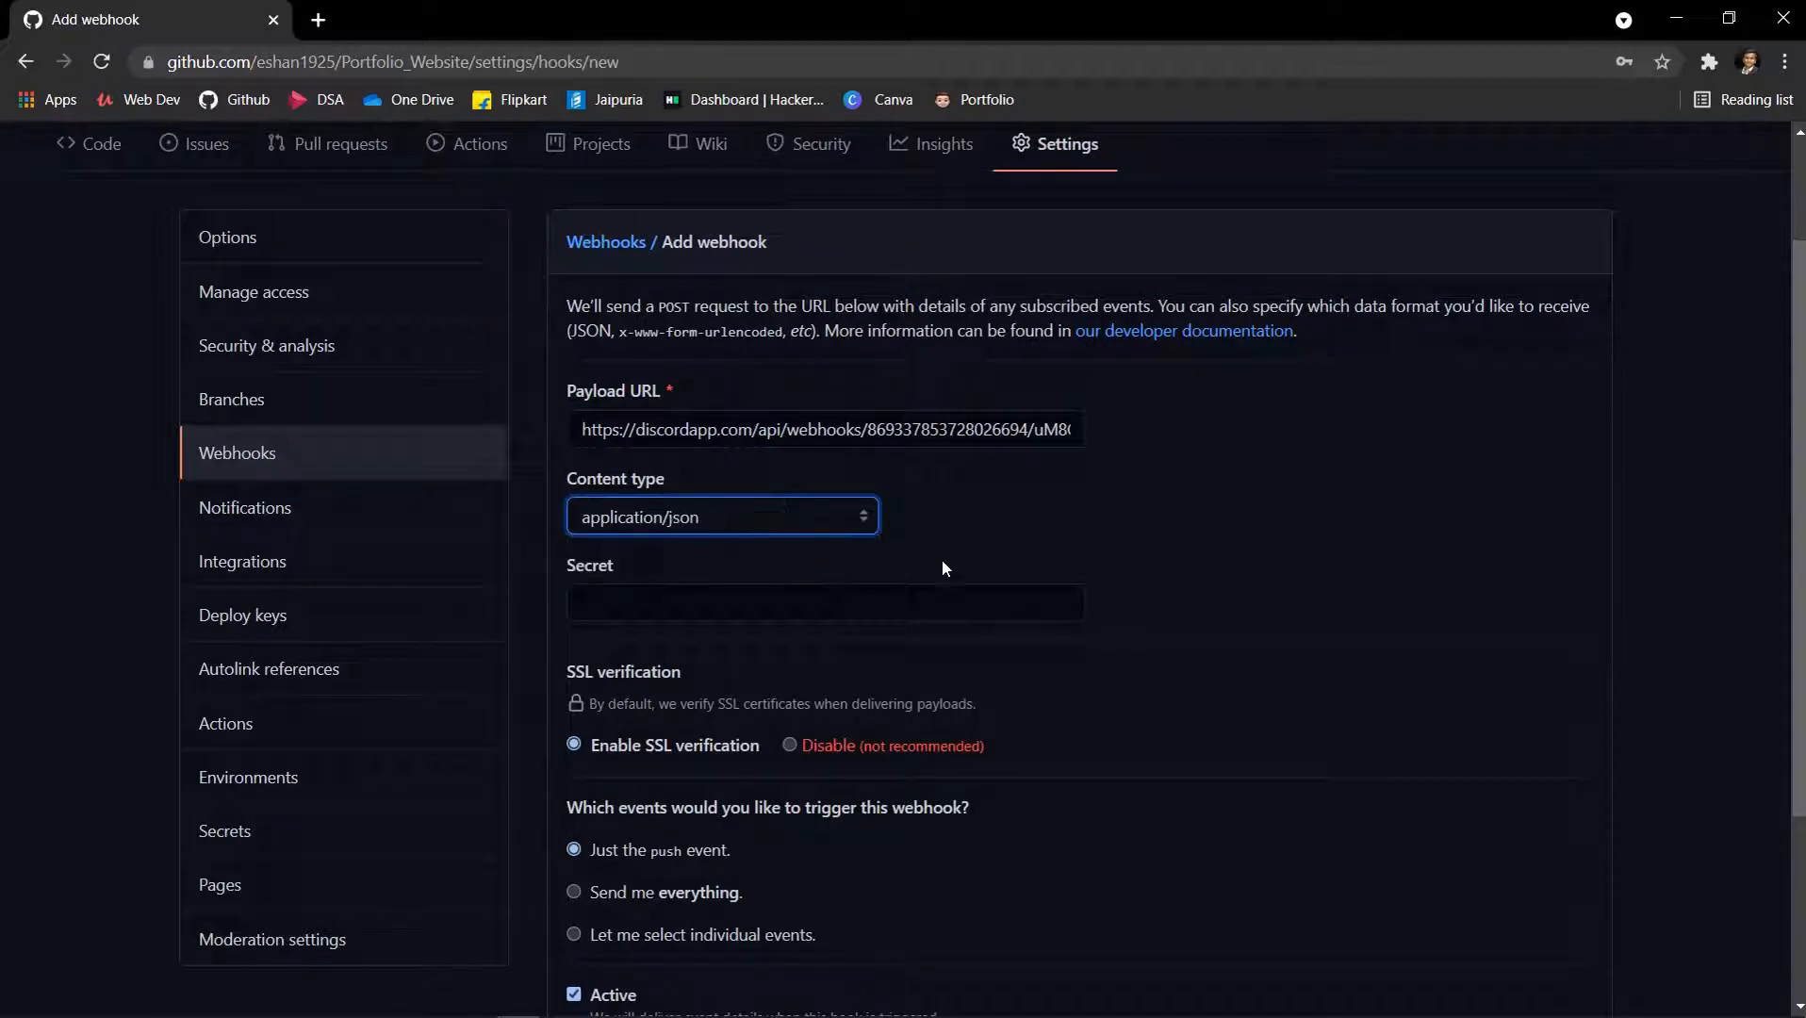
{"action": "scroll", "scroll_direction": "down", "scroll_amount": 3}
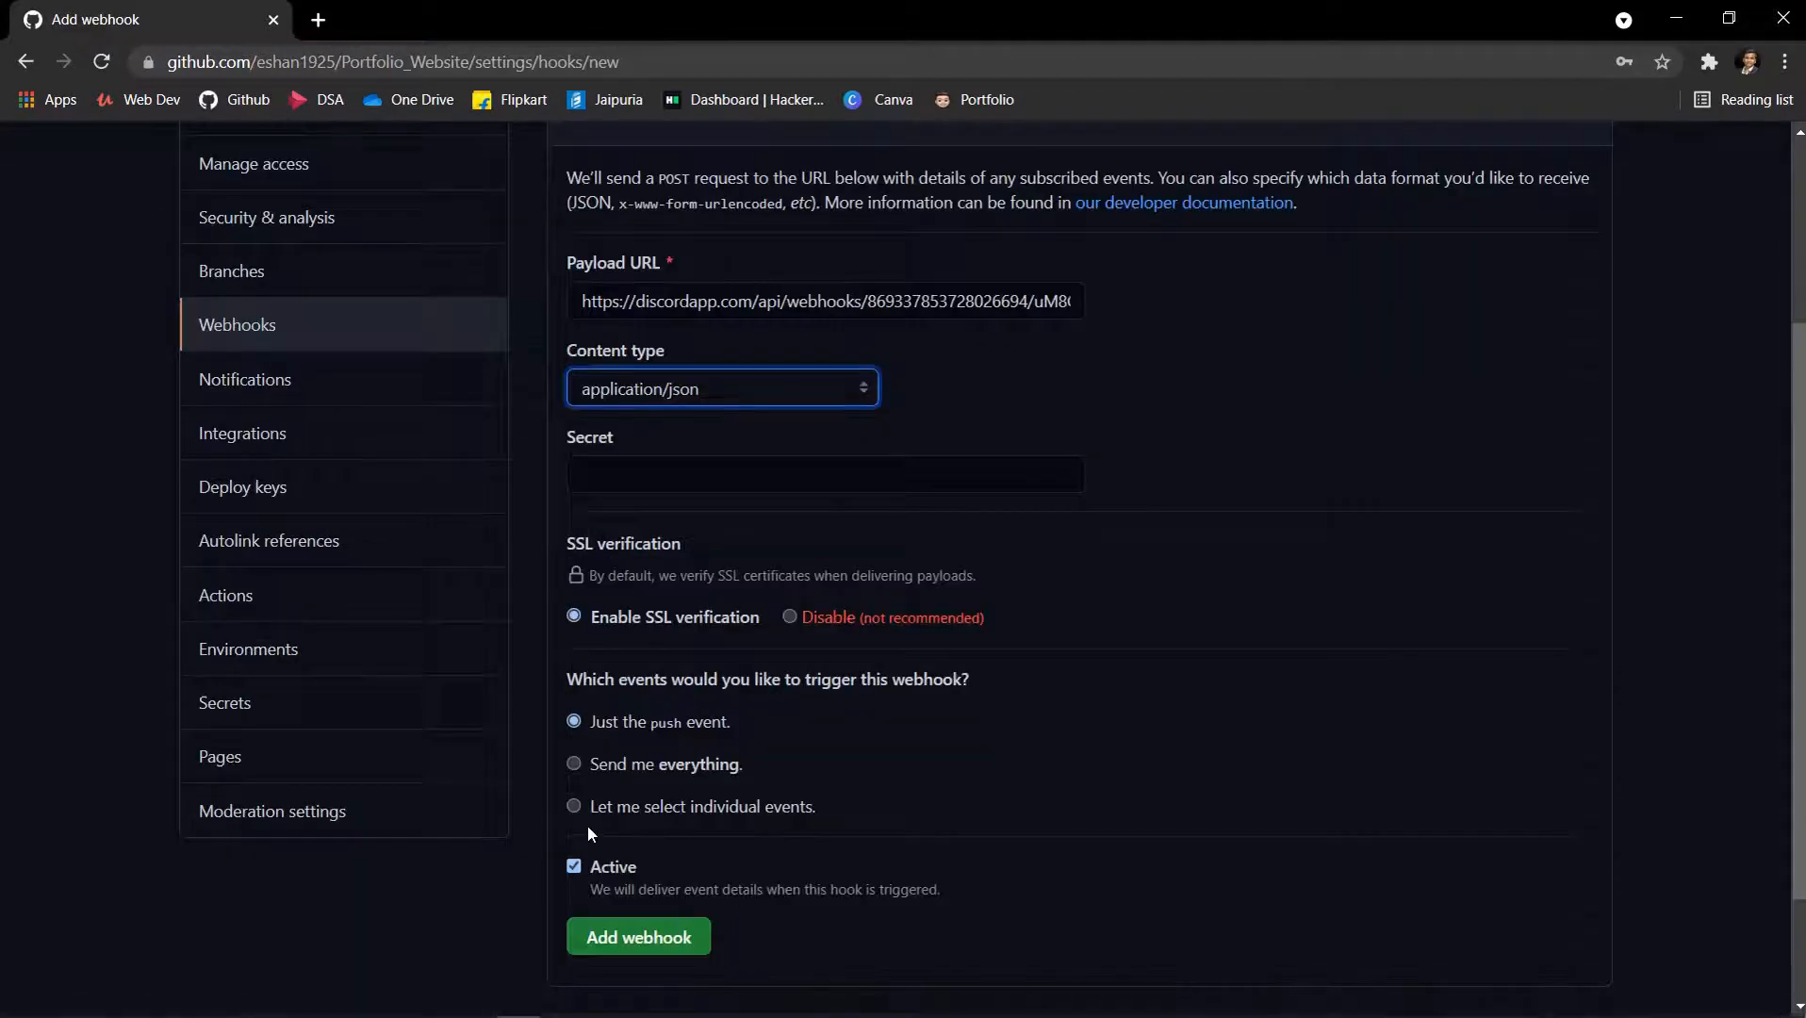
{"action": "left_click", "coordinate": [574, 764]}
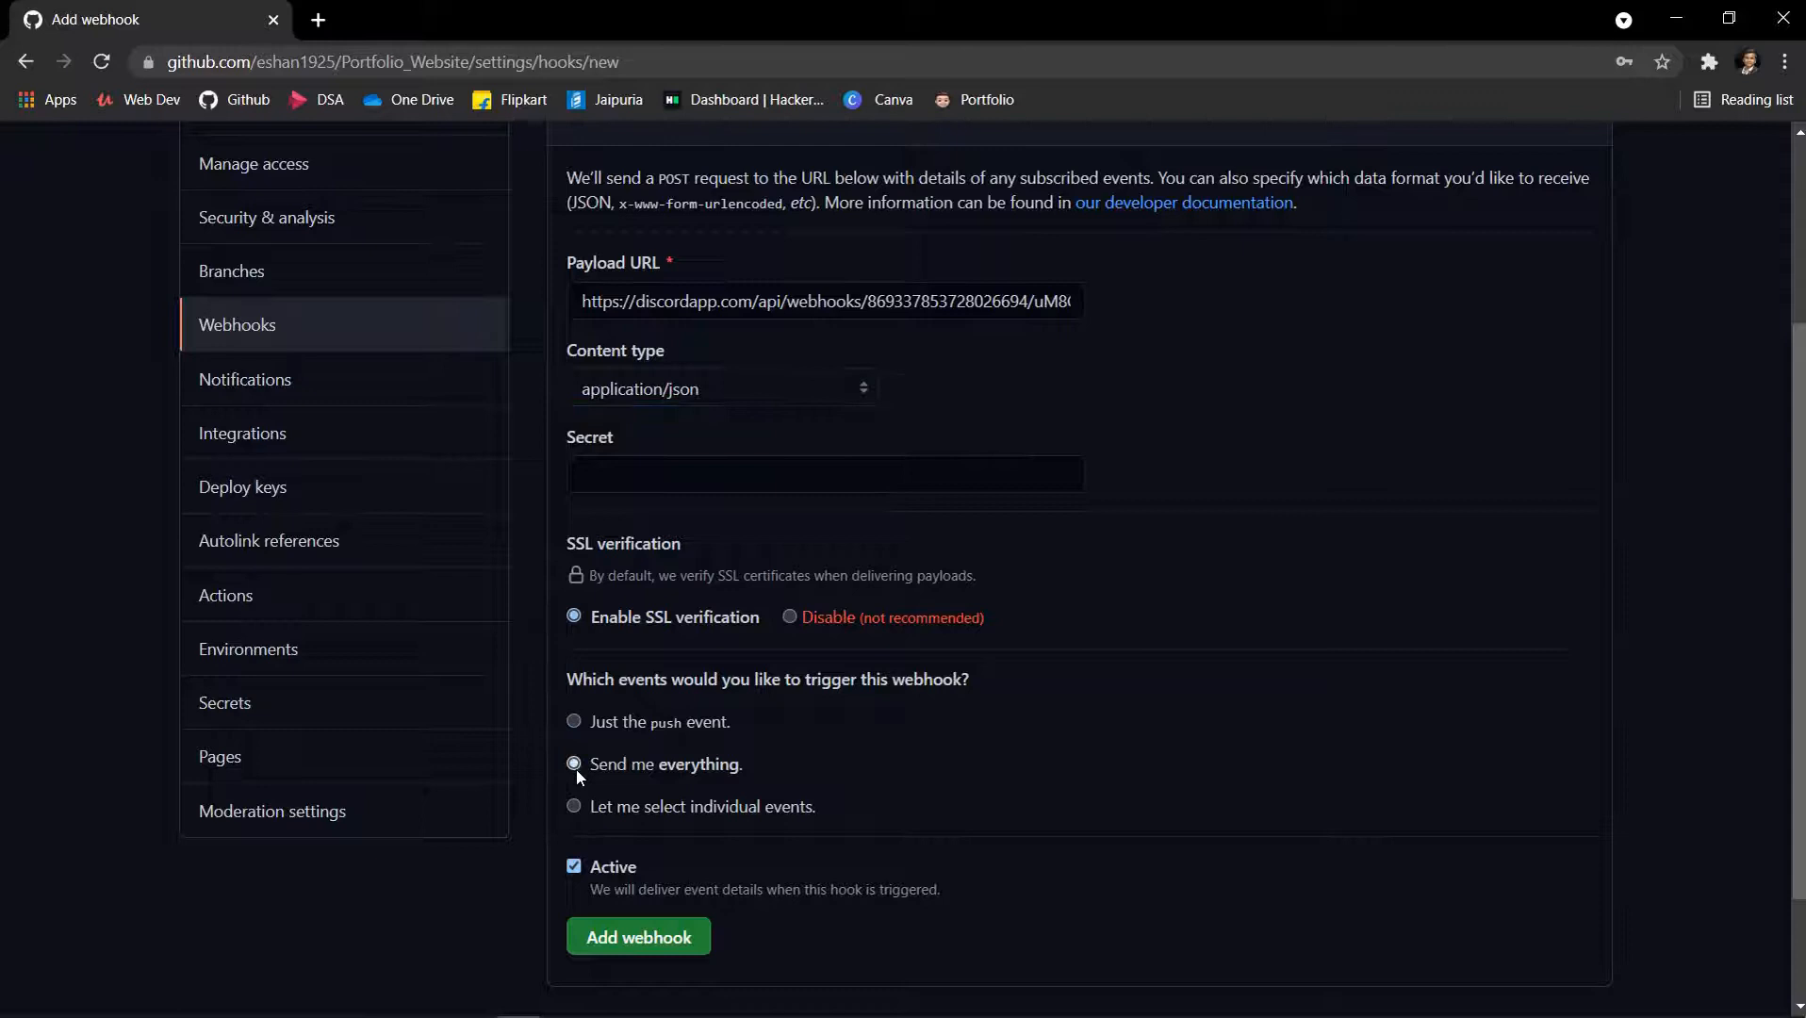
{"action": "left_click", "coordinate": [638, 936]}
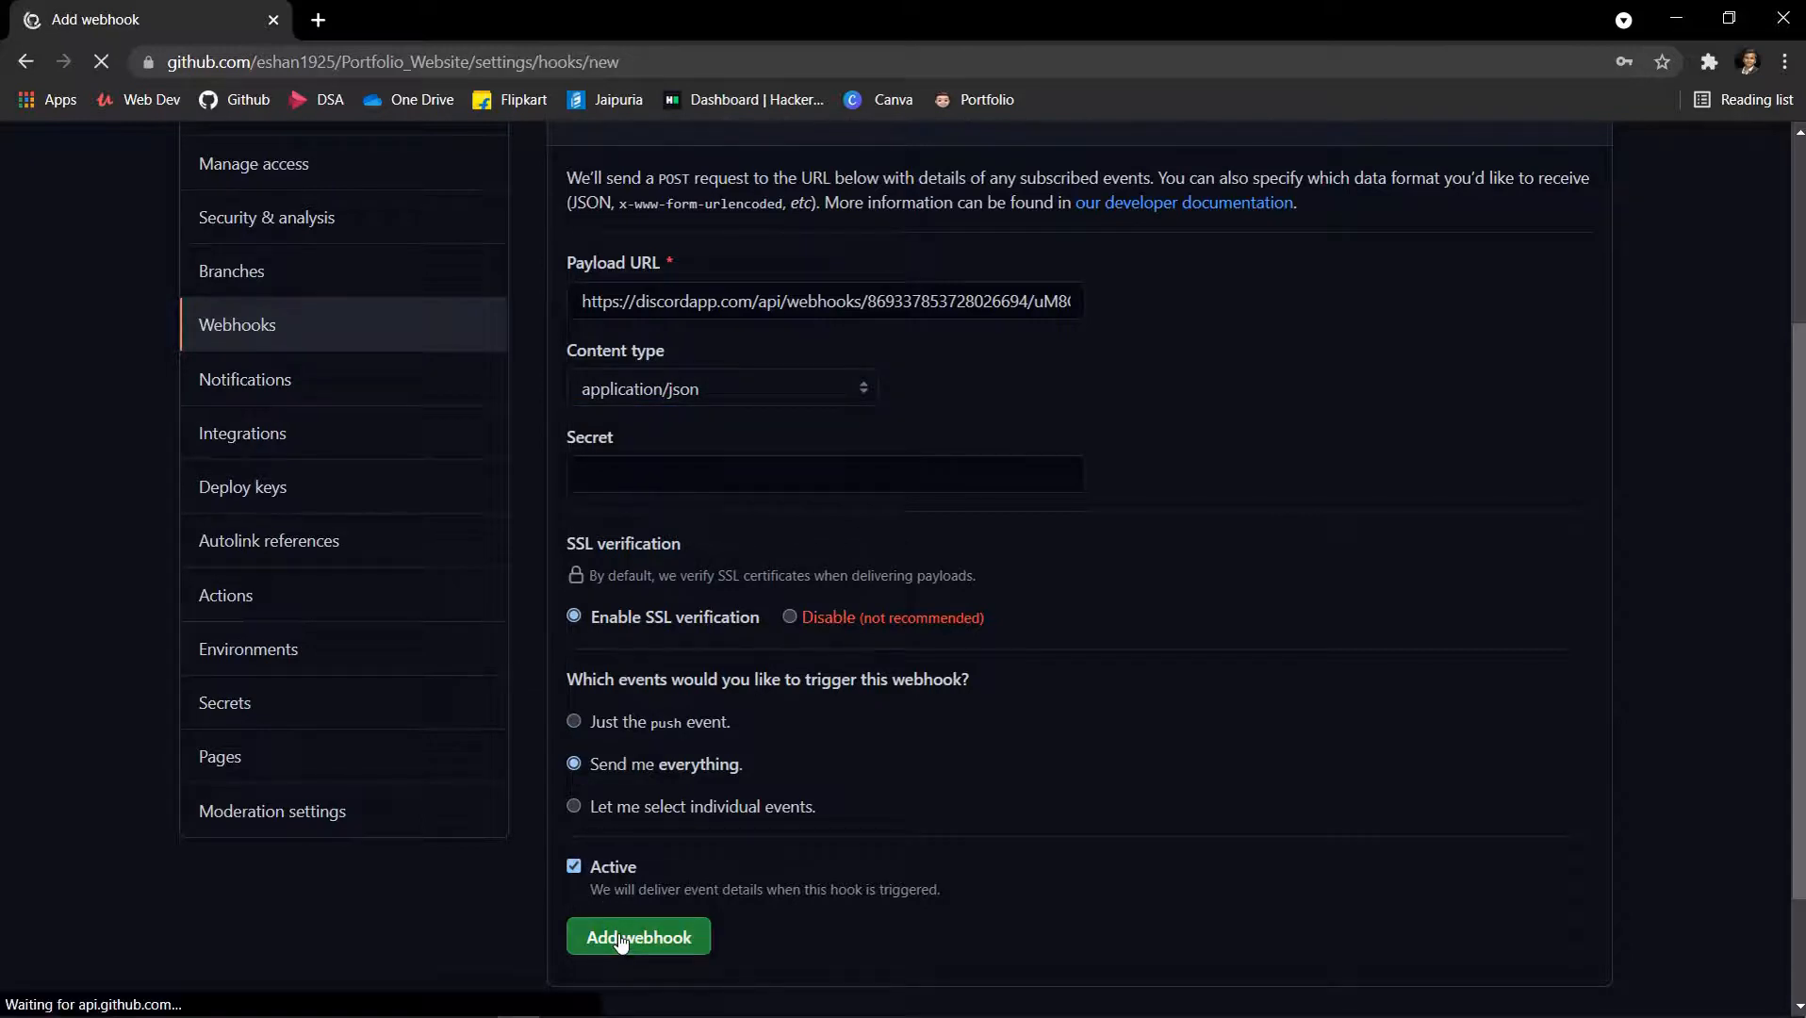
{"action": "left_click", "coordinate": [638, 936]}
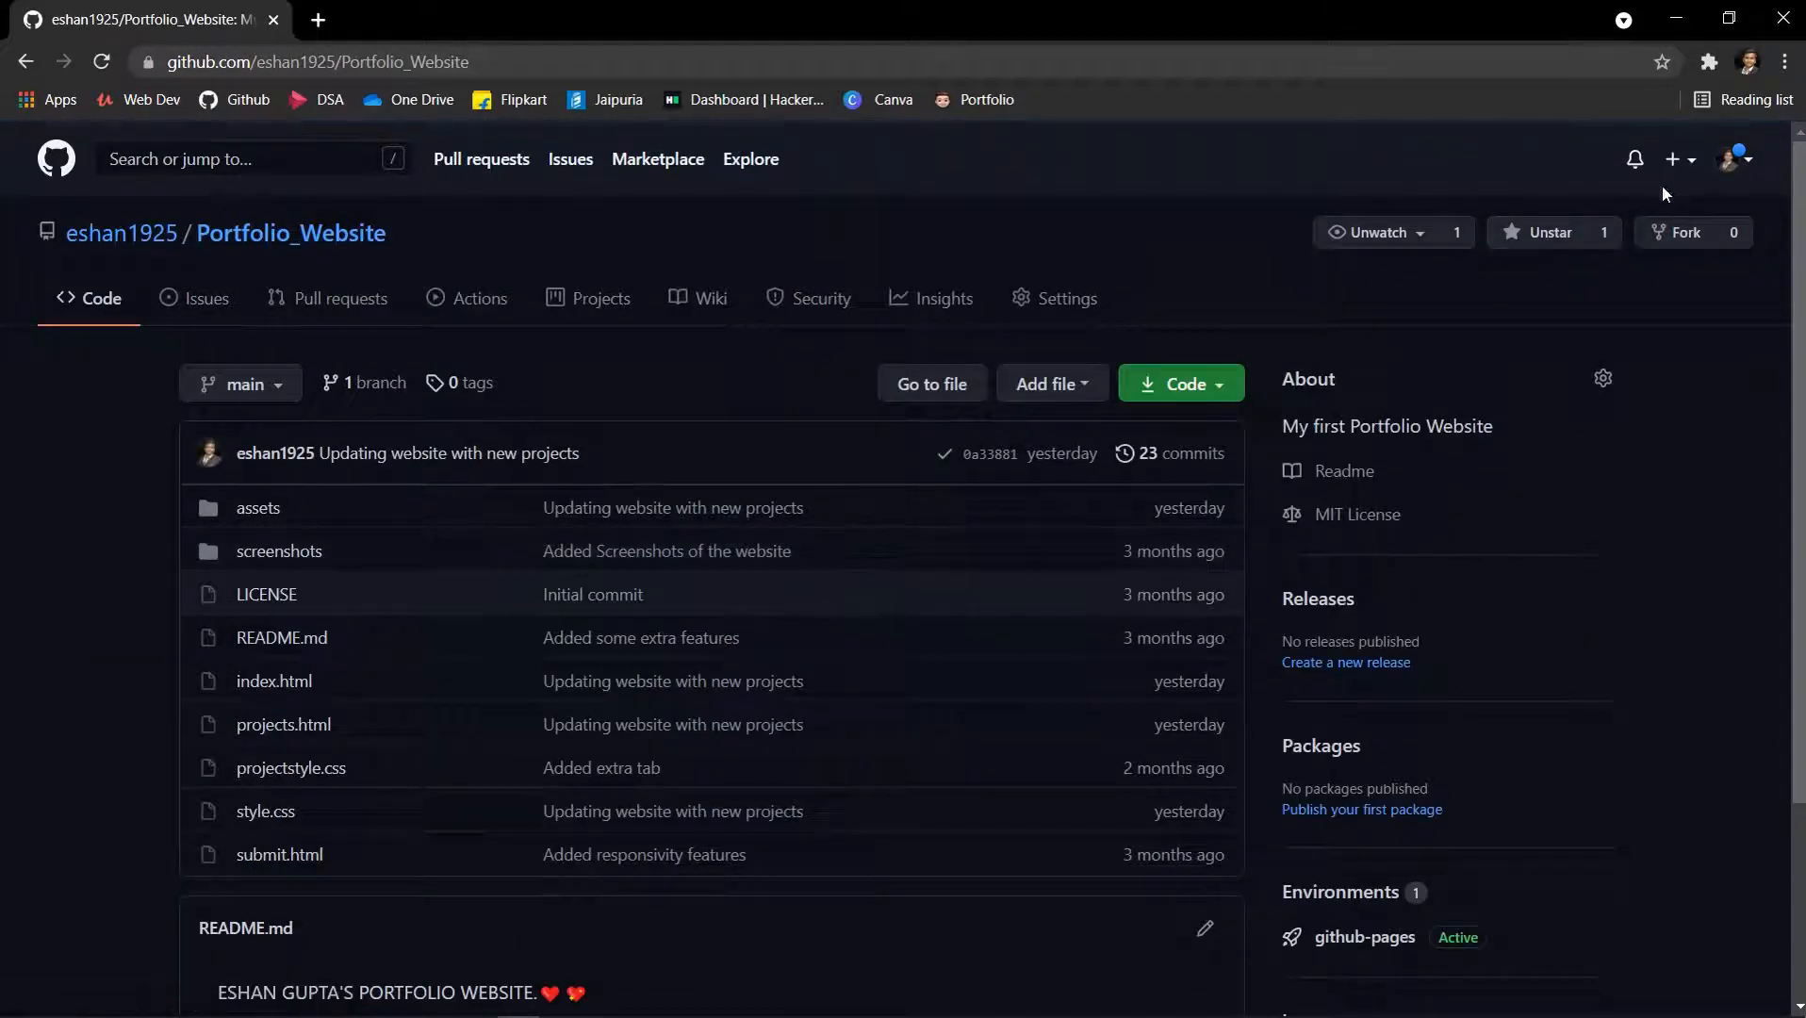
Unstar Portfolio_Website and star it again to send a fresh star event.
{"action": "left_click", "coordinate": [473, 997]}
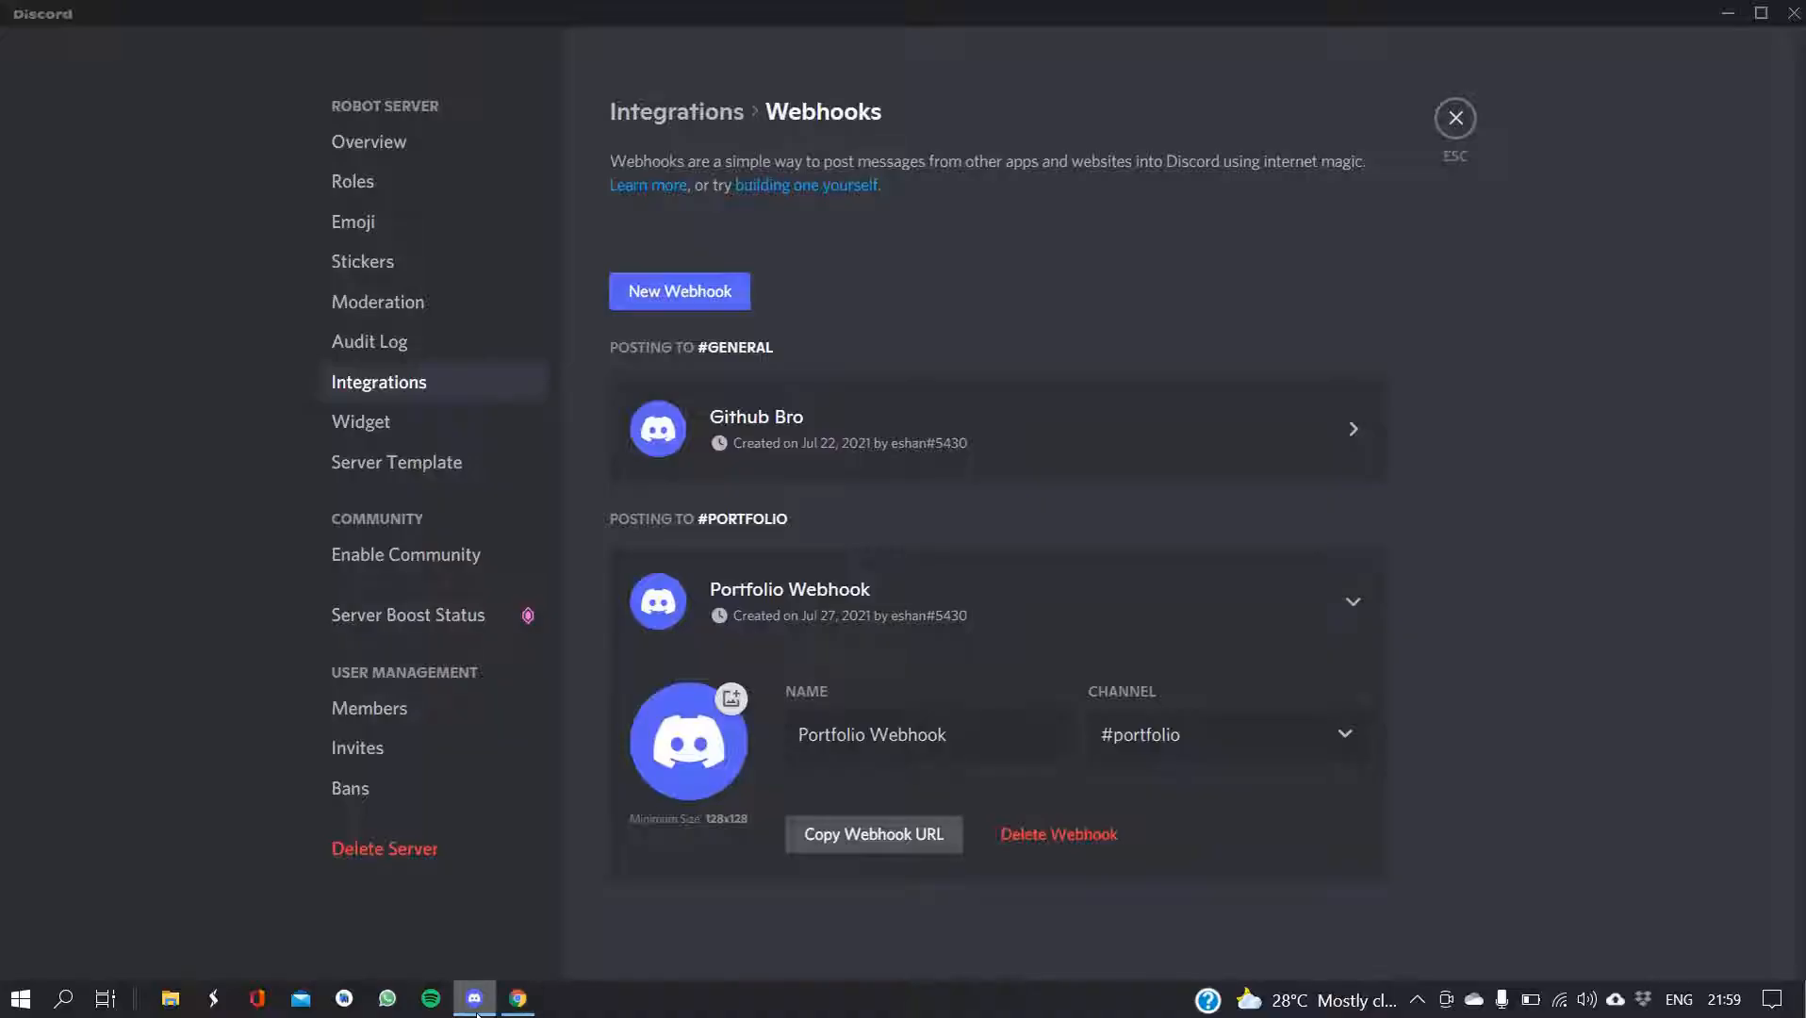
{"action": "left_click", "coordinate": [1454, 118]}
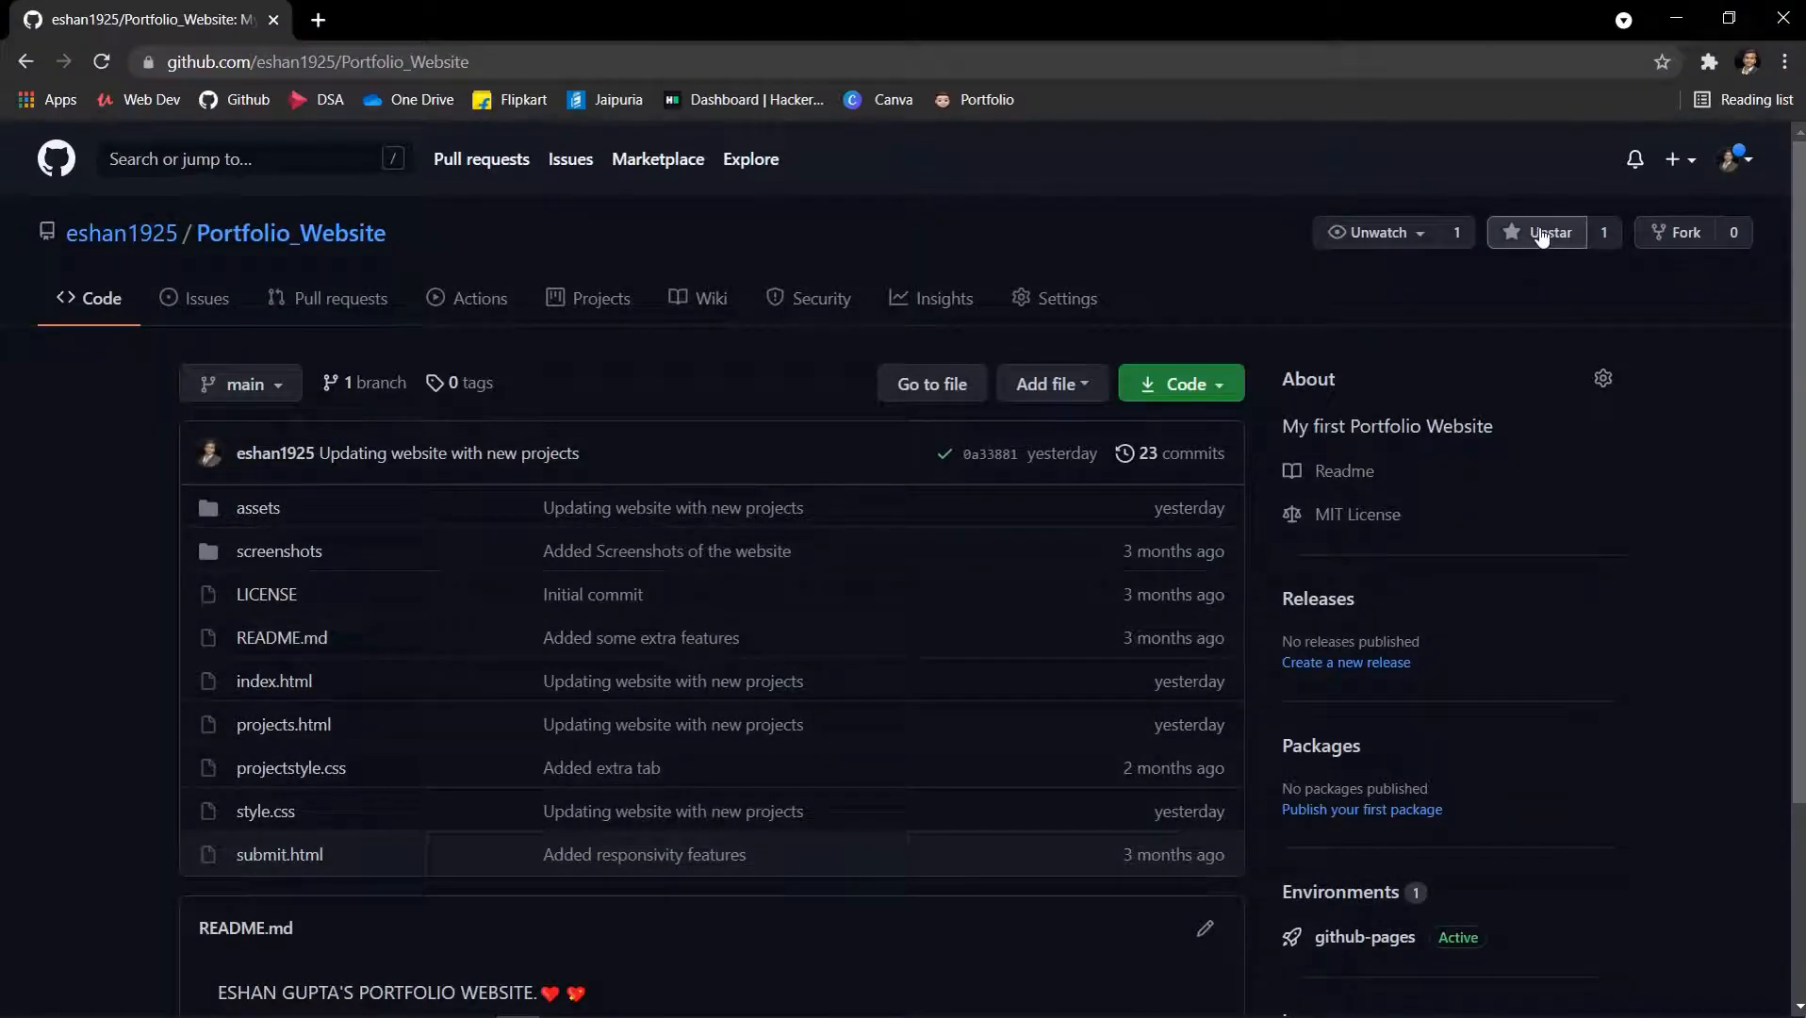
{"action": "left_click", "coordinate": [1541, 232]}
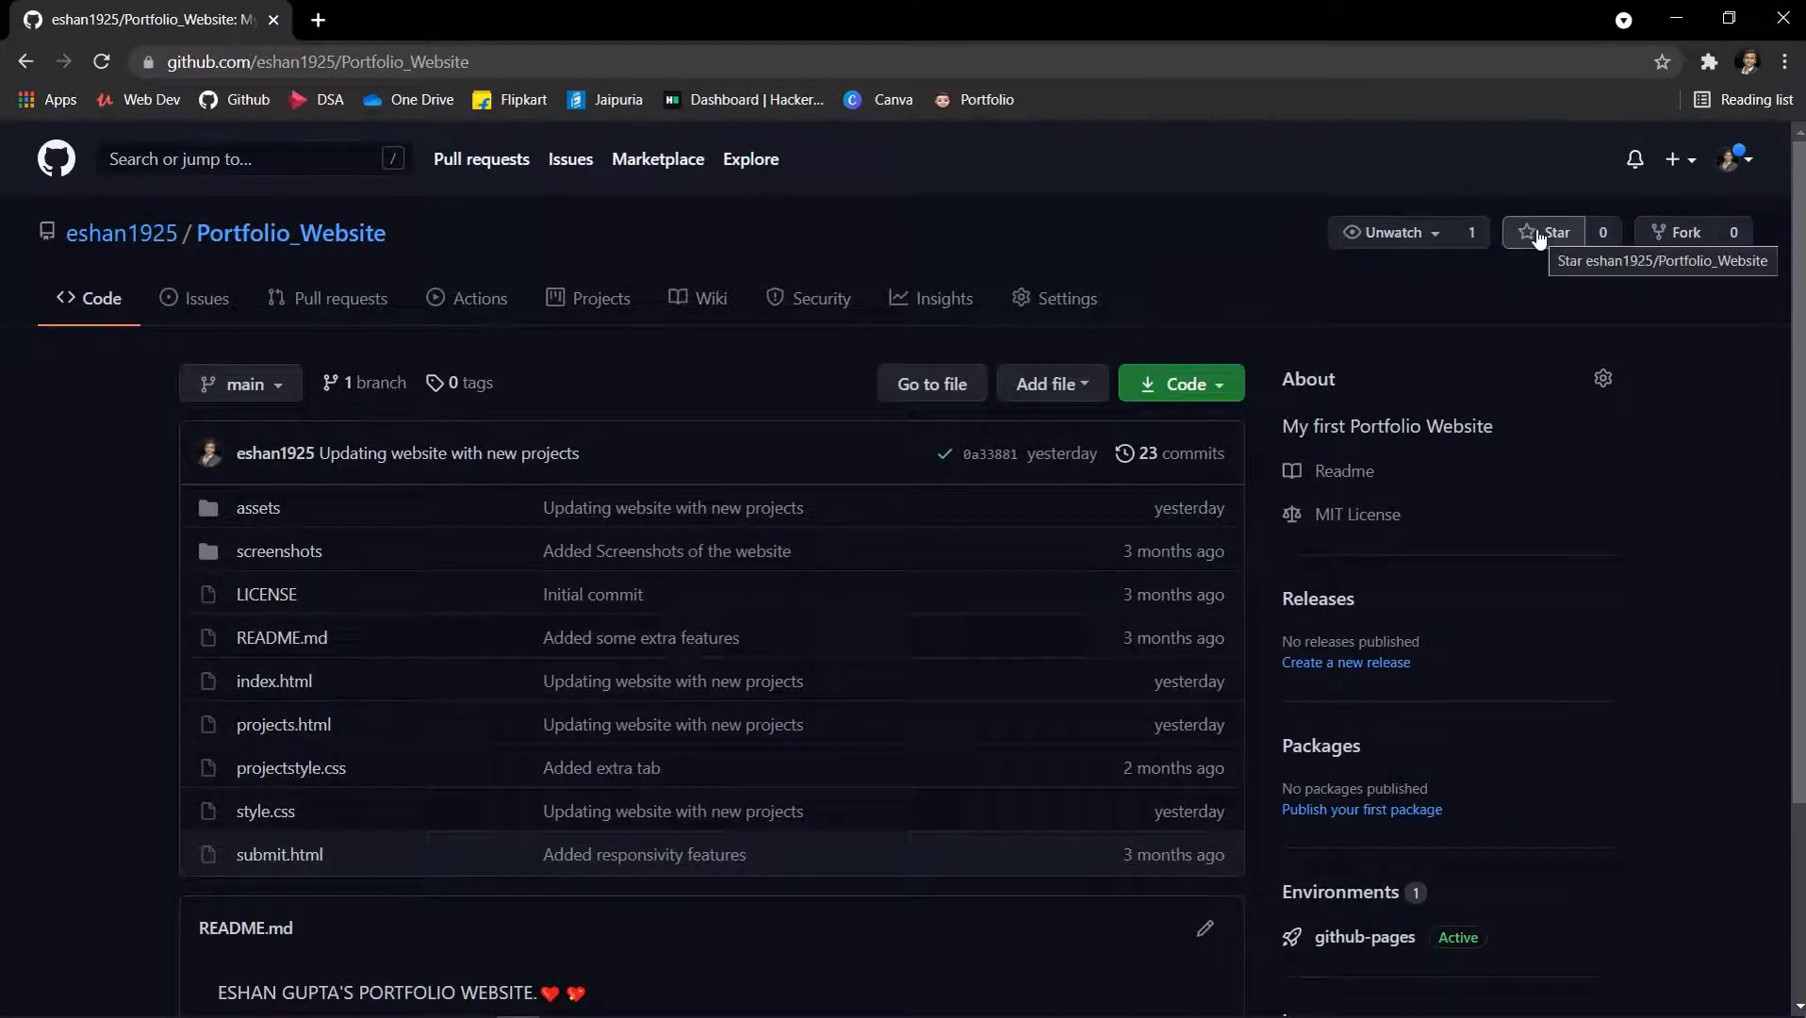
{"action": "left_click", "coordinate": [1542, 232]}
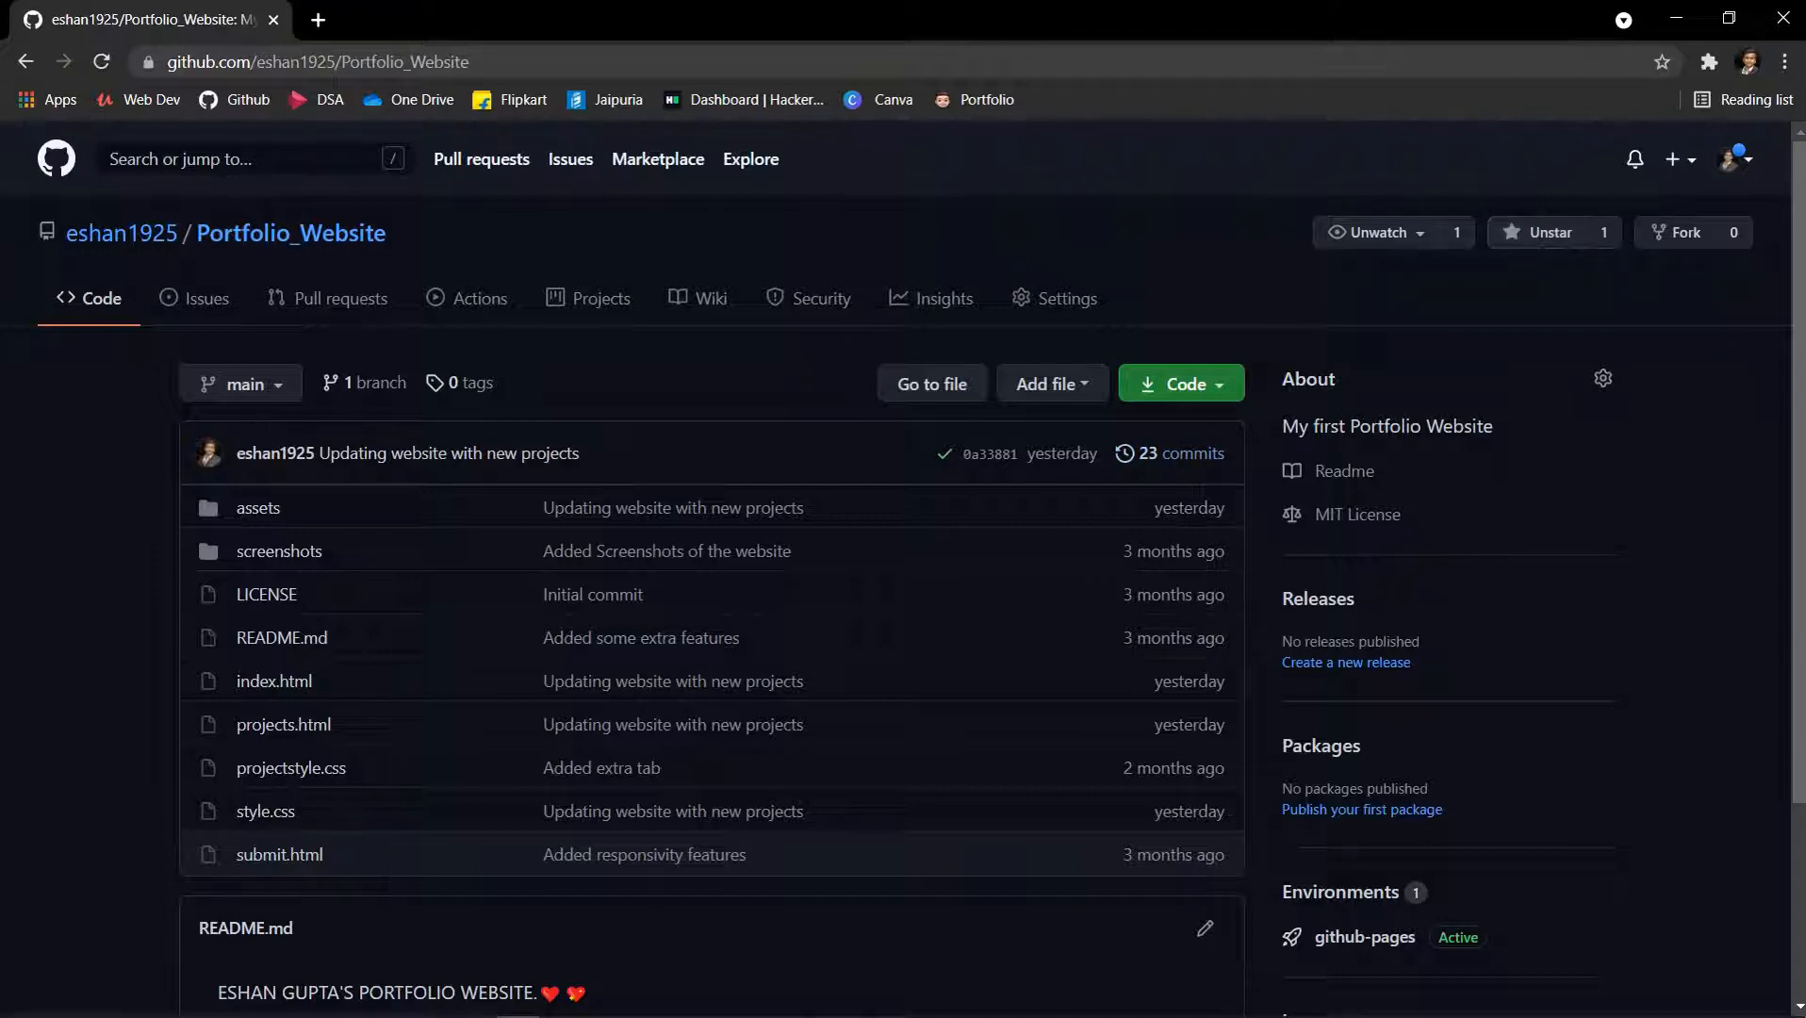
Check the GitHub 'New star added' message in #portfolio, then minimize Discord.
{"action": "left_click", "coordinate": [472, 998]}
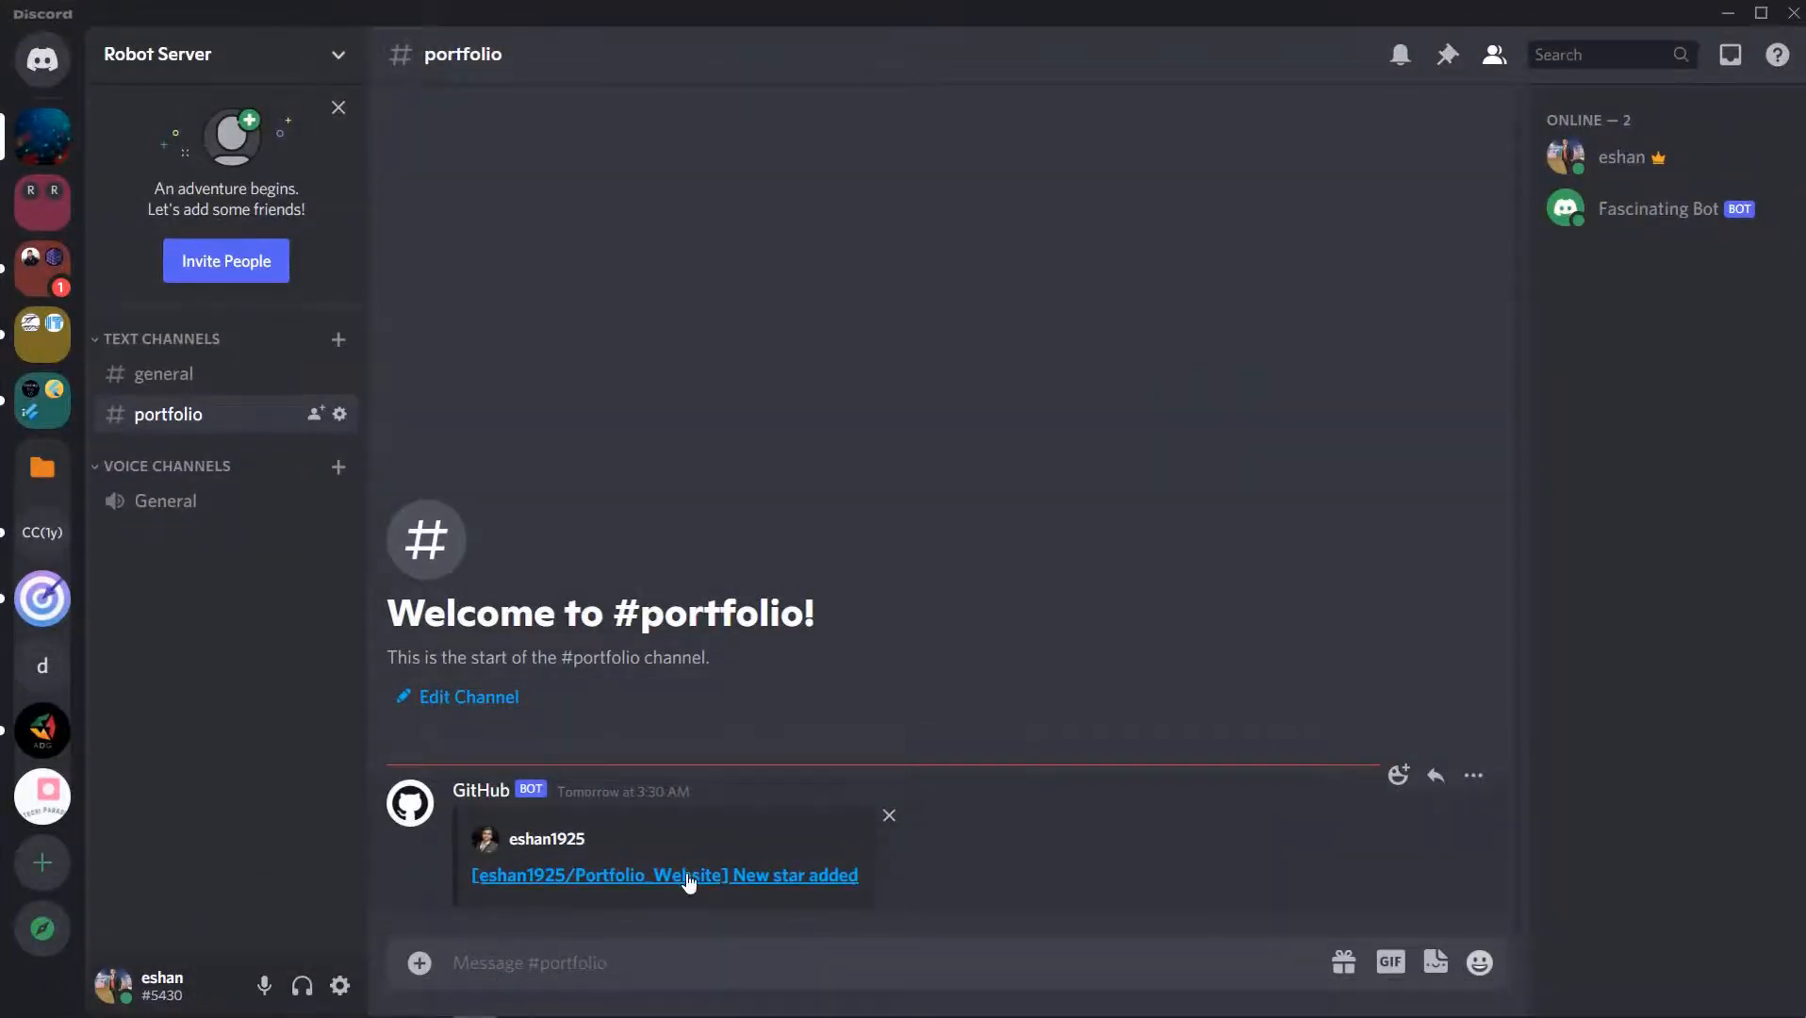
{"action": "mouse_move", "coordinate": [829, 878]}
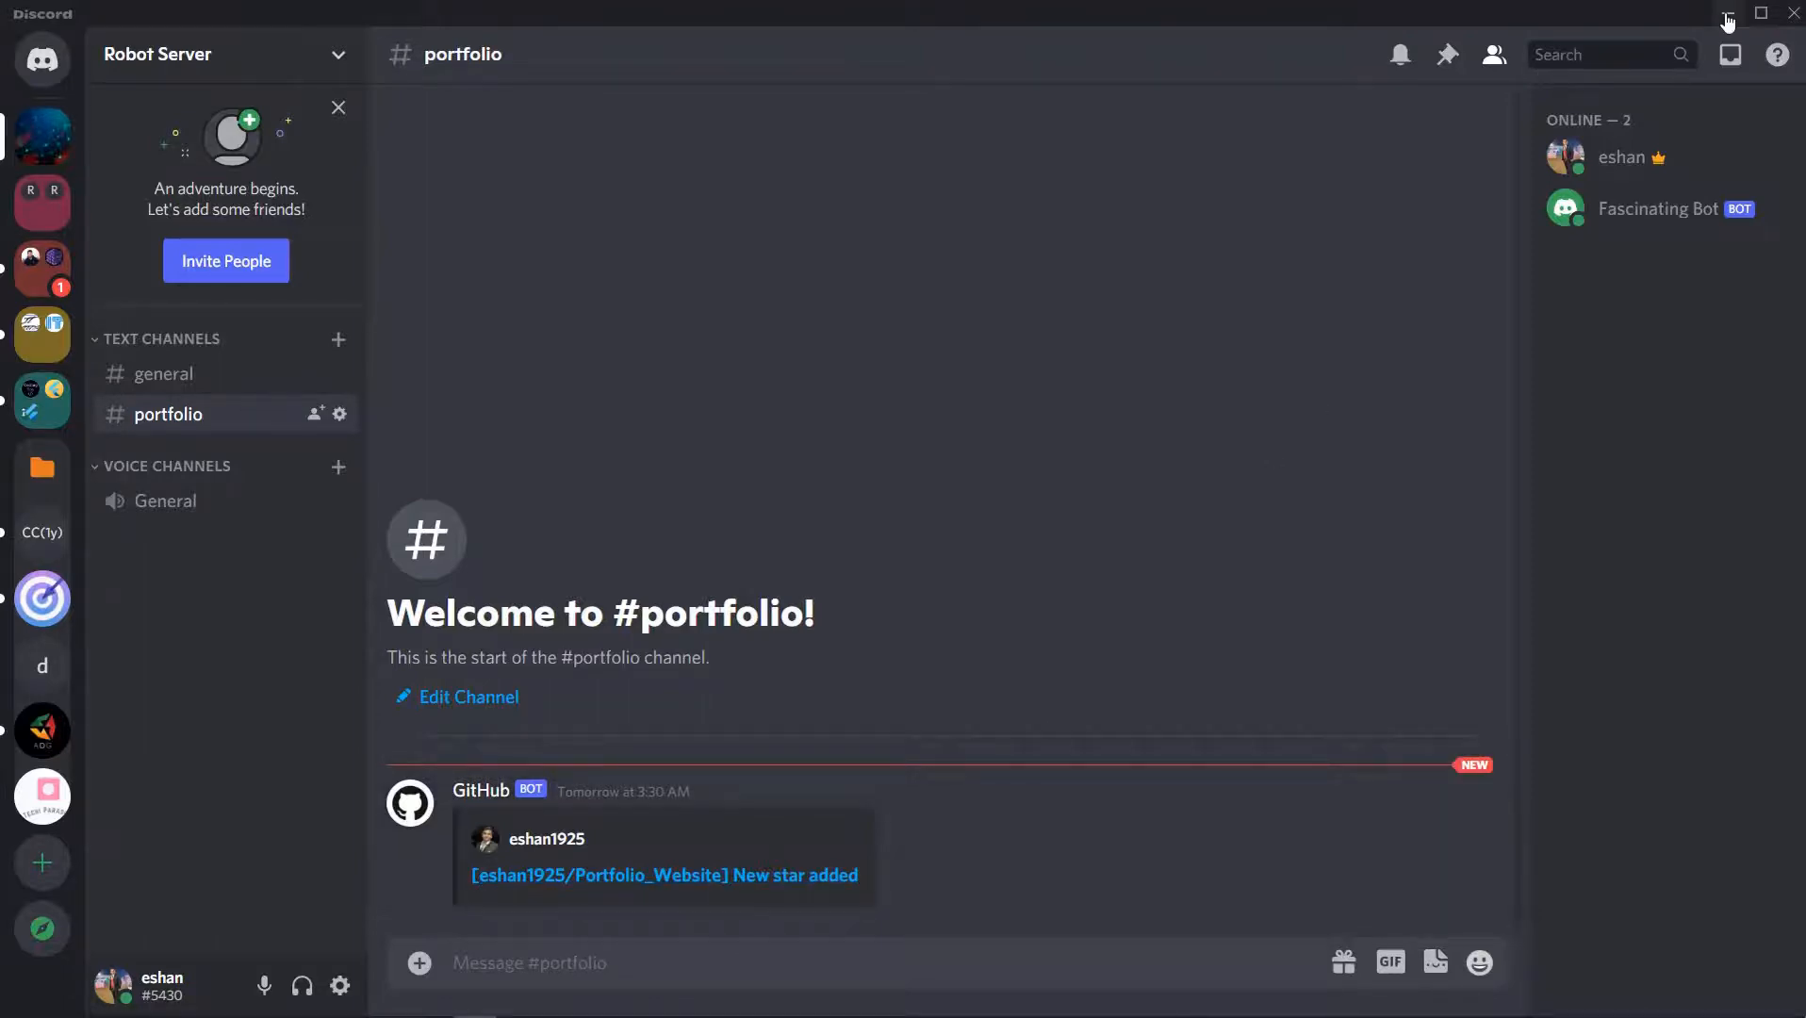
{"action": "left_click", "coordinate": [663, 875]}
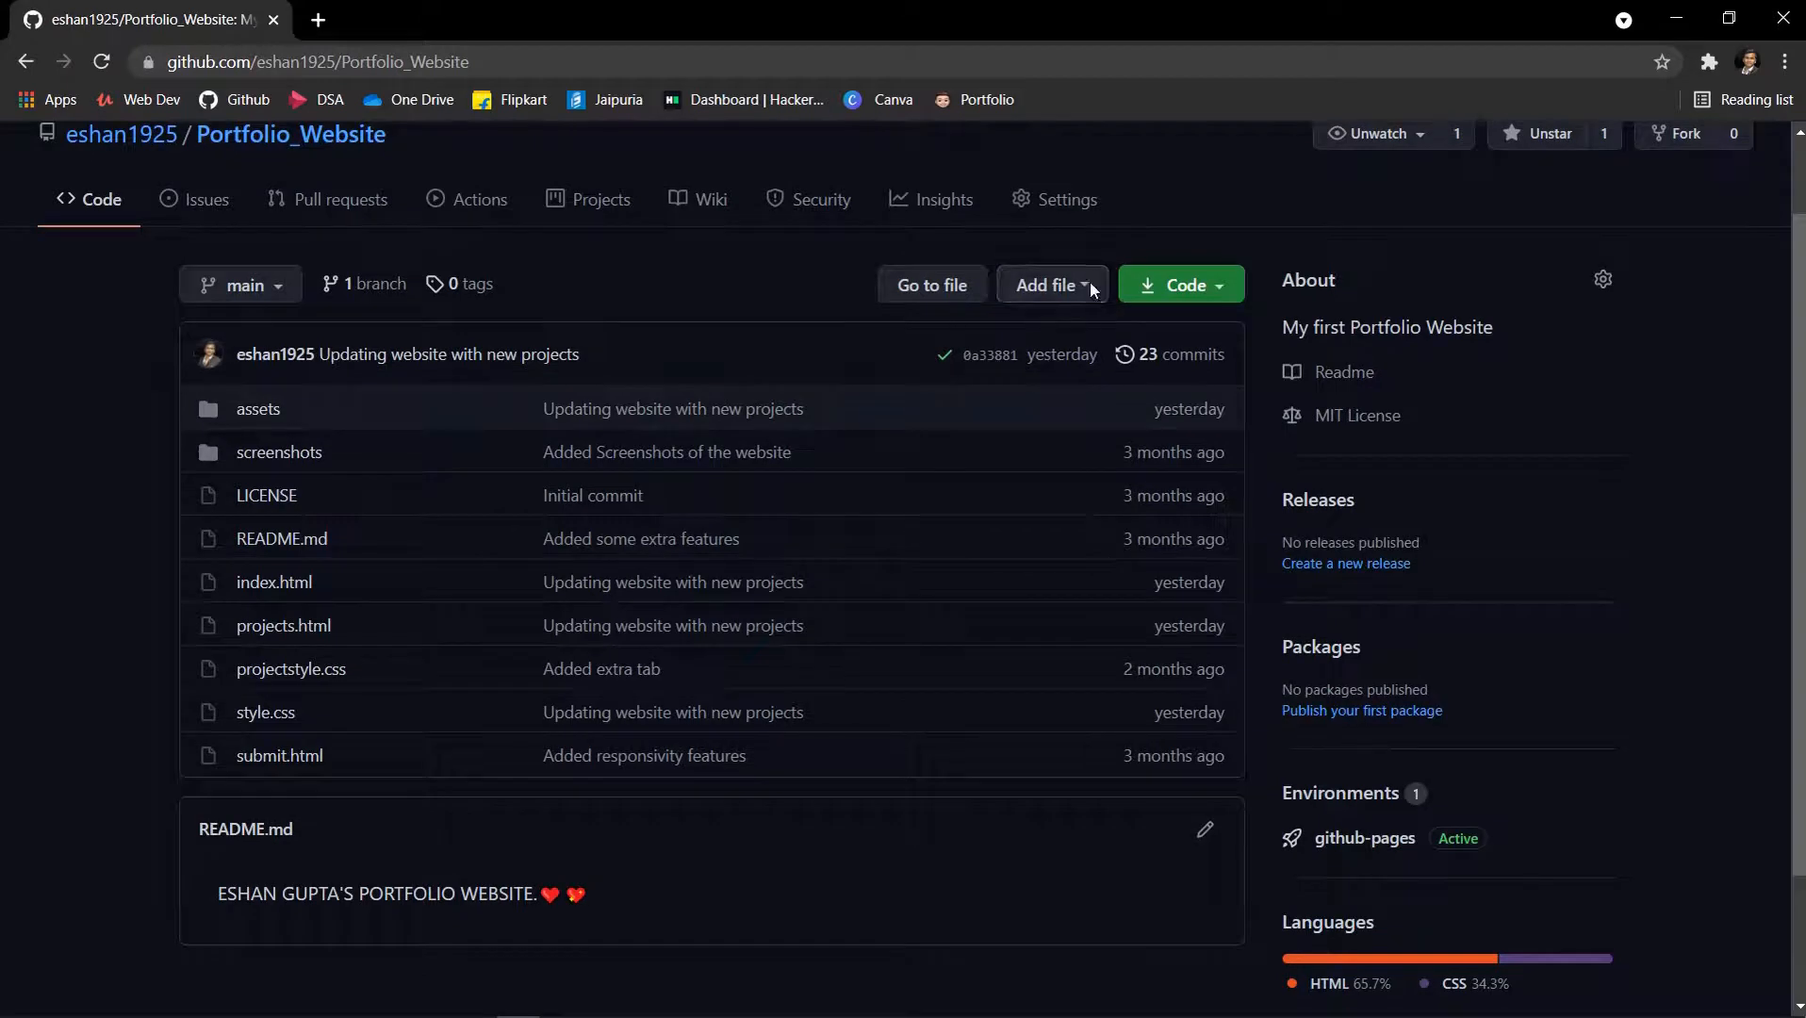
Add a /* Hey */ comment atop style.css and commit it to main.
{"action": "left_click", "coordinate": [1048, 285]}
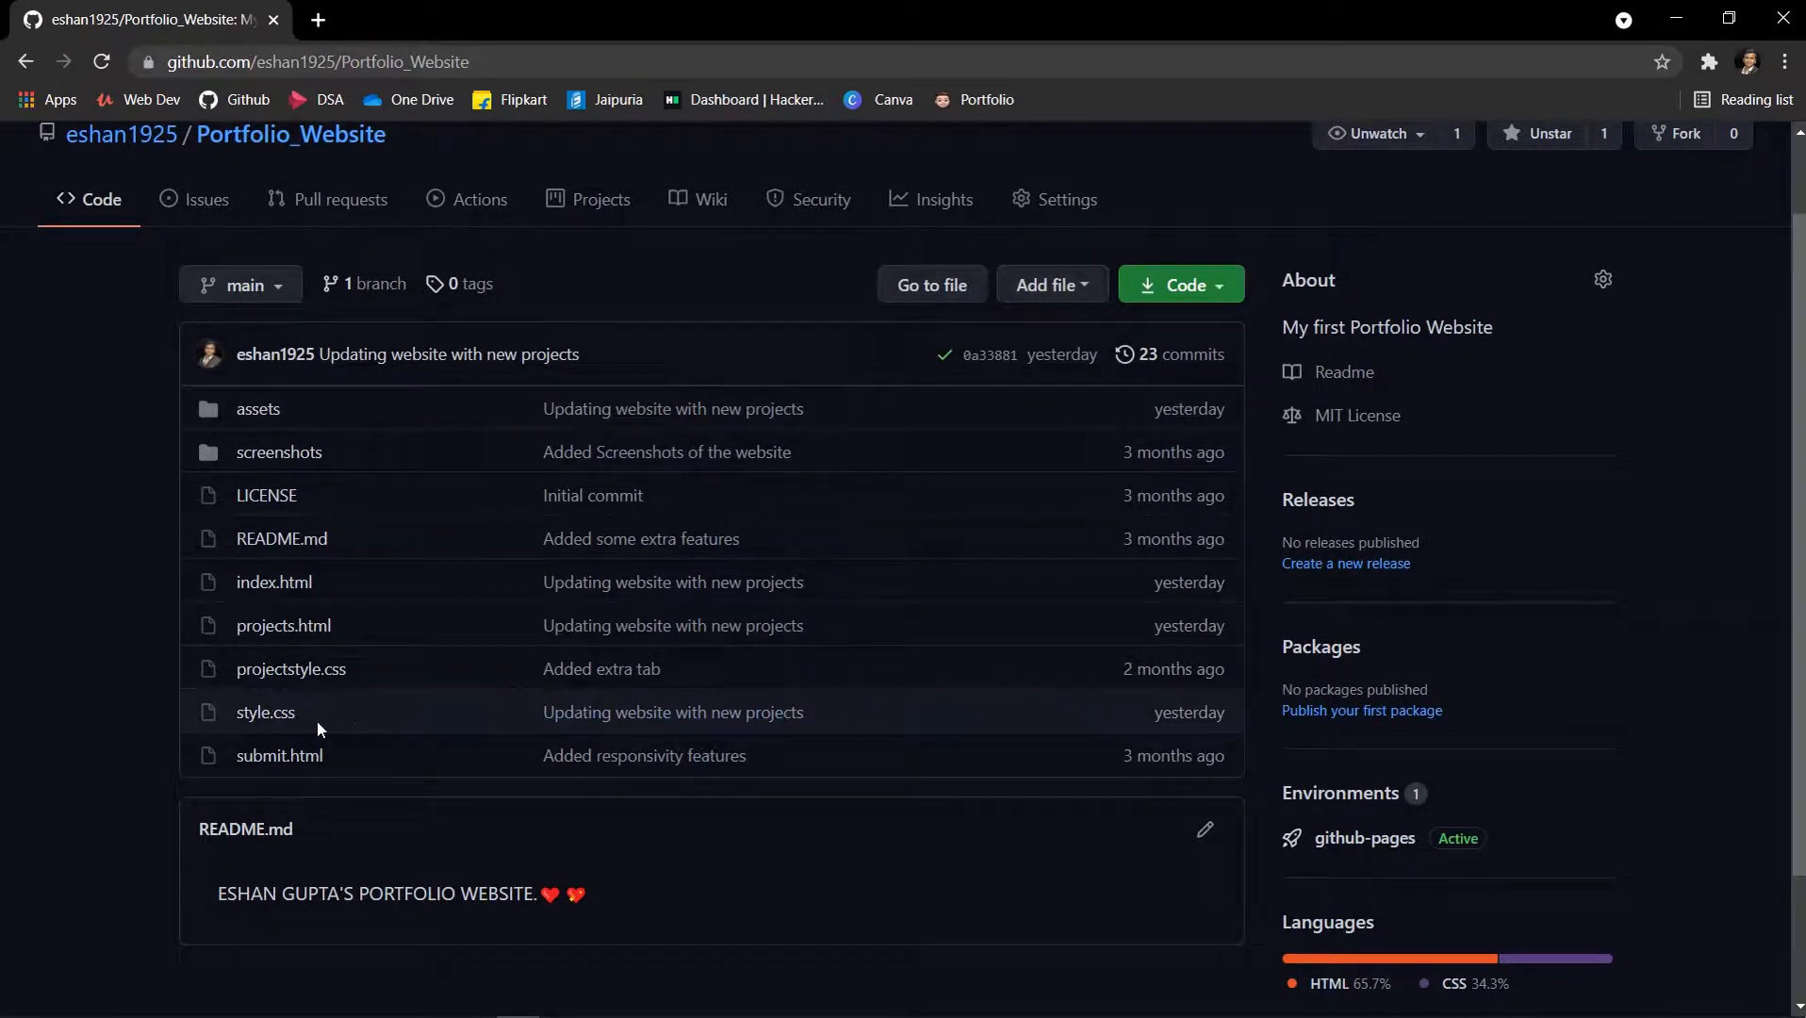
{"action": "left_click", "coordinate": [265, 712]}
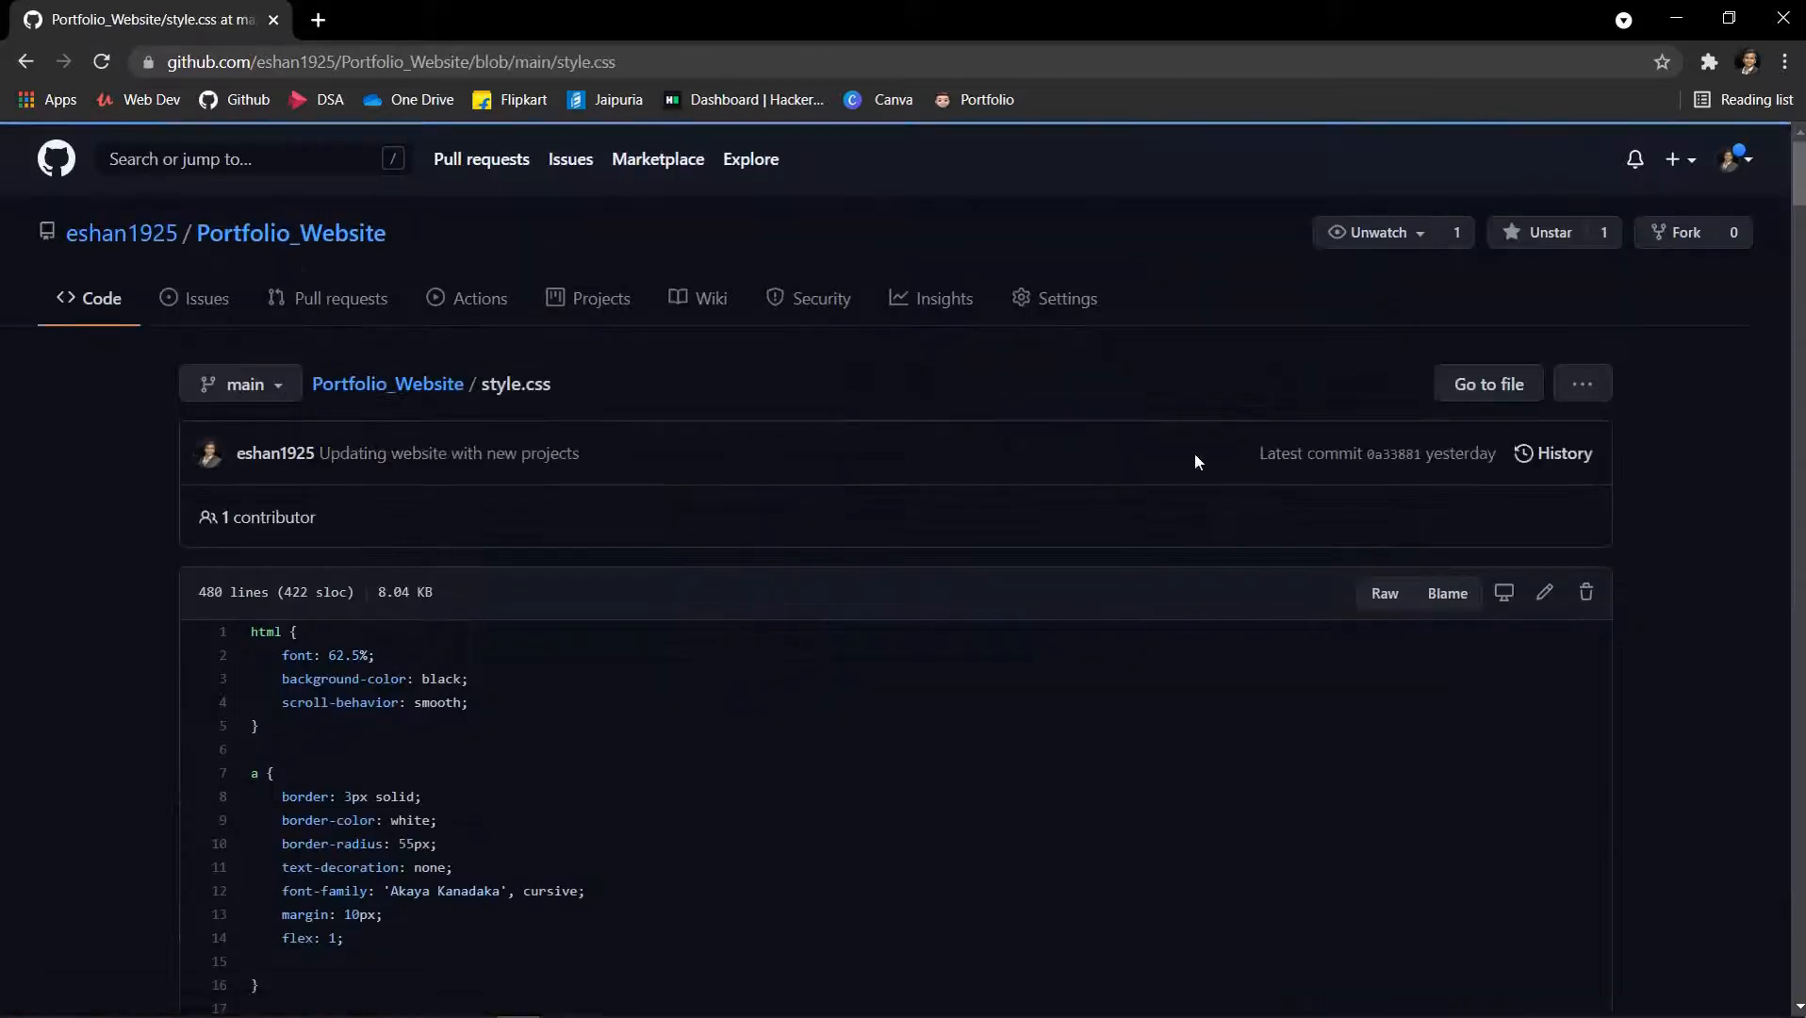
{"action": "left_click", "coordinate": [1545, 592]}
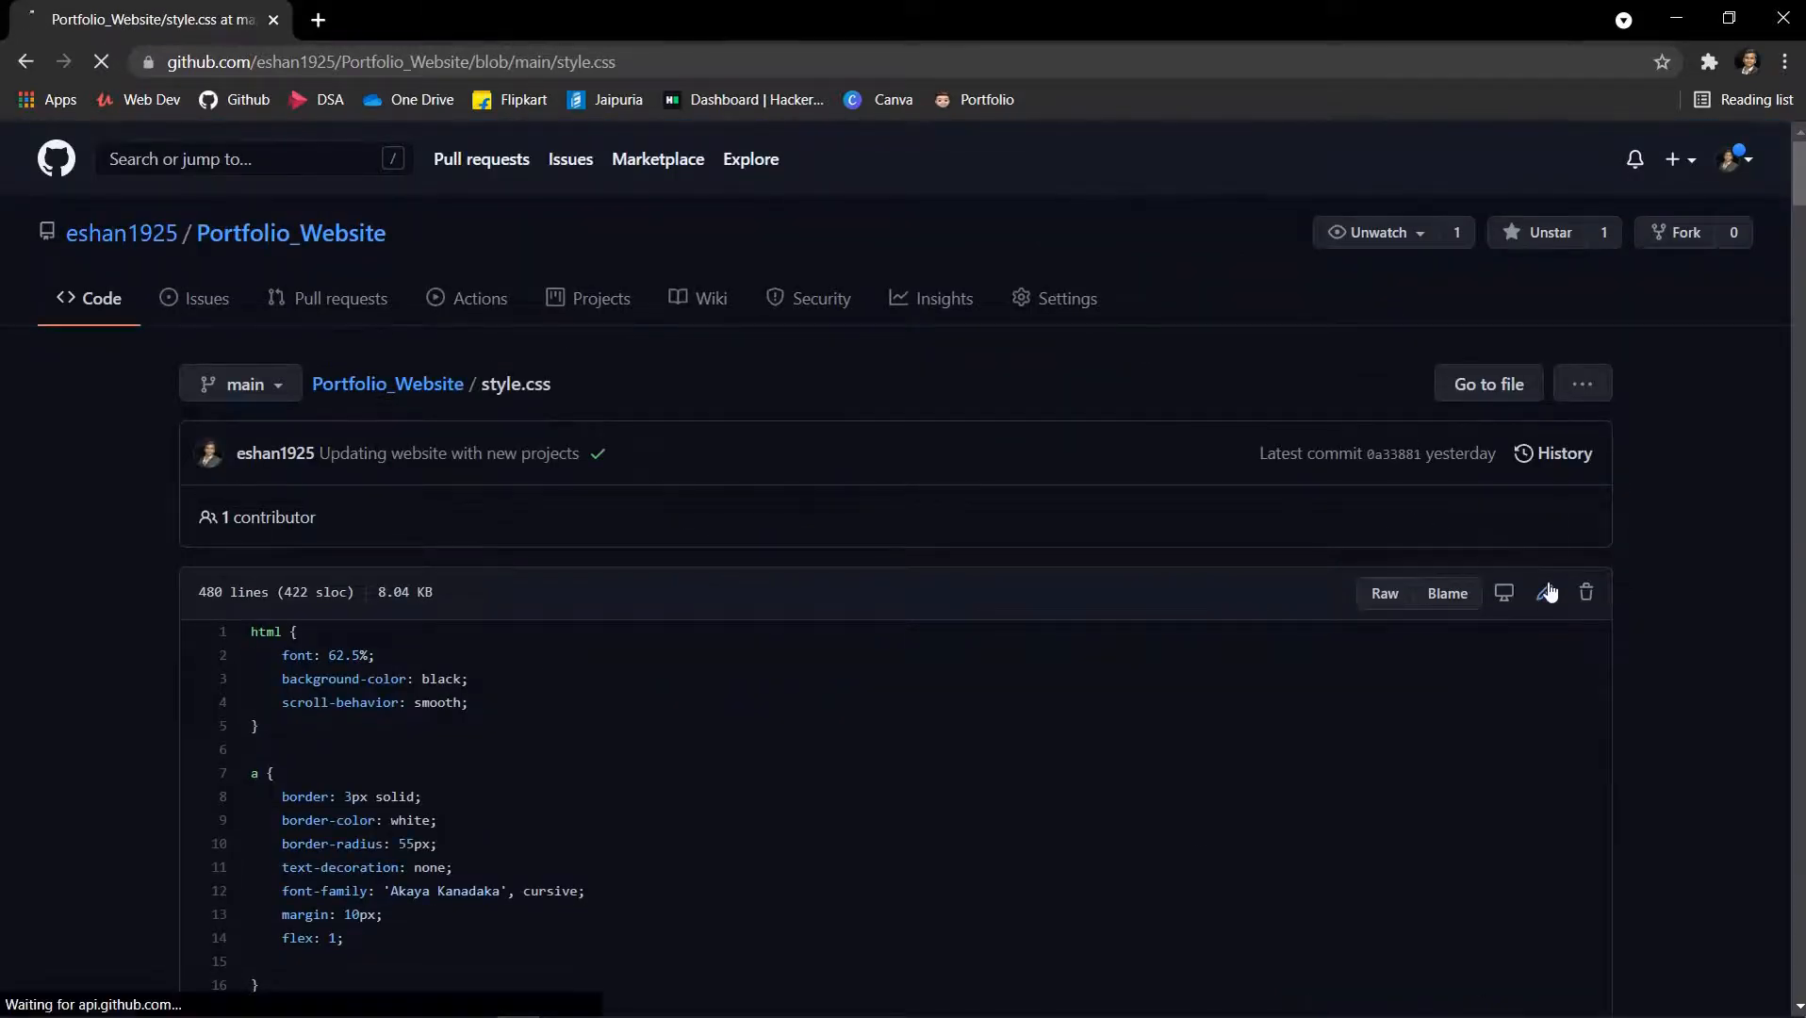
{"action": "left_click", "coordinate": [1547, 592]}
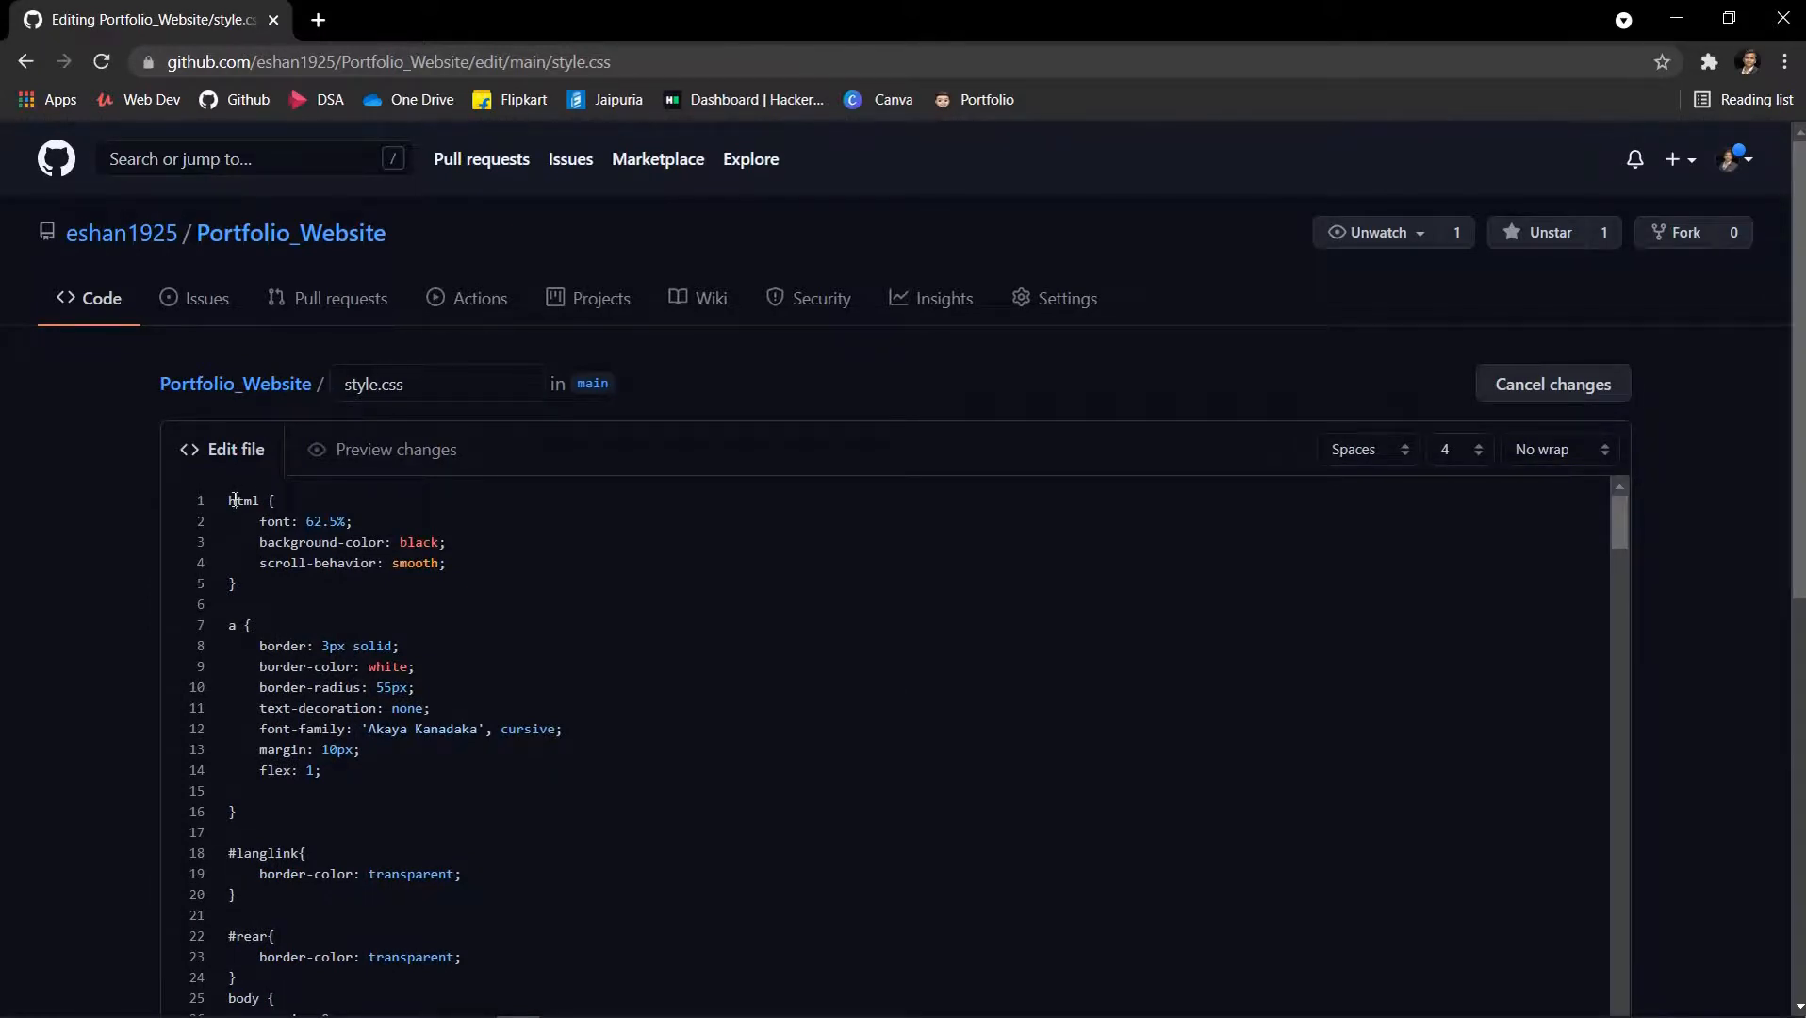
{"action": "key", "text": "Enter"}
{"action": "type", "text": "H"}
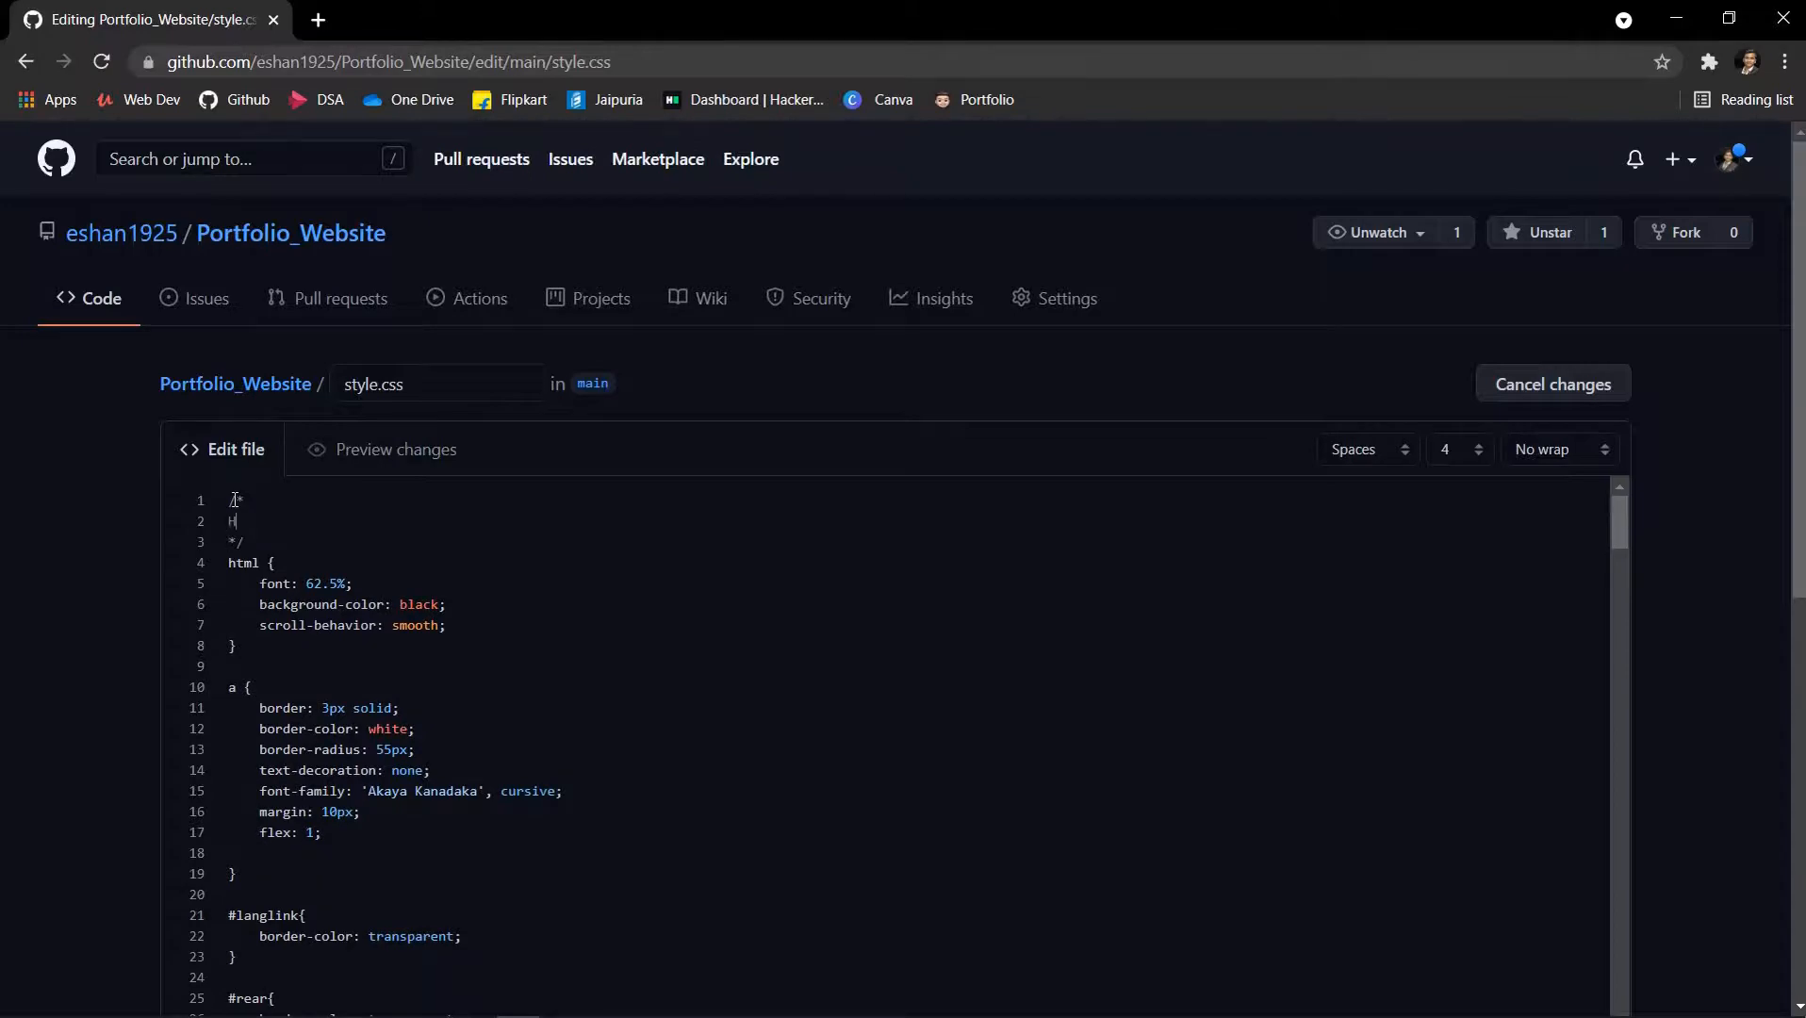
{"action": "scroll", "scroll_direction": "down", "scroll_amount": 3}
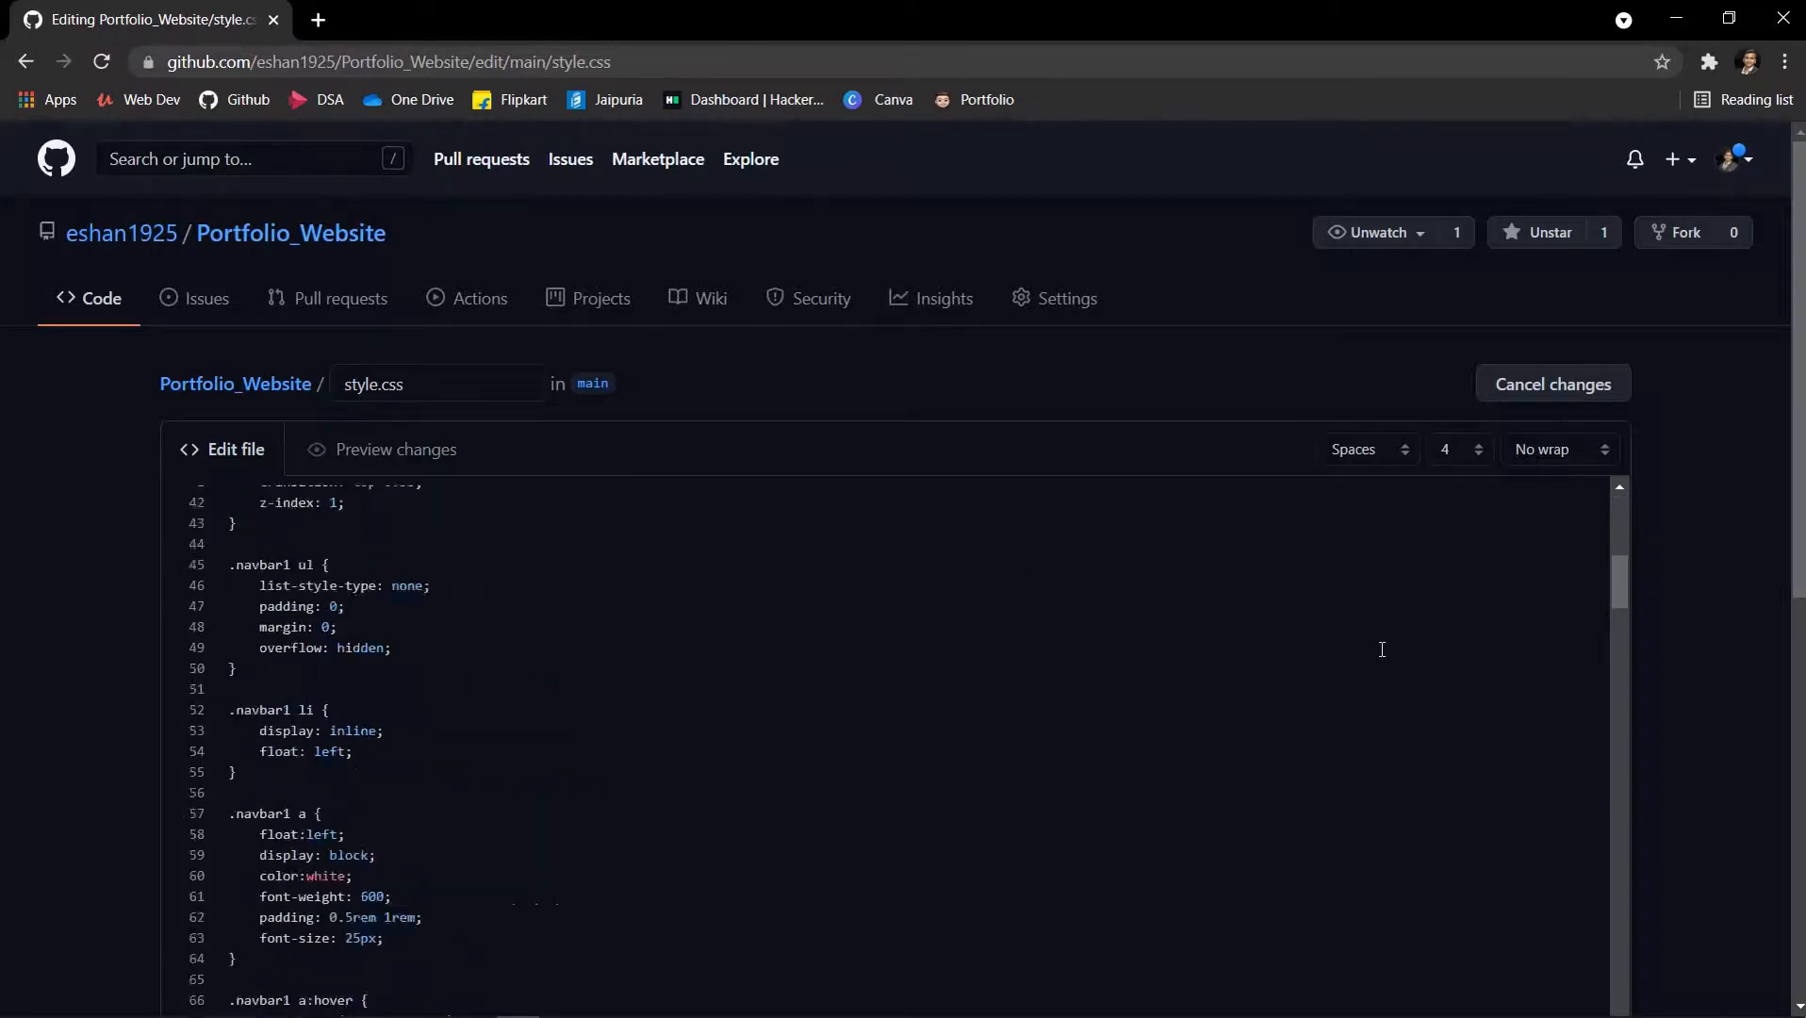
{"action": "scroll", "scroll_direction": "down", "scroll_amount": 3}
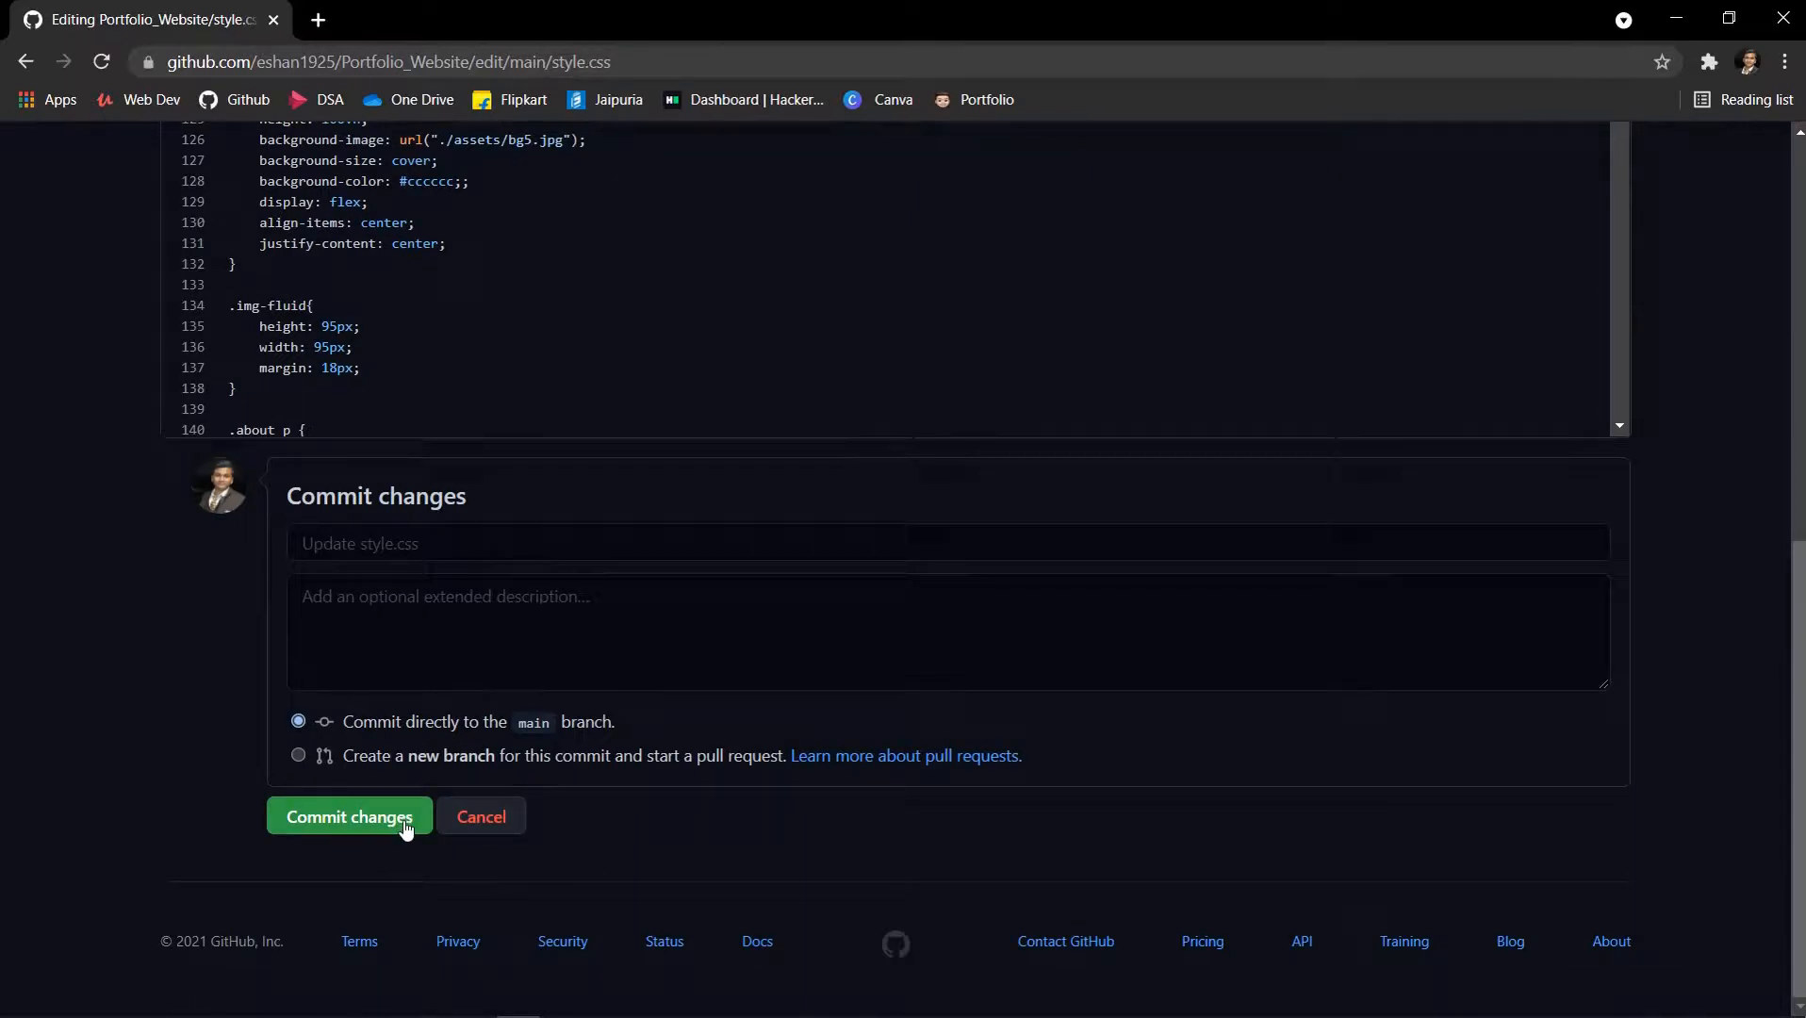
{"action": "left_click", "coordinate": [347, 816]}
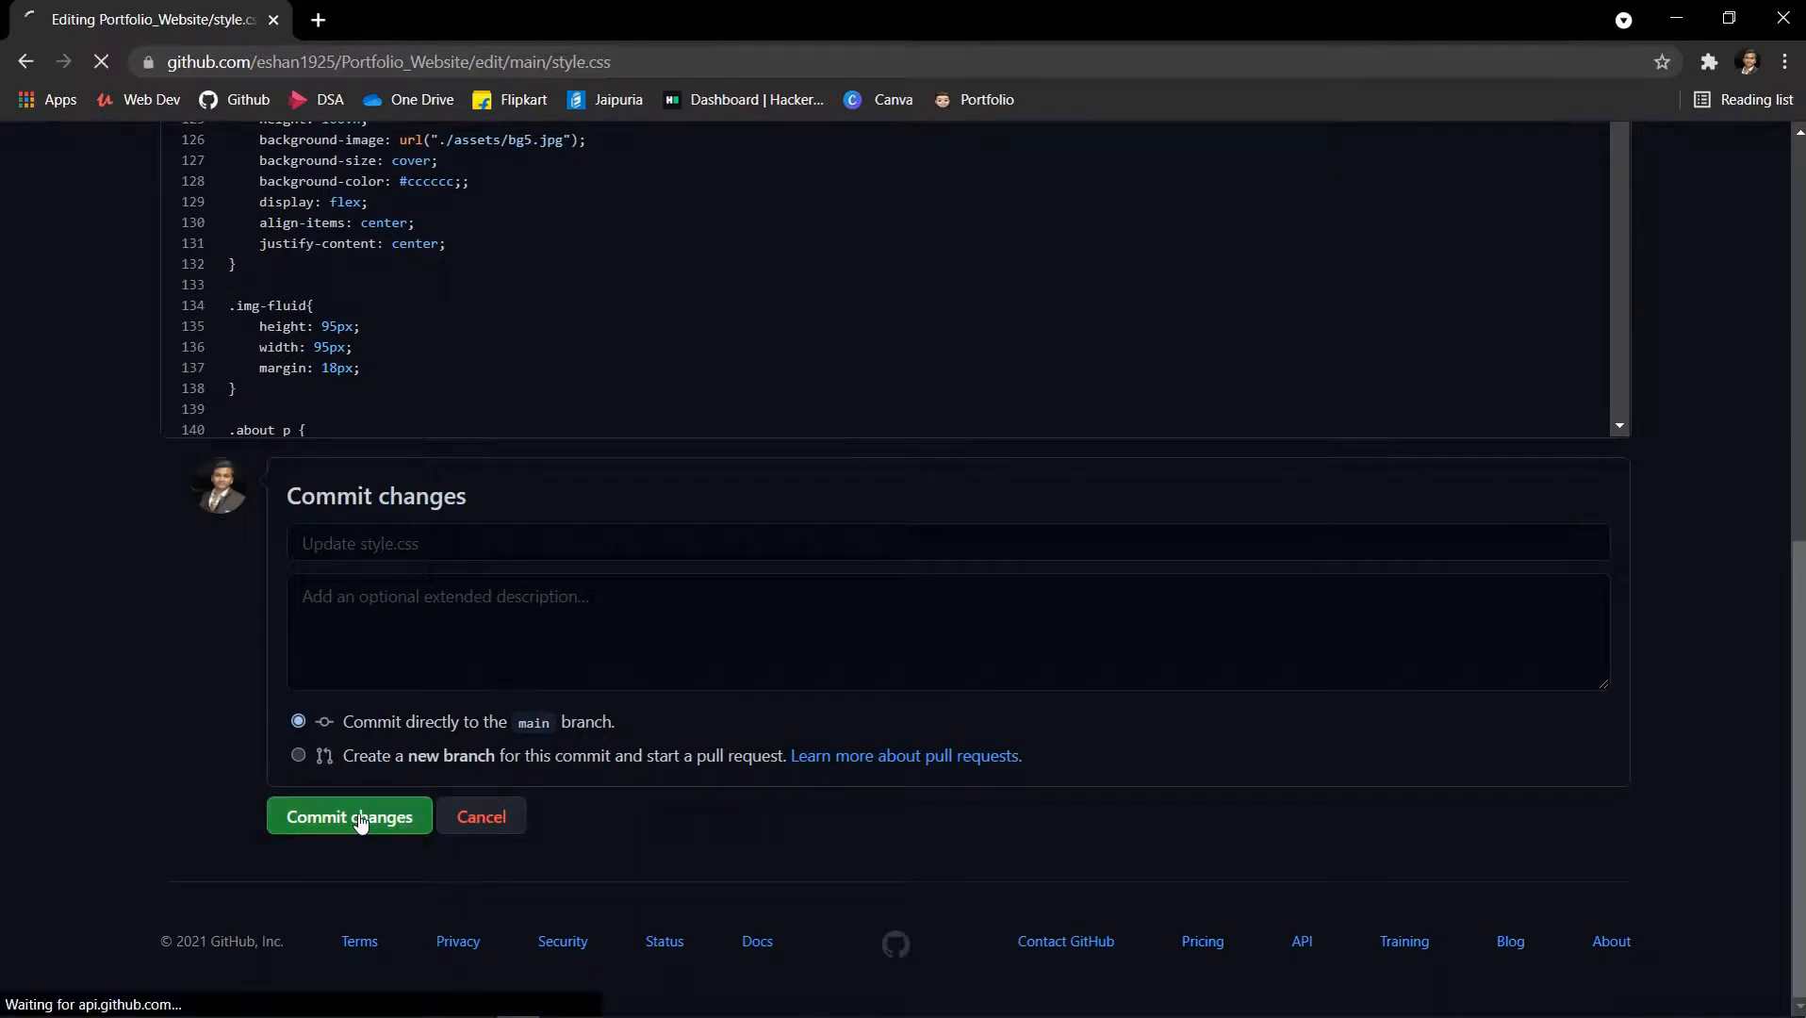
{"action": "left_click", "coordinate": [348, 815]}
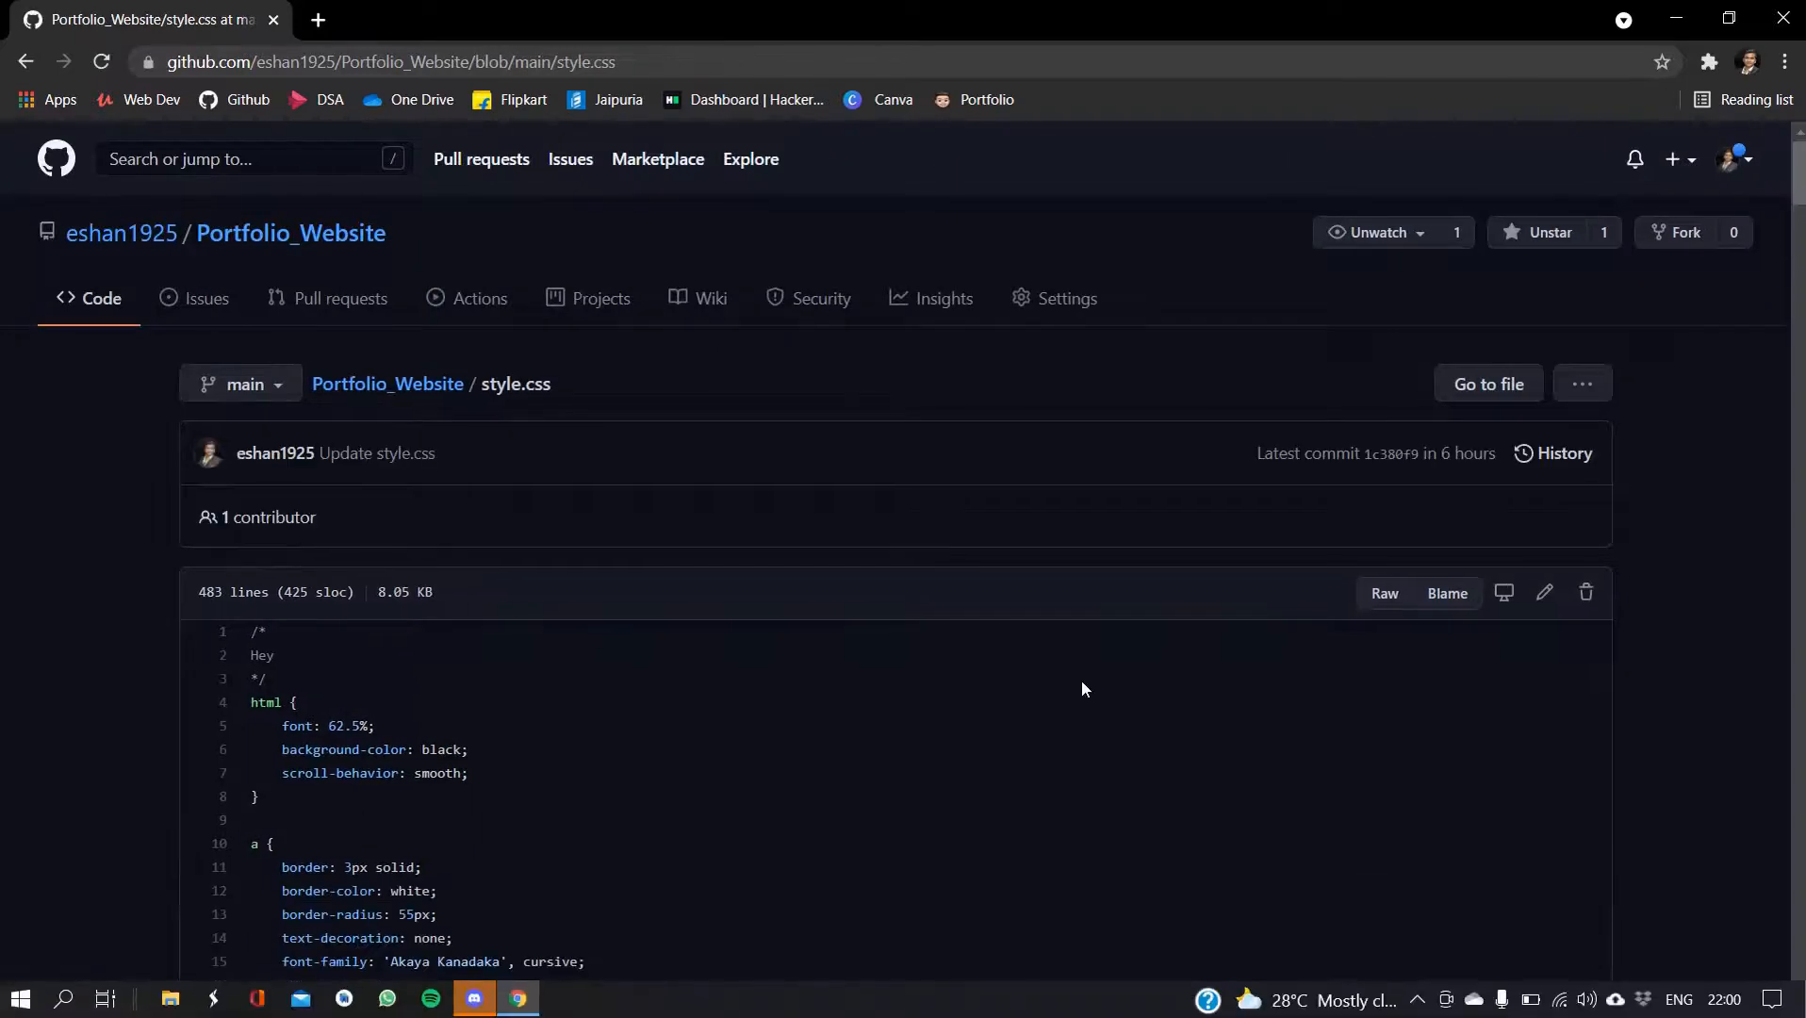
Check #portfolio for the GitHub bot's style.css commit, passing Pages checks and site-built messages.
{"action": "left_click", "coordinate": [473, 998]}
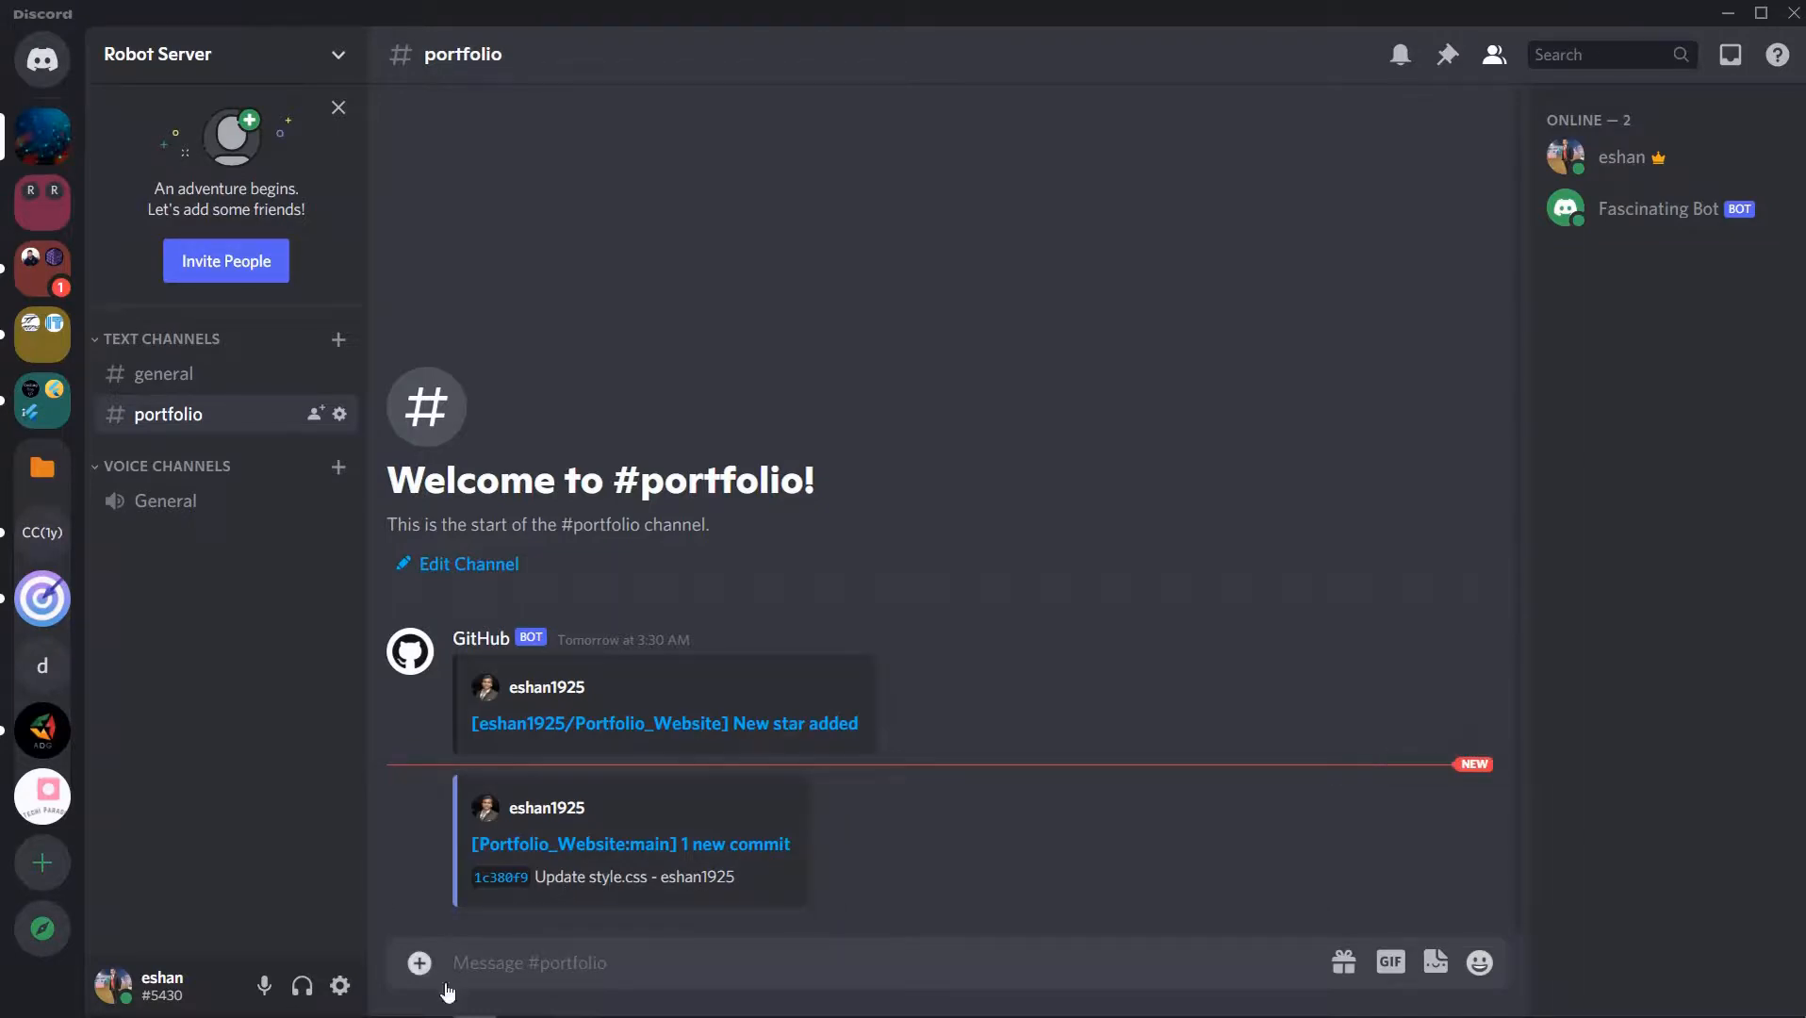
{"action": "mouse_move", "coordinate": [307, 575]}
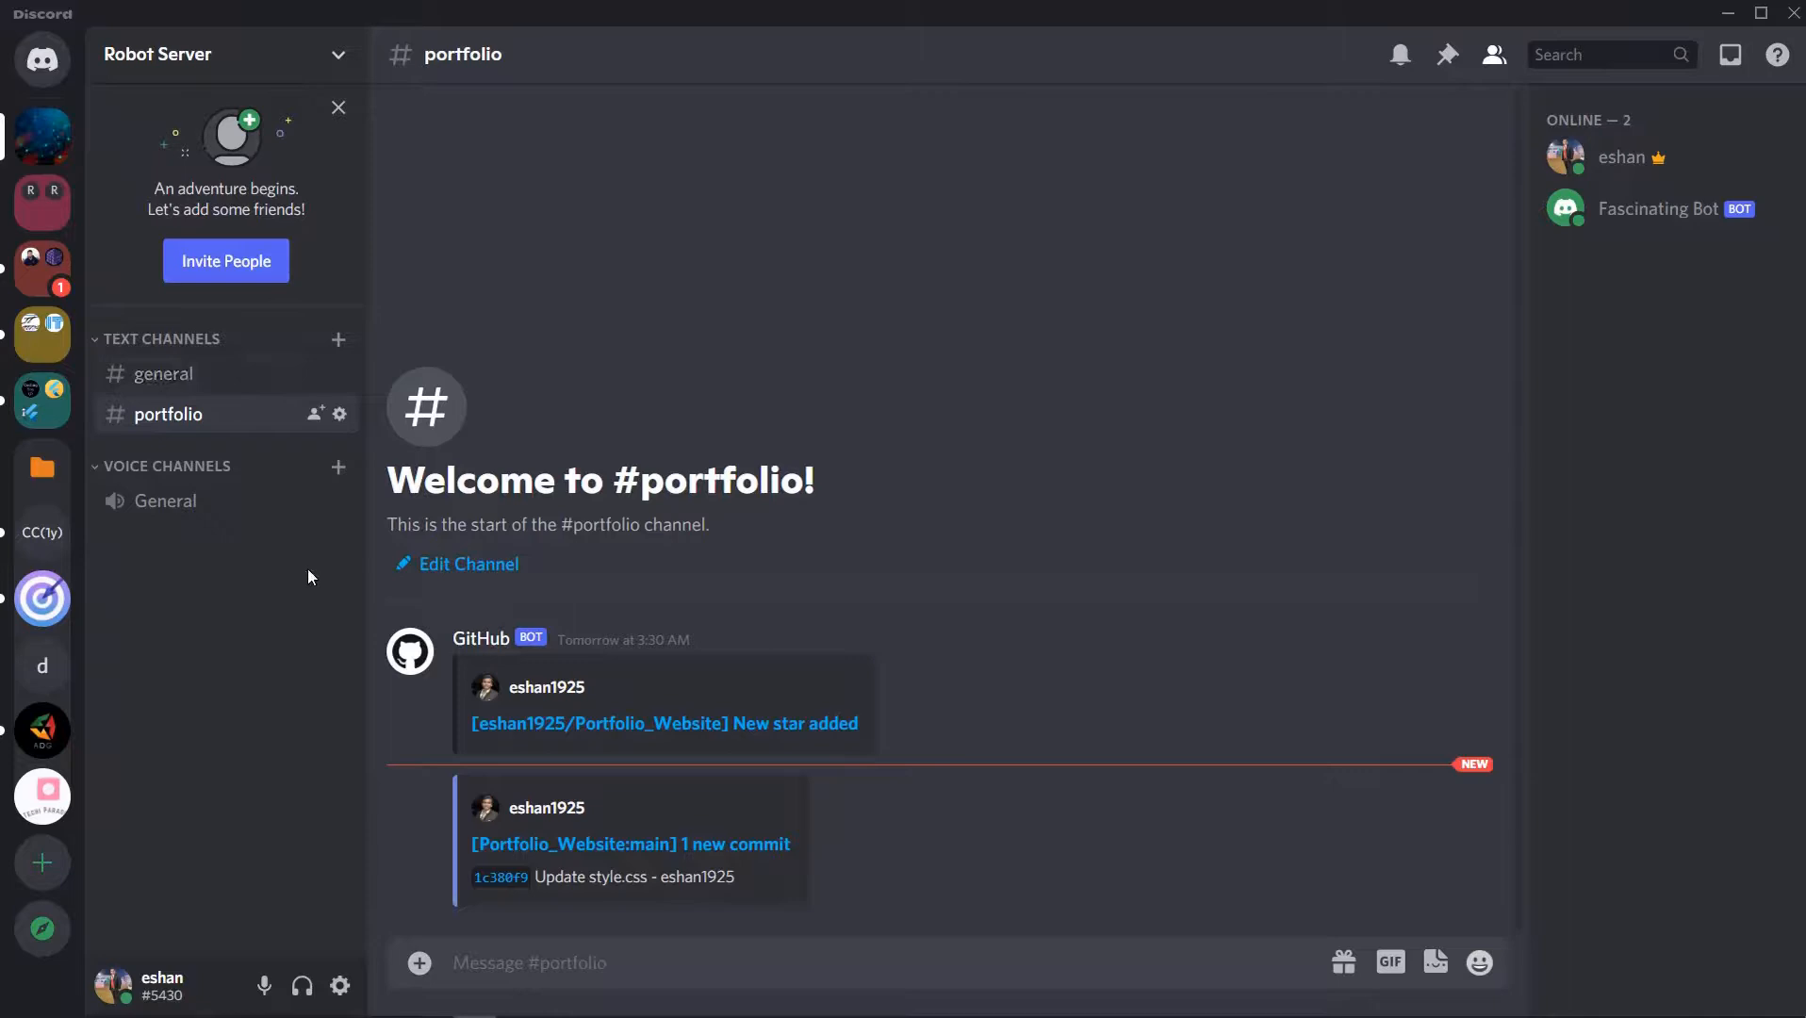
{"action": "scroll", "scroll_direction": "down", "scroll_amount": 3}
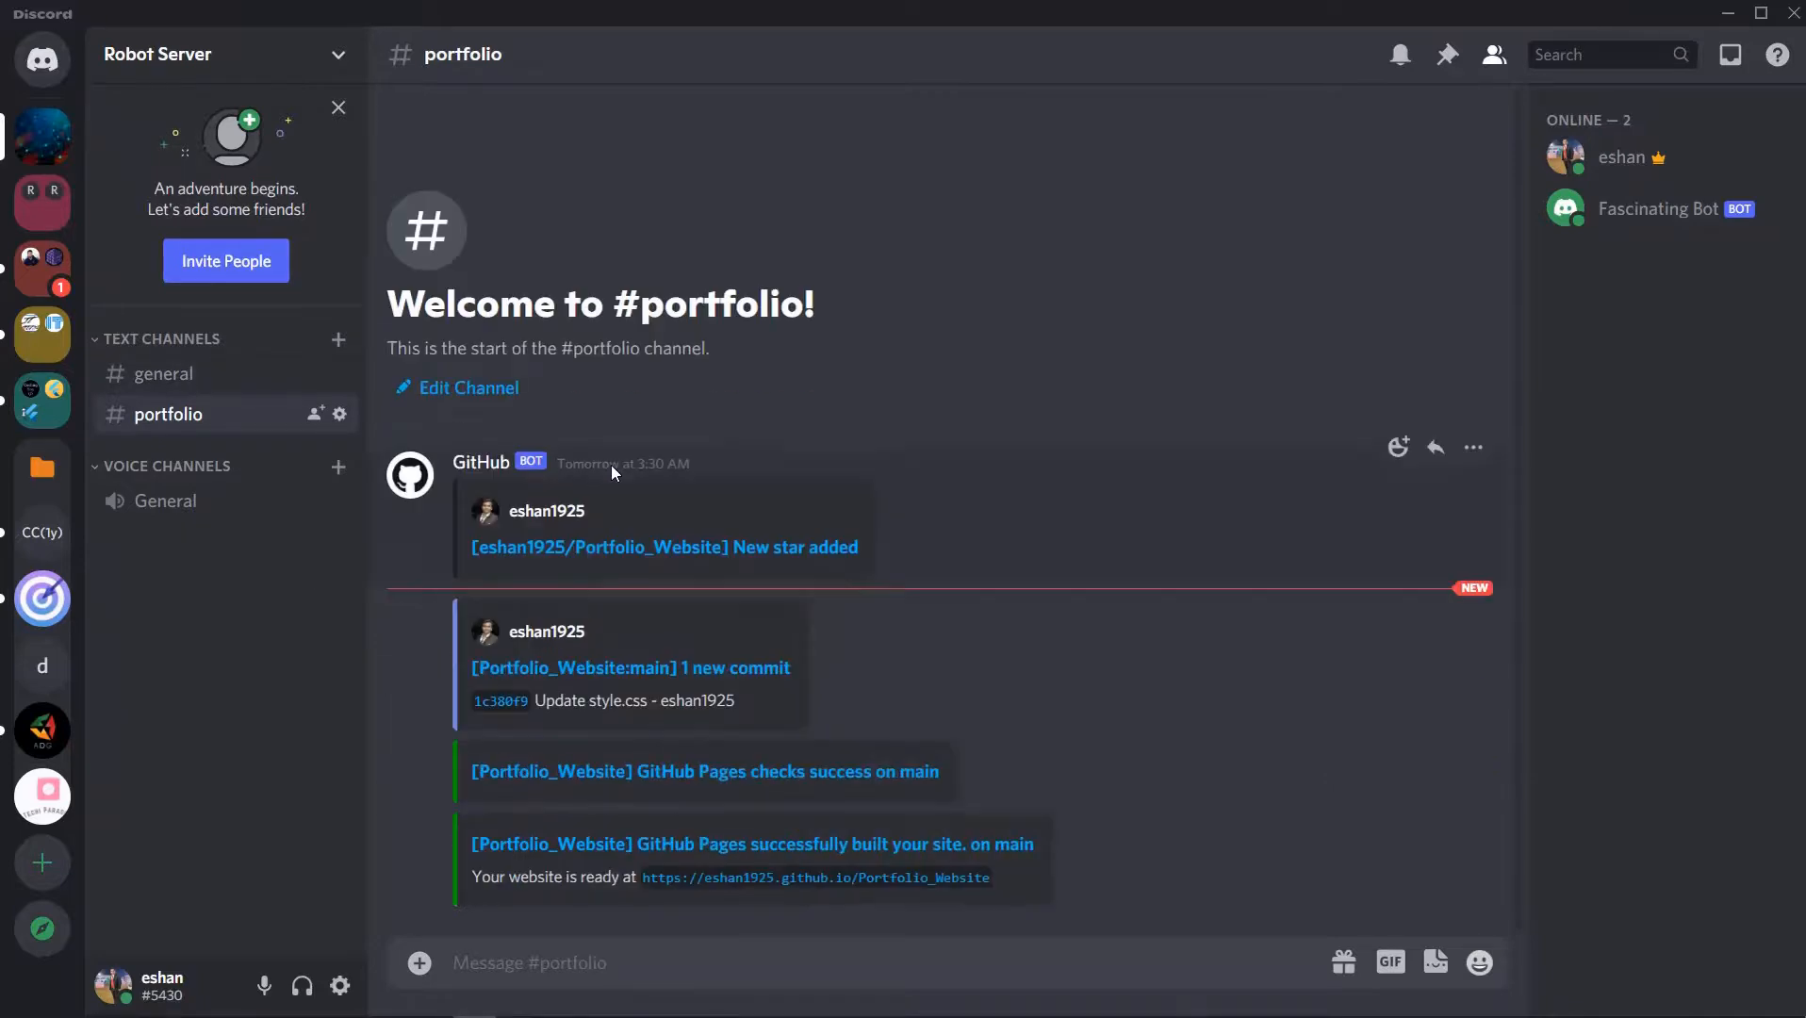
{"action": "mouse_move", "coordinate": [664, 432]}
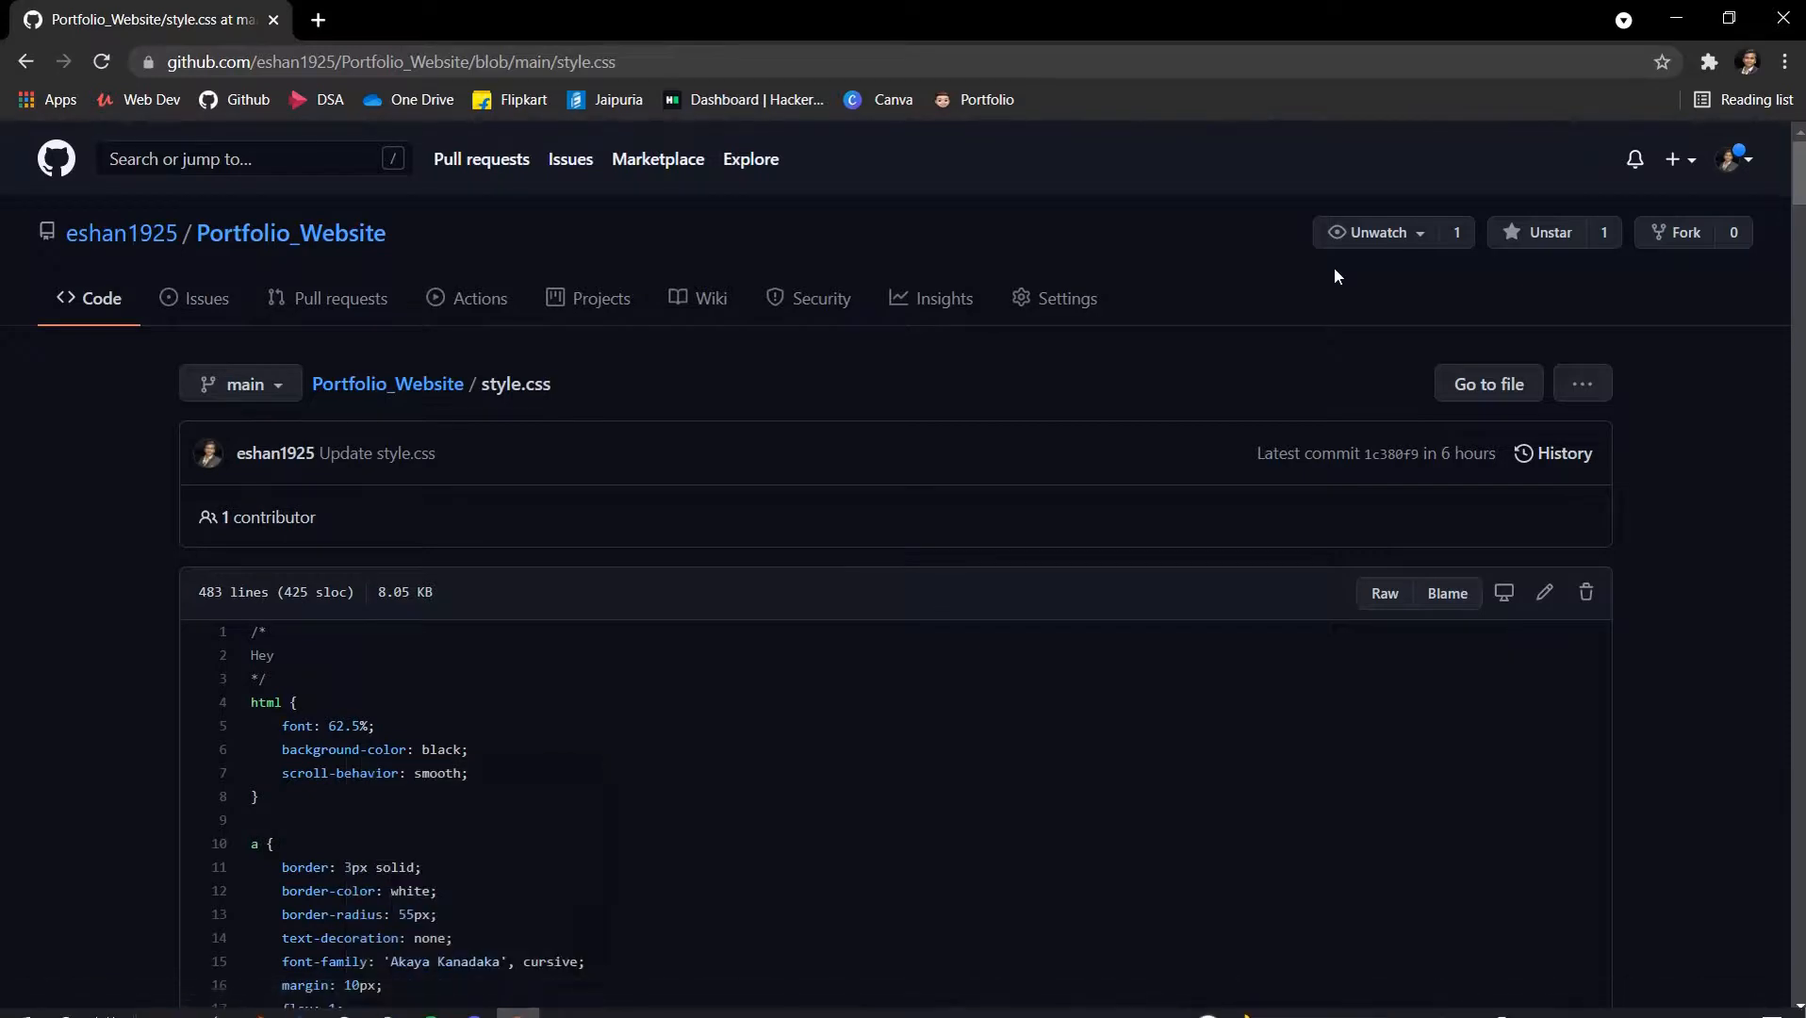
{"action": "mouse_move", "coordinate": [489, 955]}
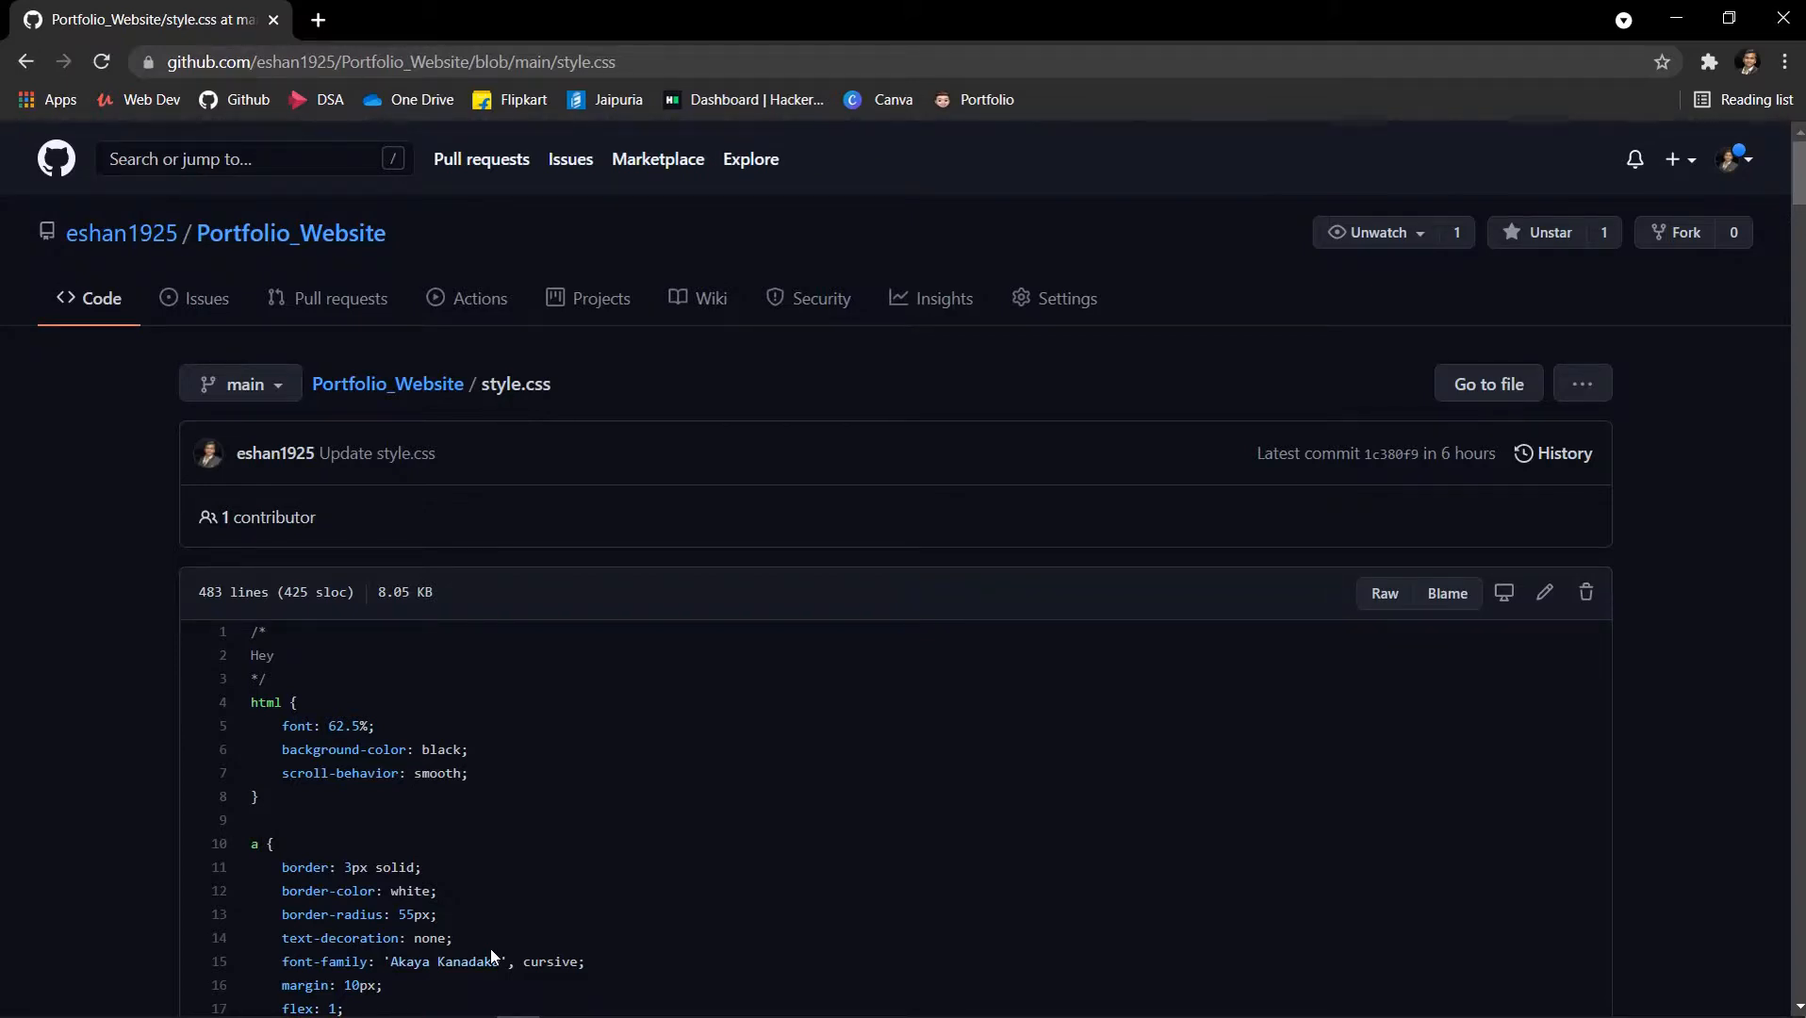
{"action": "scroll", "scroll_direction": "down", "scroll_amount": 3}
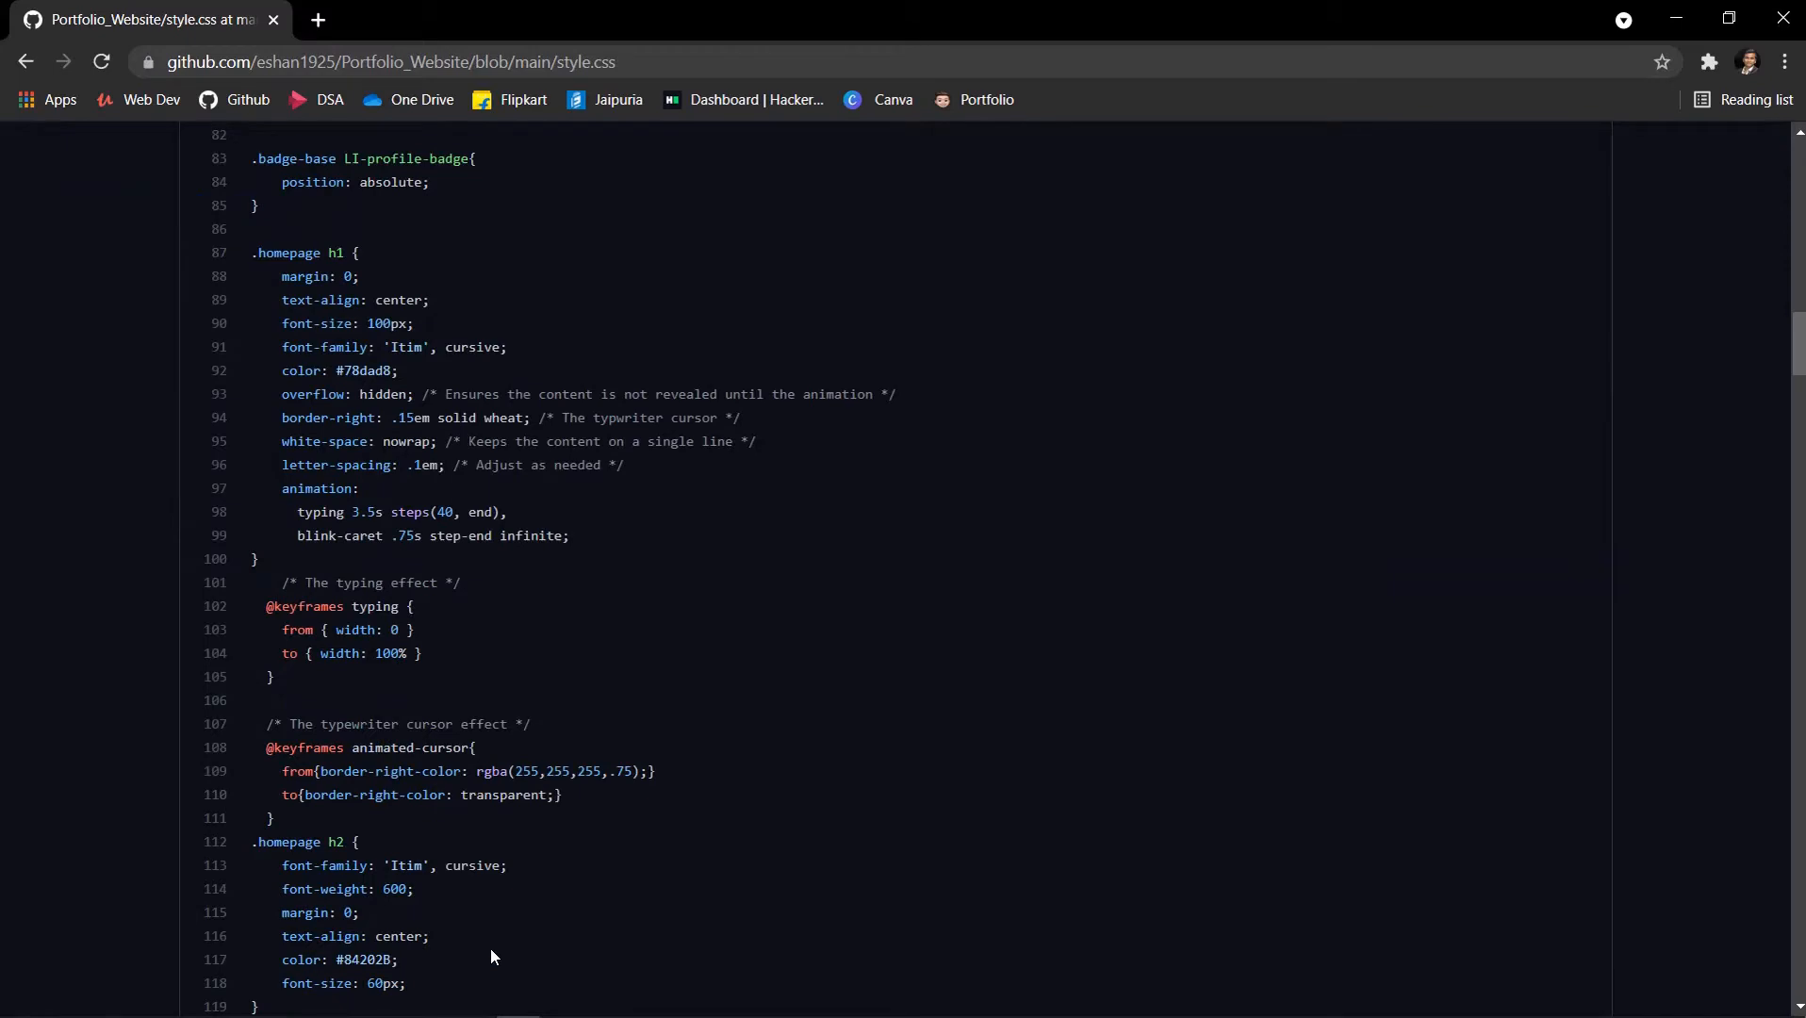